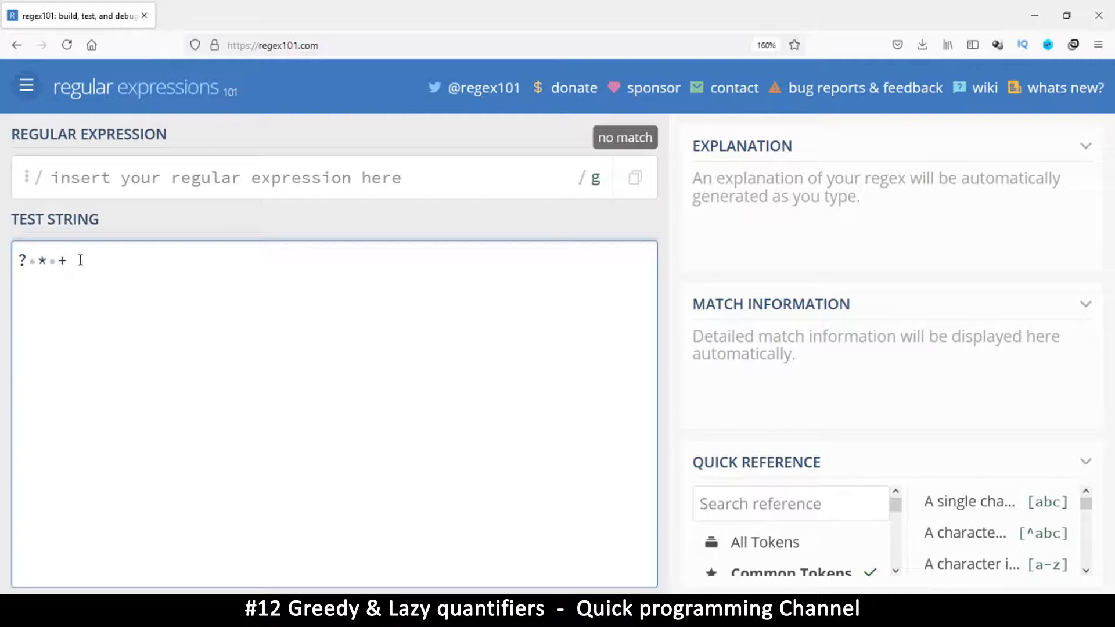
{"action": "mouse_move", "coordinate": [90, 262]}
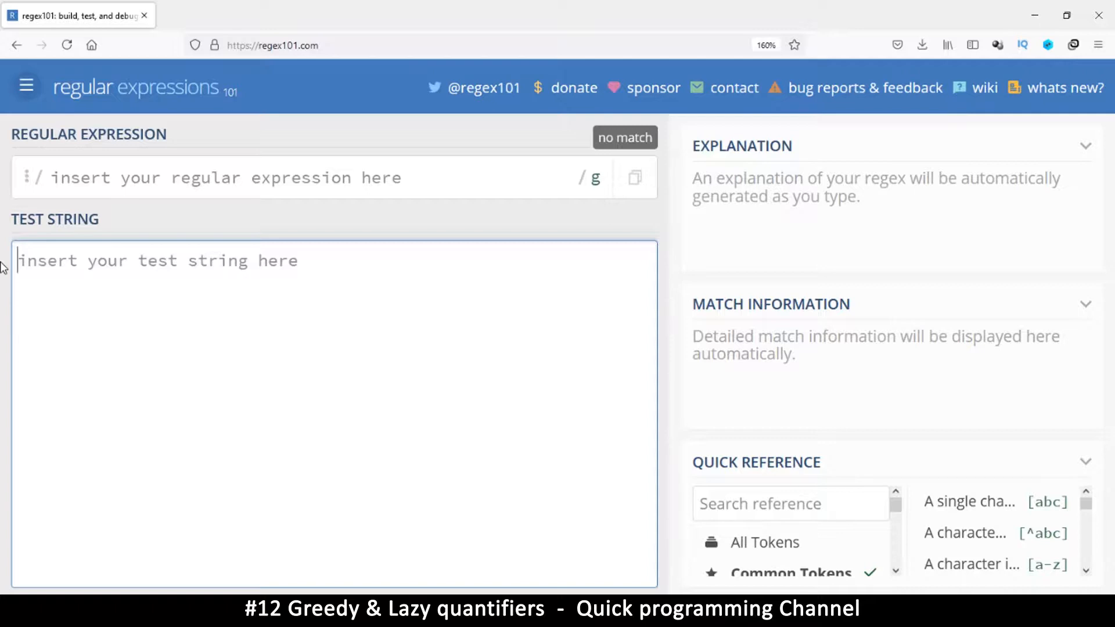
Enter <html>some text</html> as the test string, leaving the expression empty.
{"action": "type", "text": "<"}
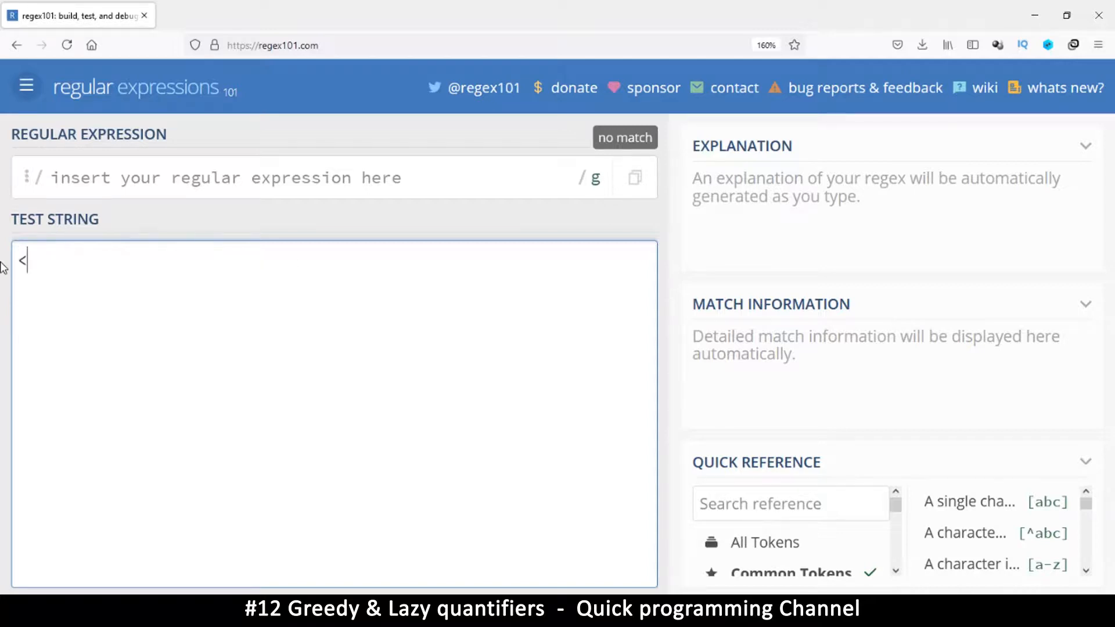
{"action": "type", "text": "html>"}
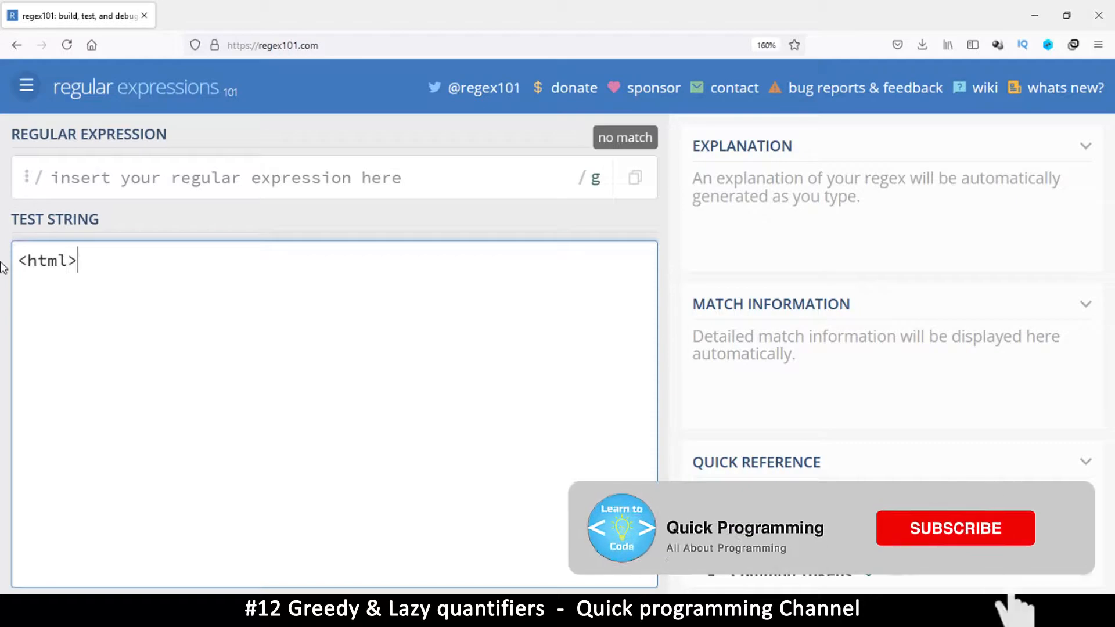
{"action": "type", "text": "some"}
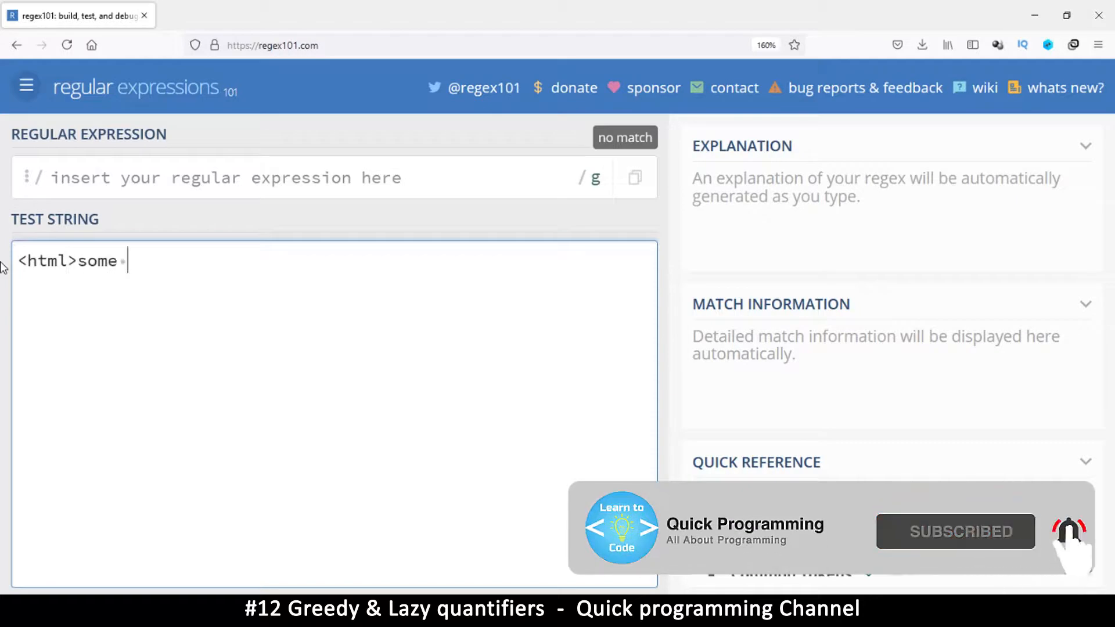
{"action": "type", "text": "text"}
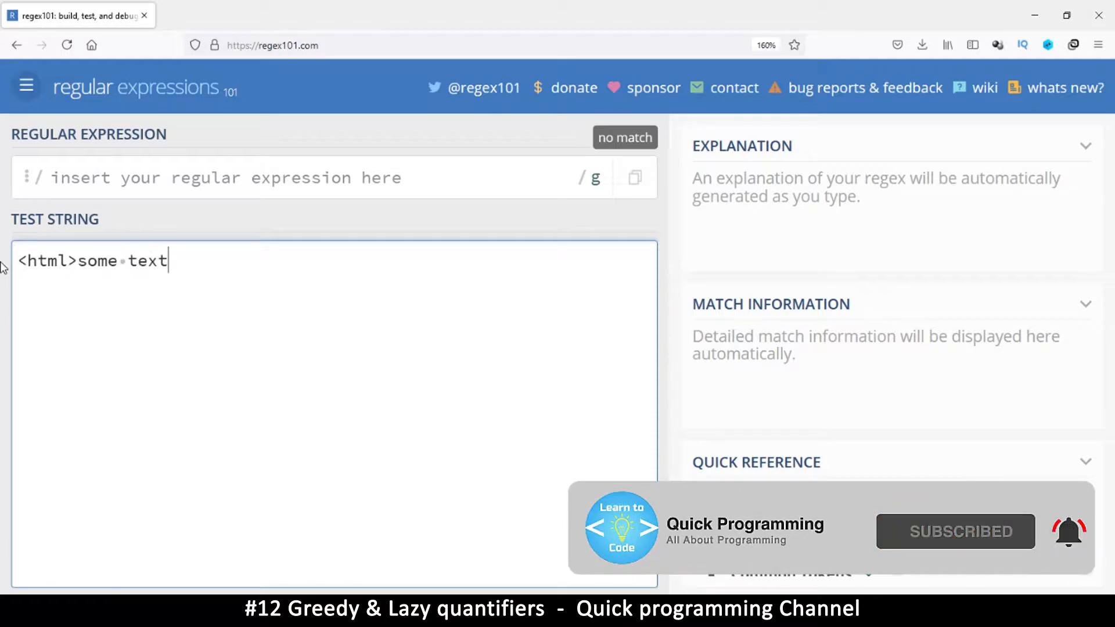
{"action": "type", "text": "</ht"}
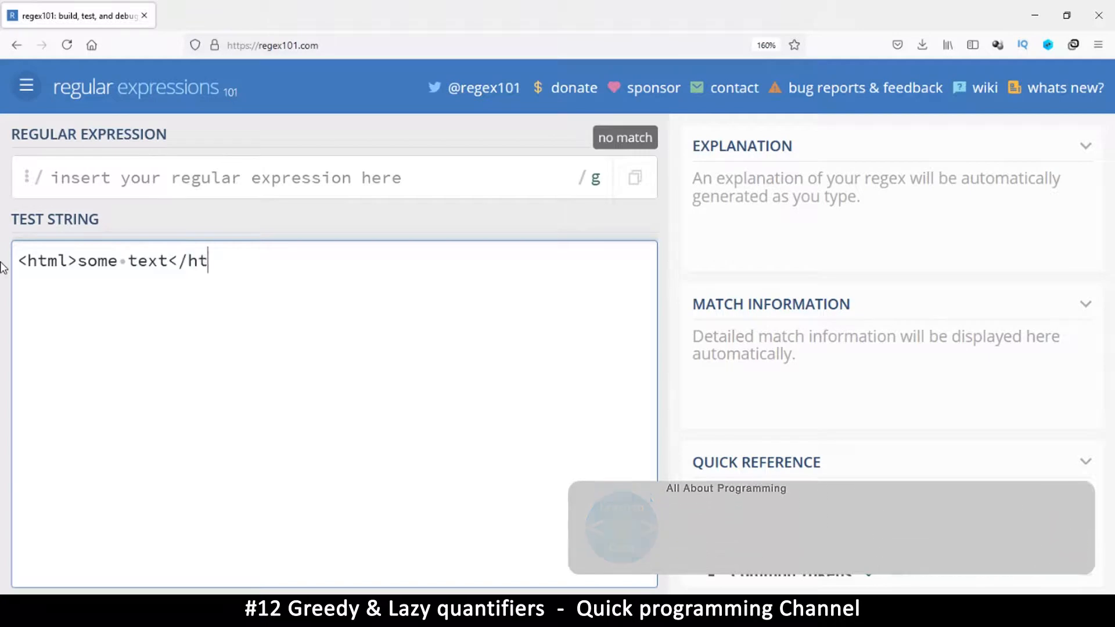
{"action": "type", "text": "ml>"}
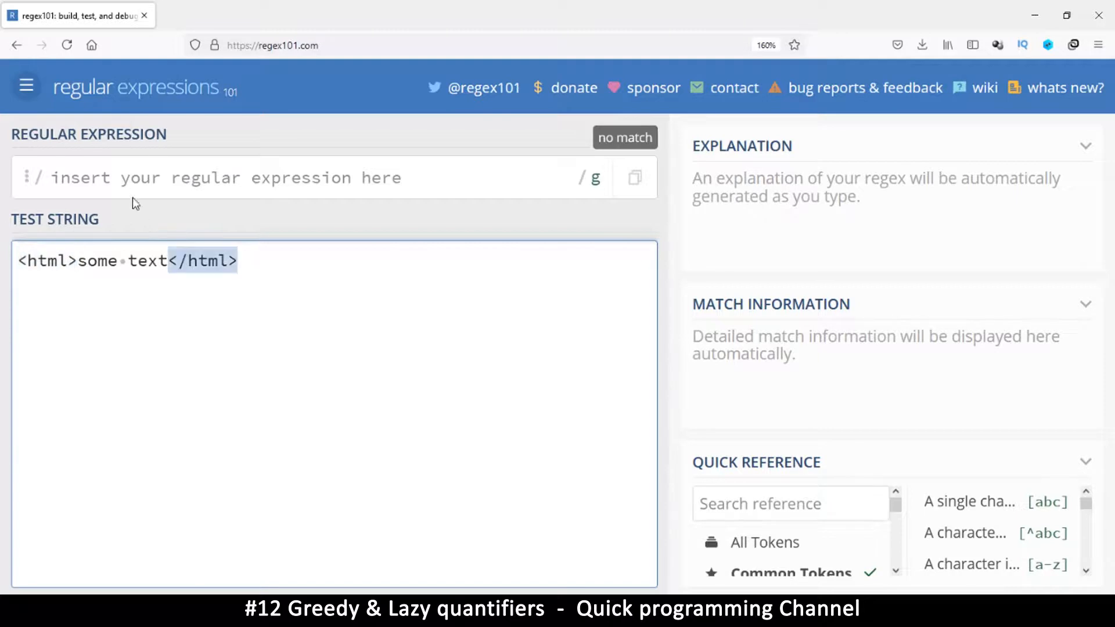
Enter the greedy pattern <.+>, matching the whole tagged string as one match.
{"action": "type", "text": "<"}
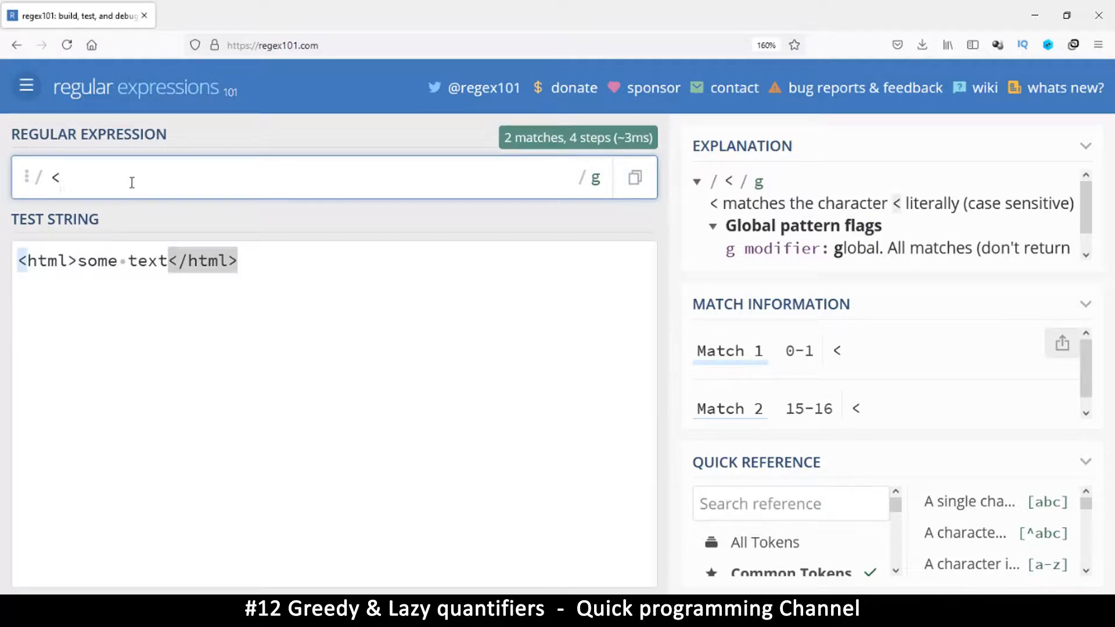
{"action": "type", "text": "."}
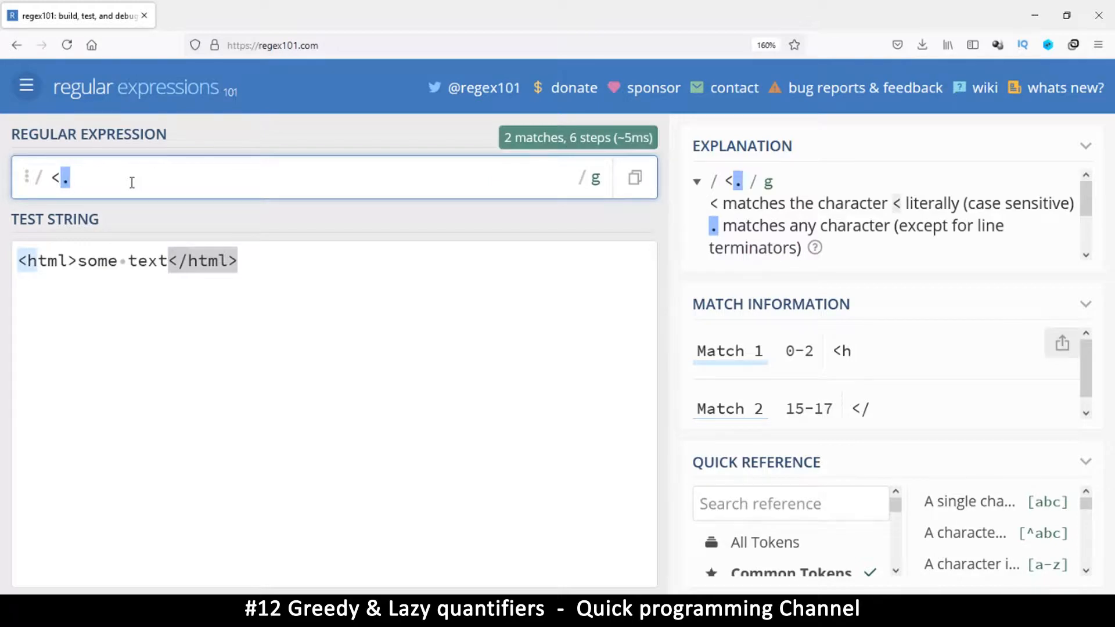
{"action": "type", "text": "+"}
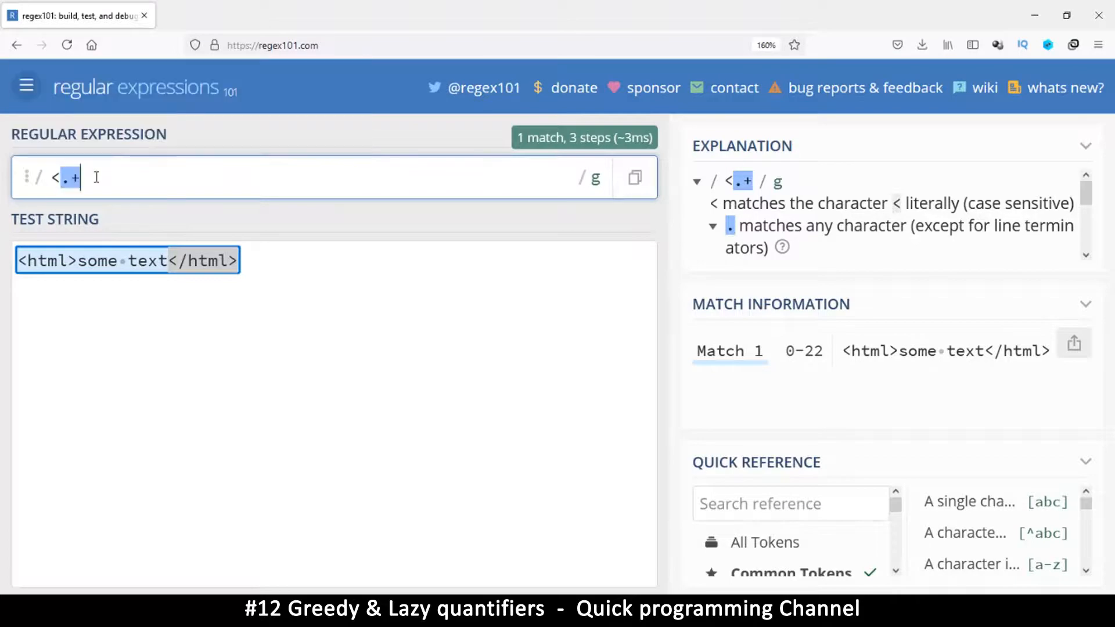
{"action": "type", "text": ">"}
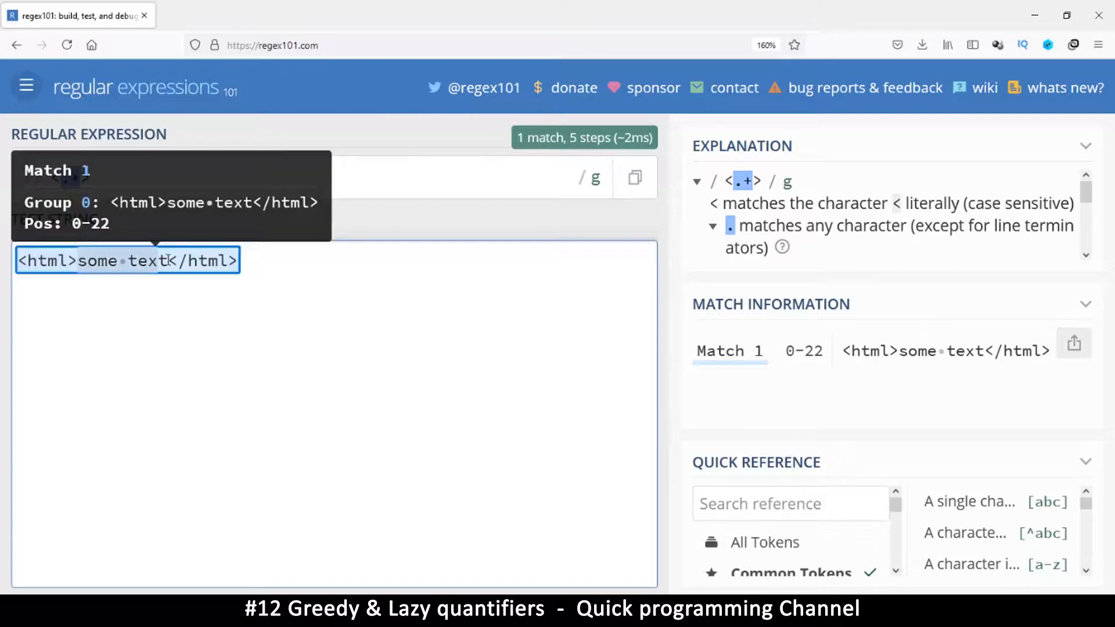
{"action": "mouse_move", "coordinate": [159, 260]}
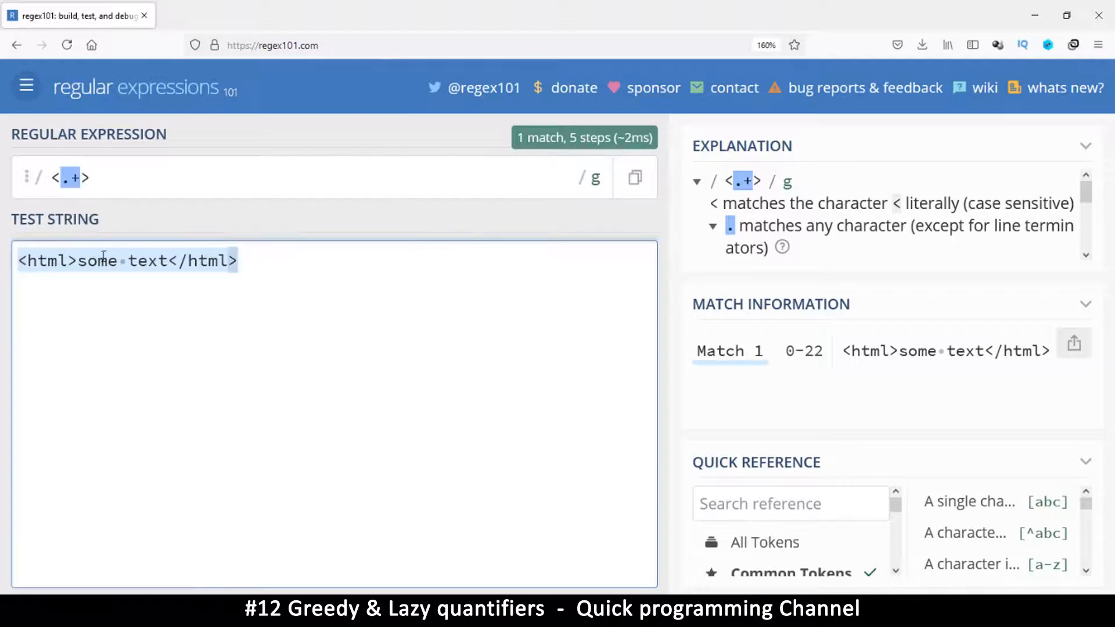
{"action": "mouse_move", "coordinate": [65, 176]}
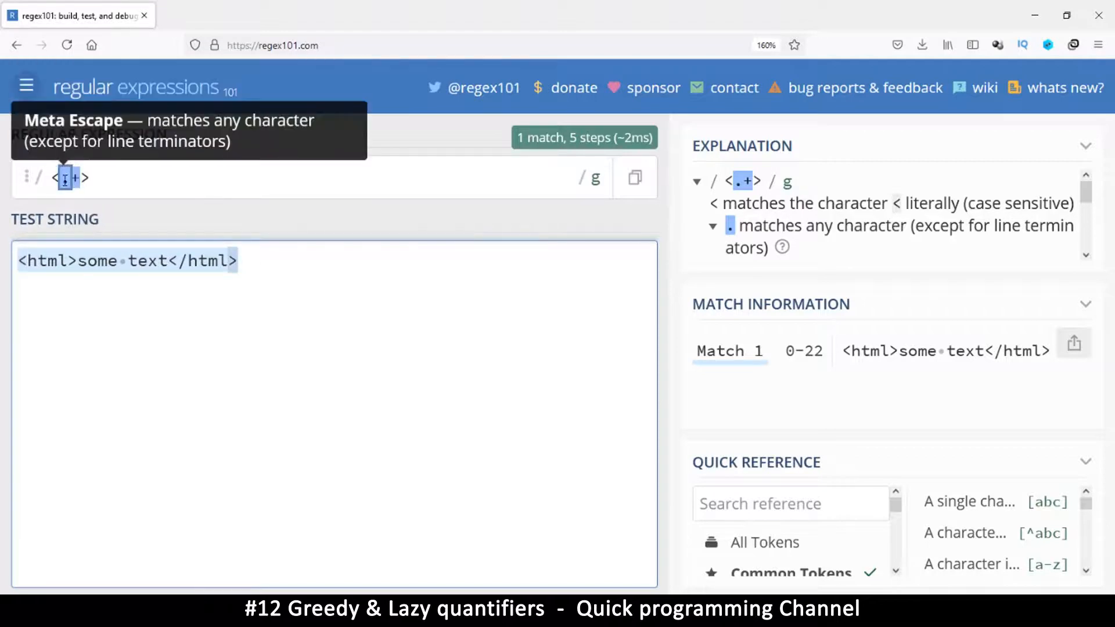
{"action": "mouse_move", "coordinate": [77, 177]}
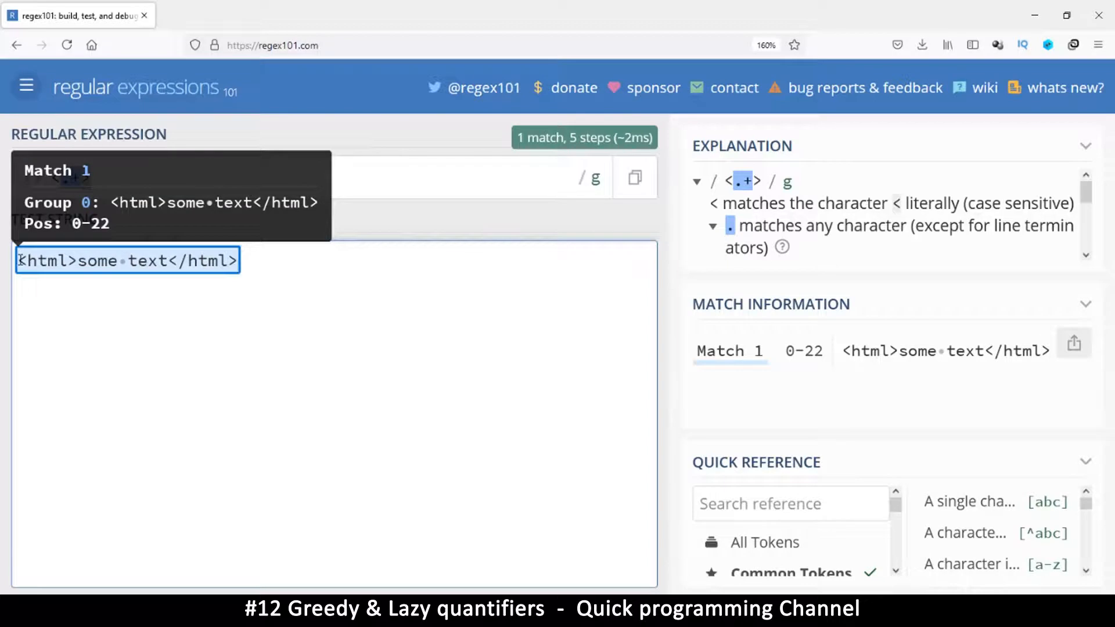
{"action": "mouse_move", "coordinate": [234, 260]}
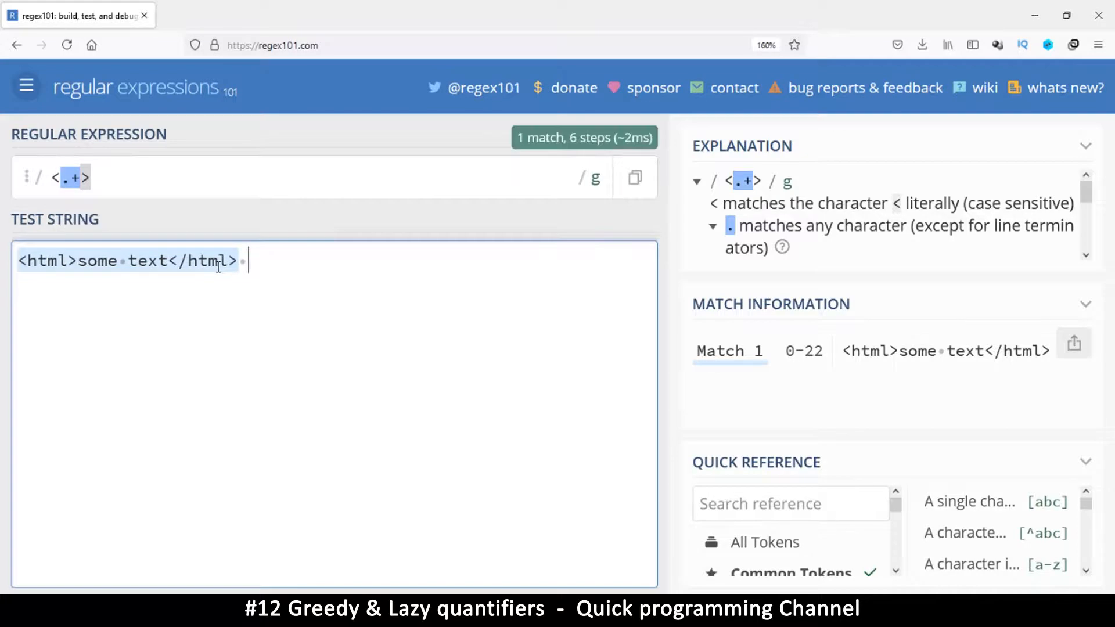
Append ' dghete >' so <.+> greedily matches the whole line, positions 0–31.
{"action": "type", "text": "dghete"}
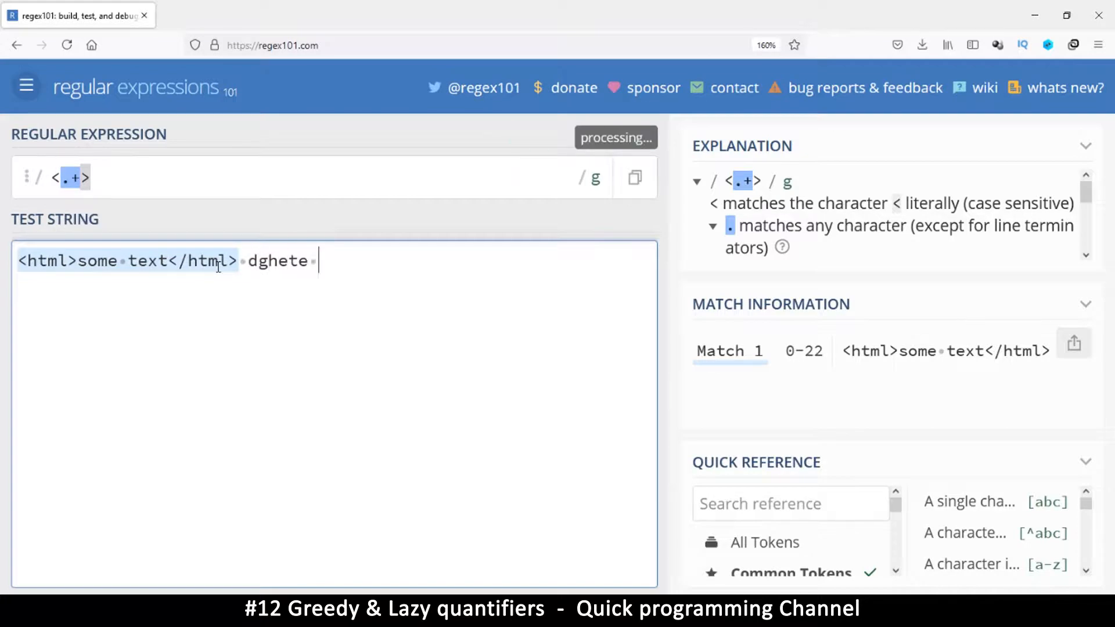
{"action": "type", "text": ">"}
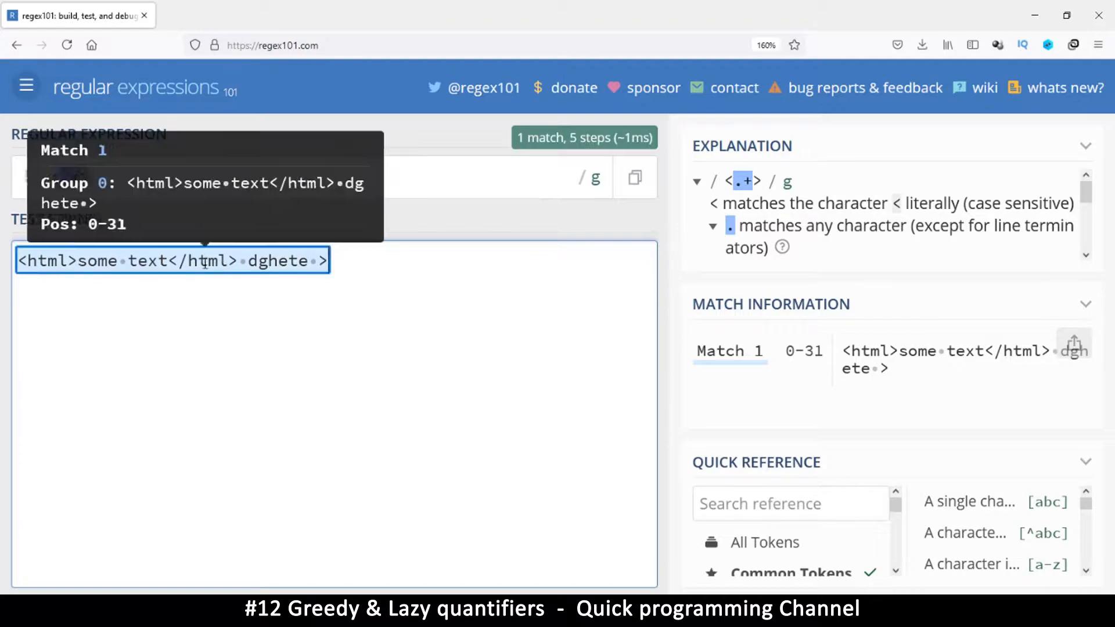
{"action": "mouse_move", "coordinate": [65, 177]}
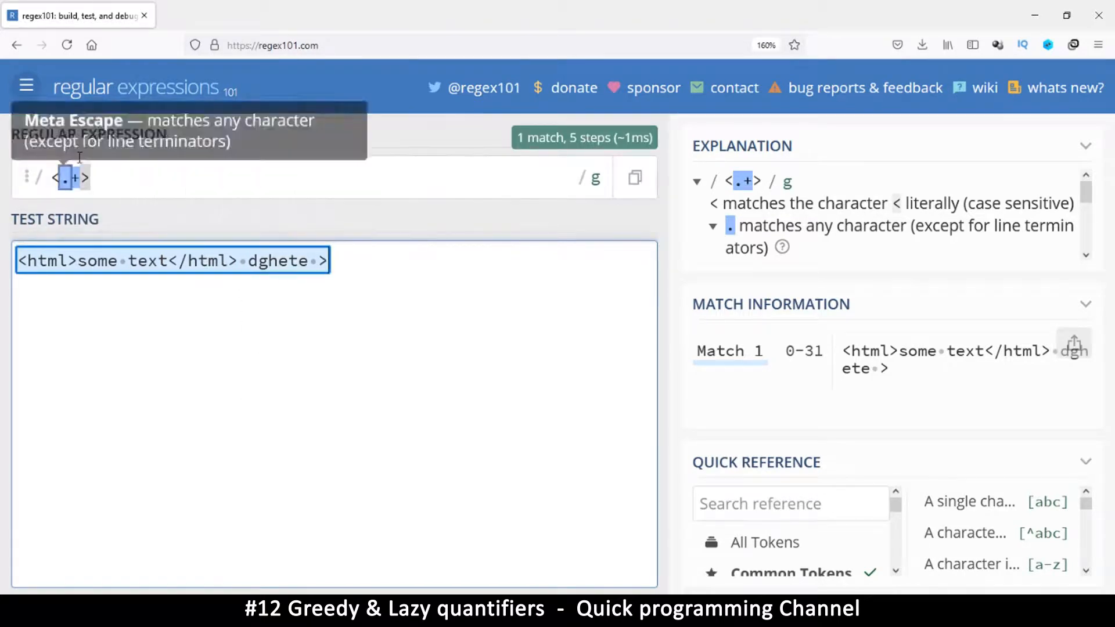
{"action": "mouse_move", "coordinate": [274, 260]}
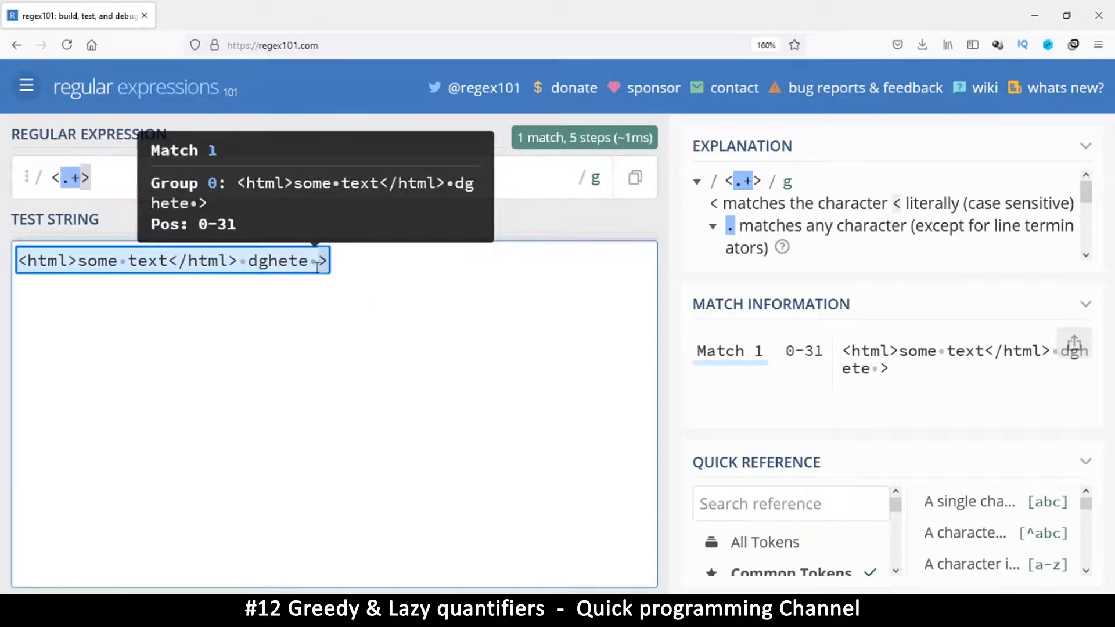
{"action": "mouse_move", "coordinate": [72, 176]}
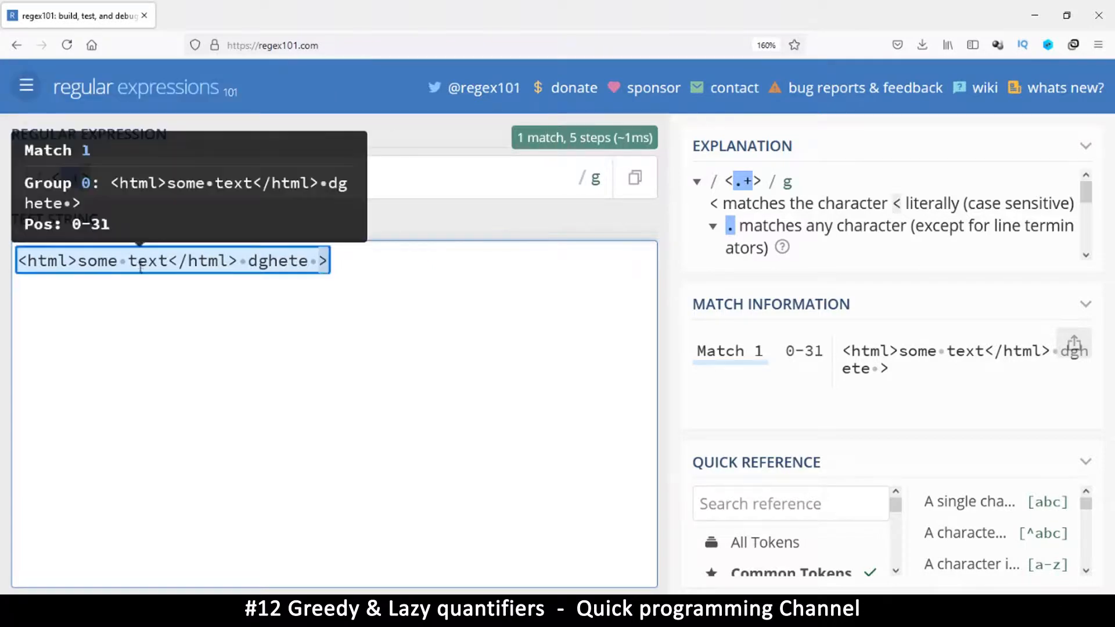
{"action": "left_click", "coordinate": [359, 261]}
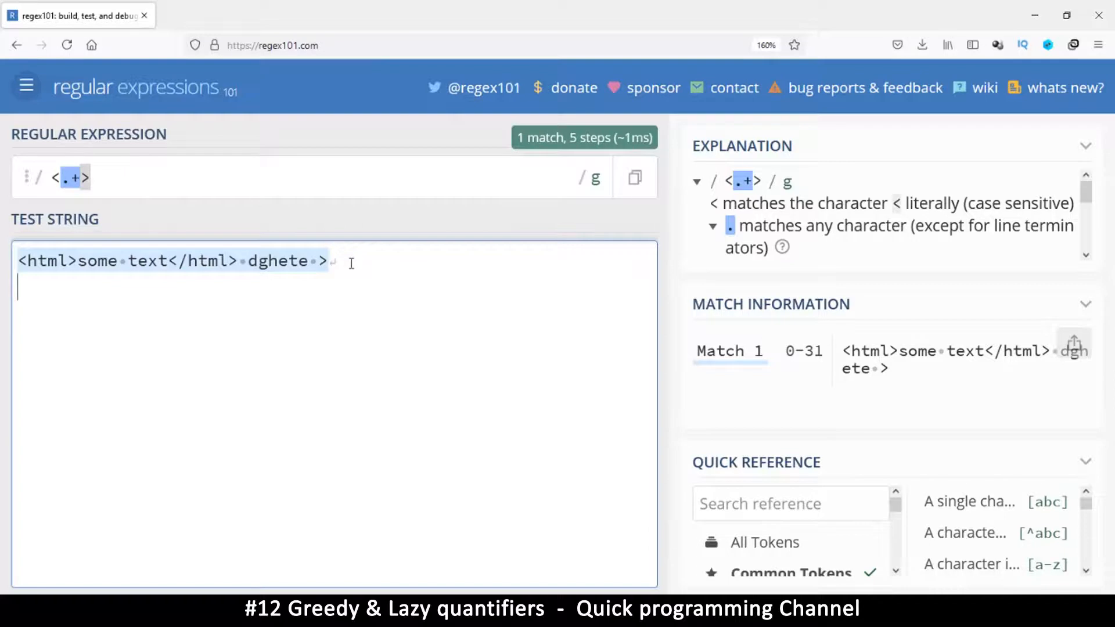
{"action": "type", "text": "#"}
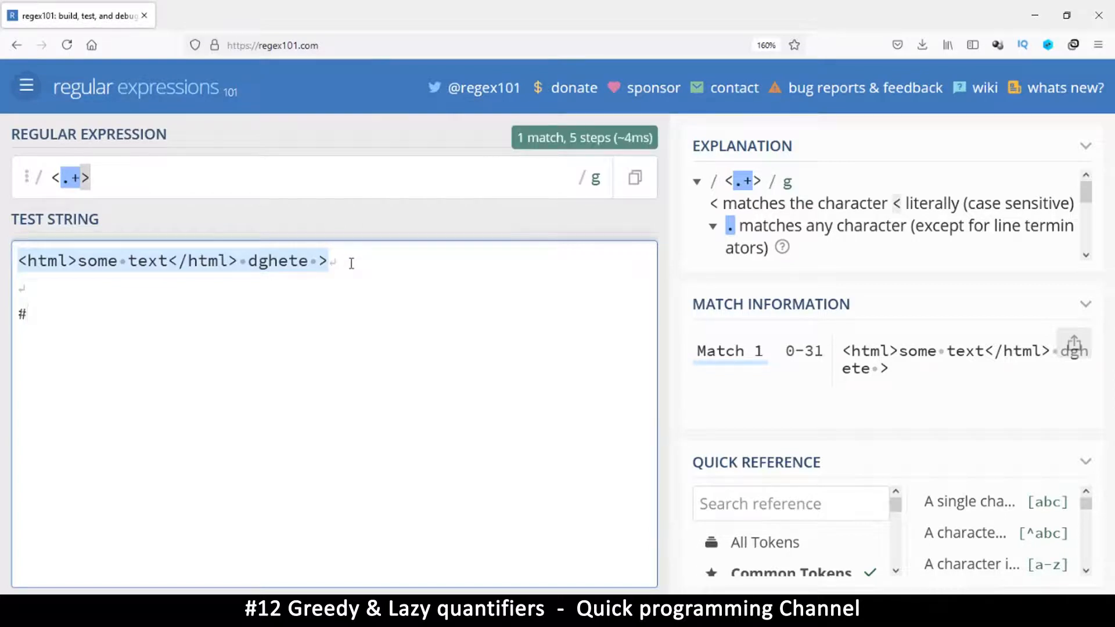
{"action": "type", "text": "tag"}
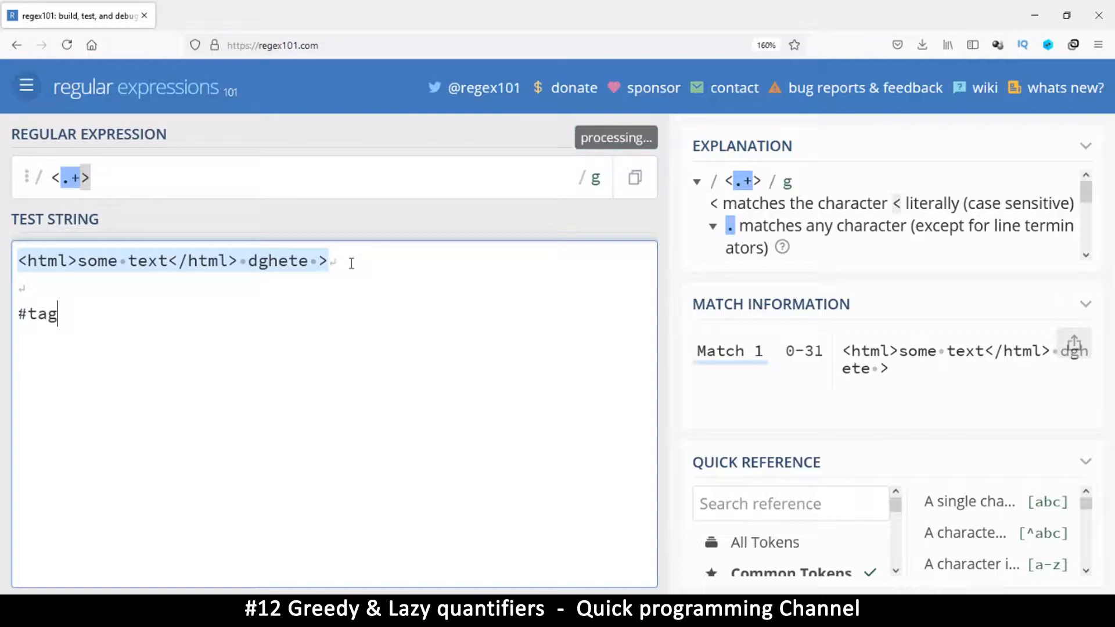
{"action": "type", "text": "#"}
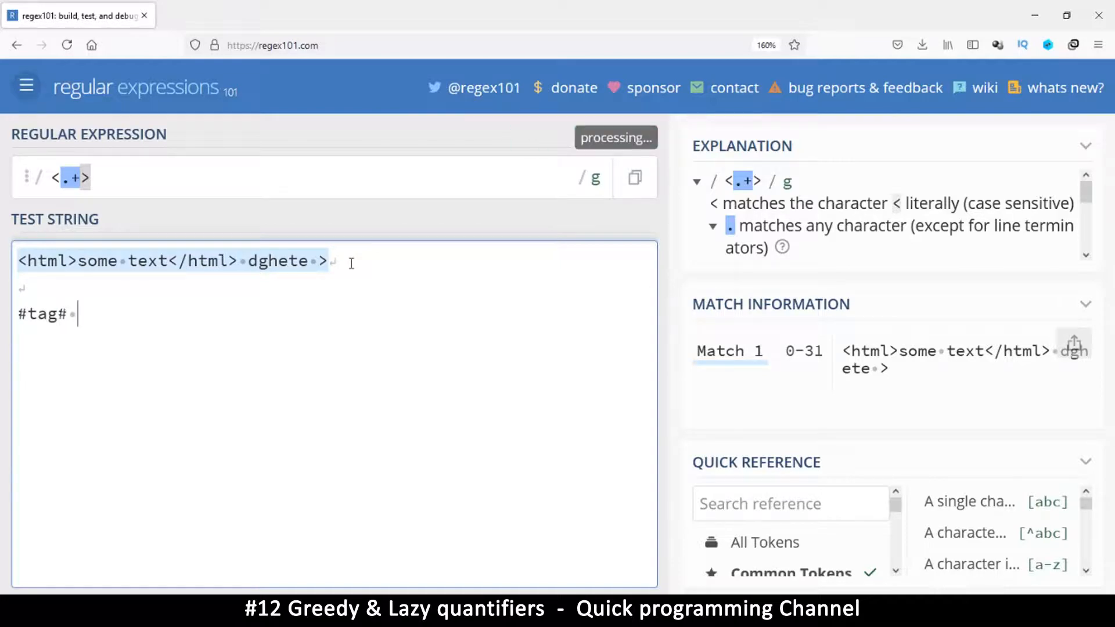
{"action": "type", "text": "more"}
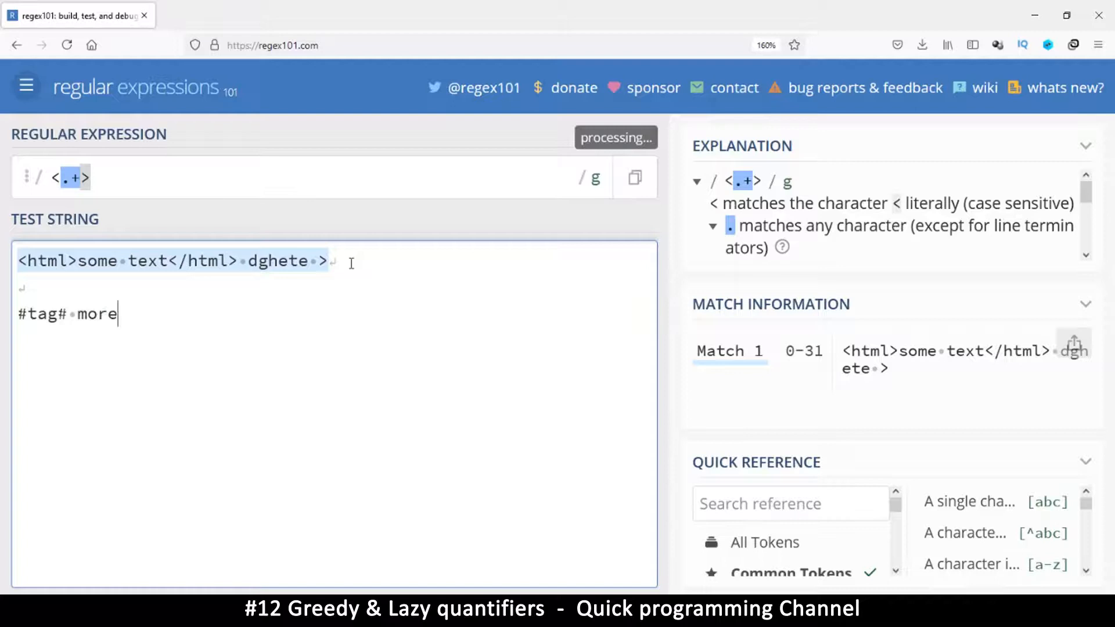
{"action": "type", "text": "text"}
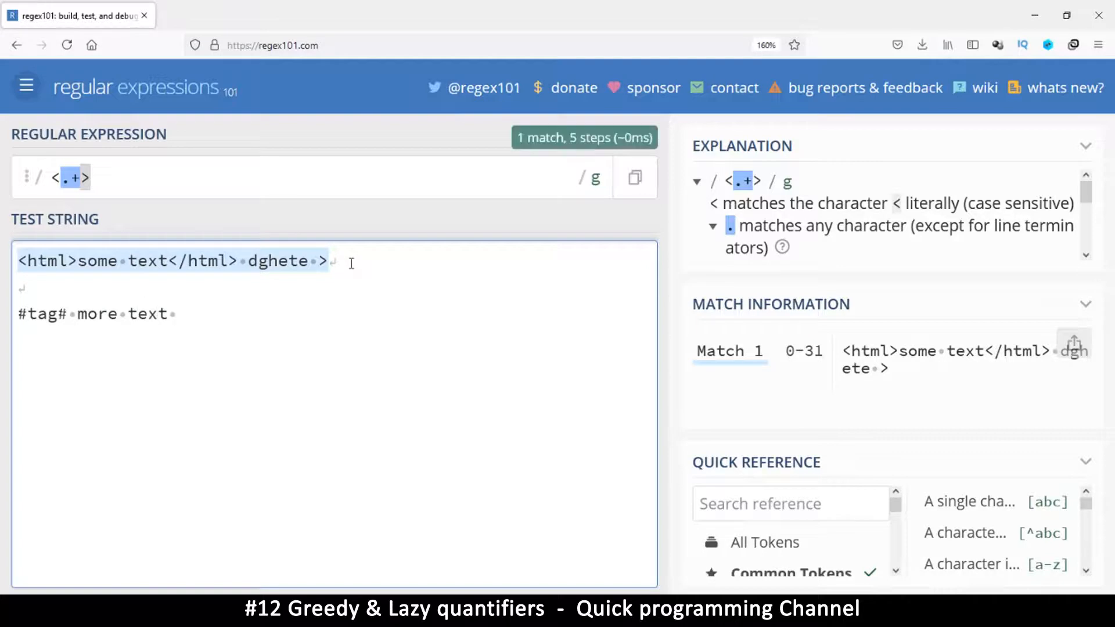
{"action": "type", "text": "#"}
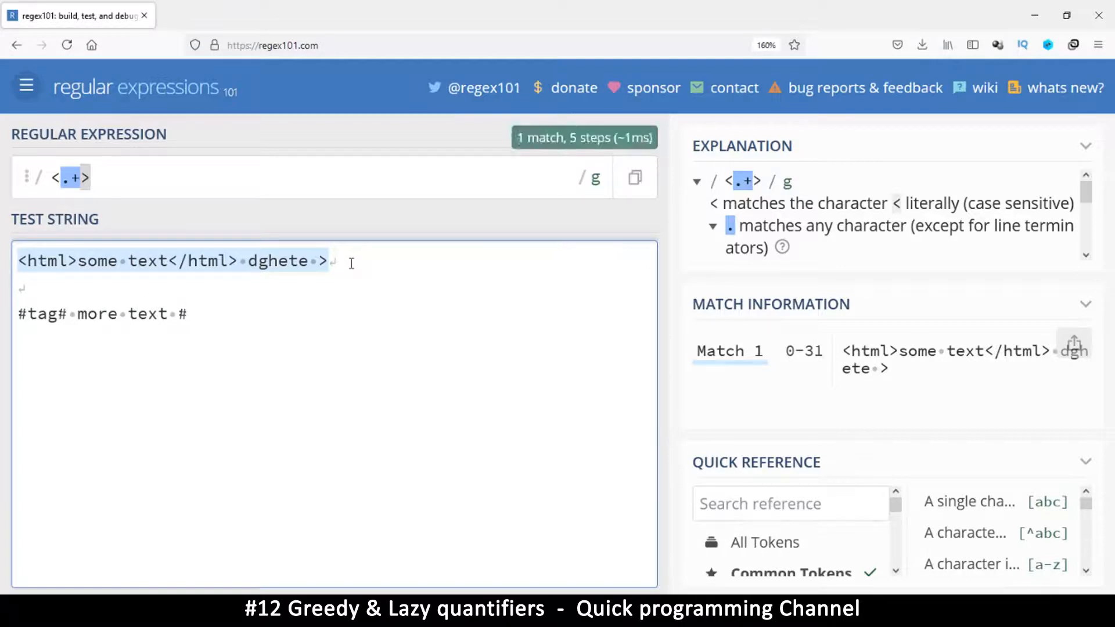
{"action": "type", "text": "tag#"}
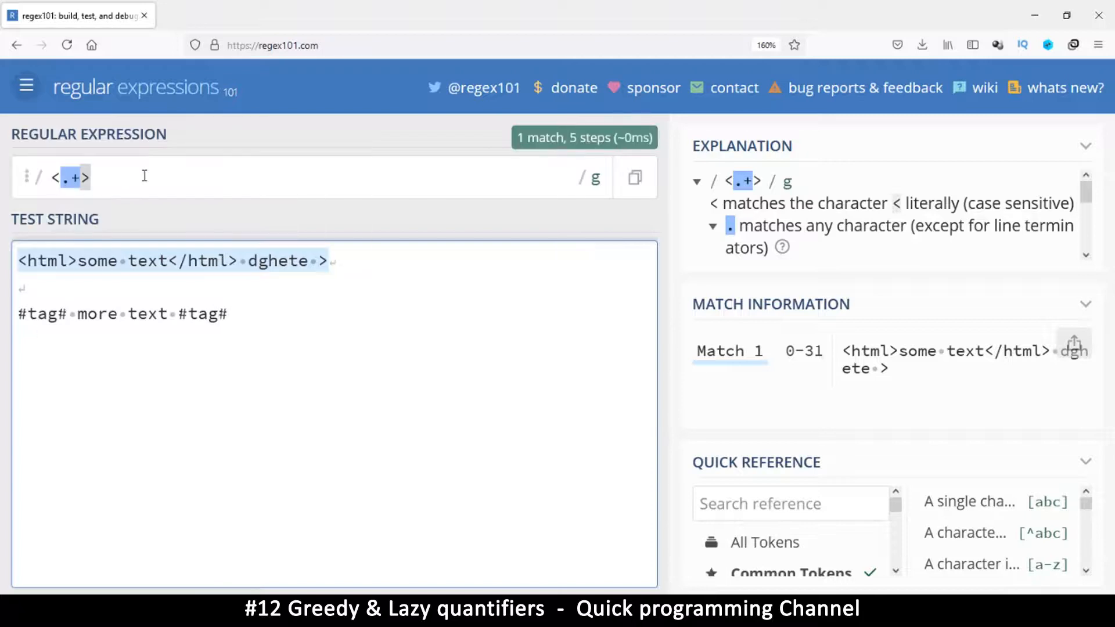
{"action": "mouse_move", "coordinate": [67, 177]}
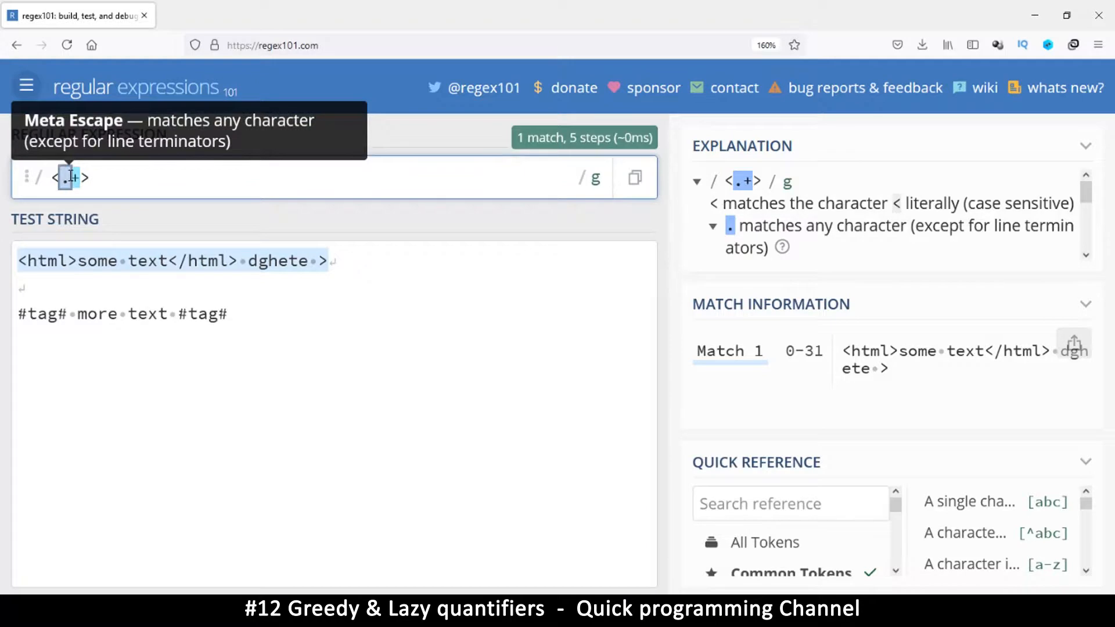
{"action": "mouse_move", "coordinate": [82, 177]}
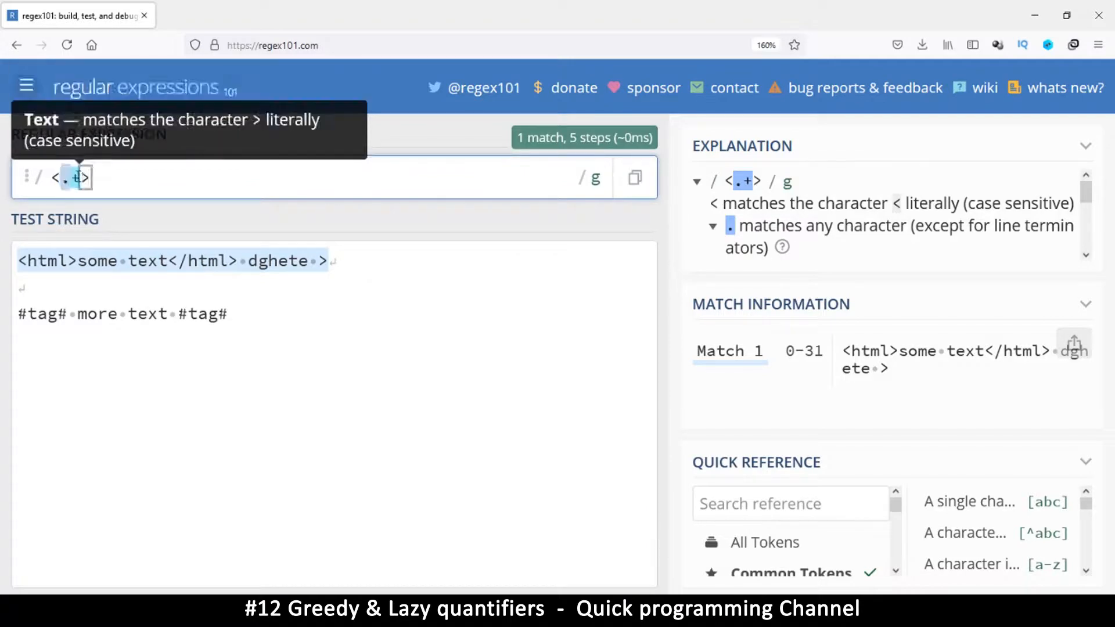
{"action": "mouse_move", "coordinate": [45, 178]}
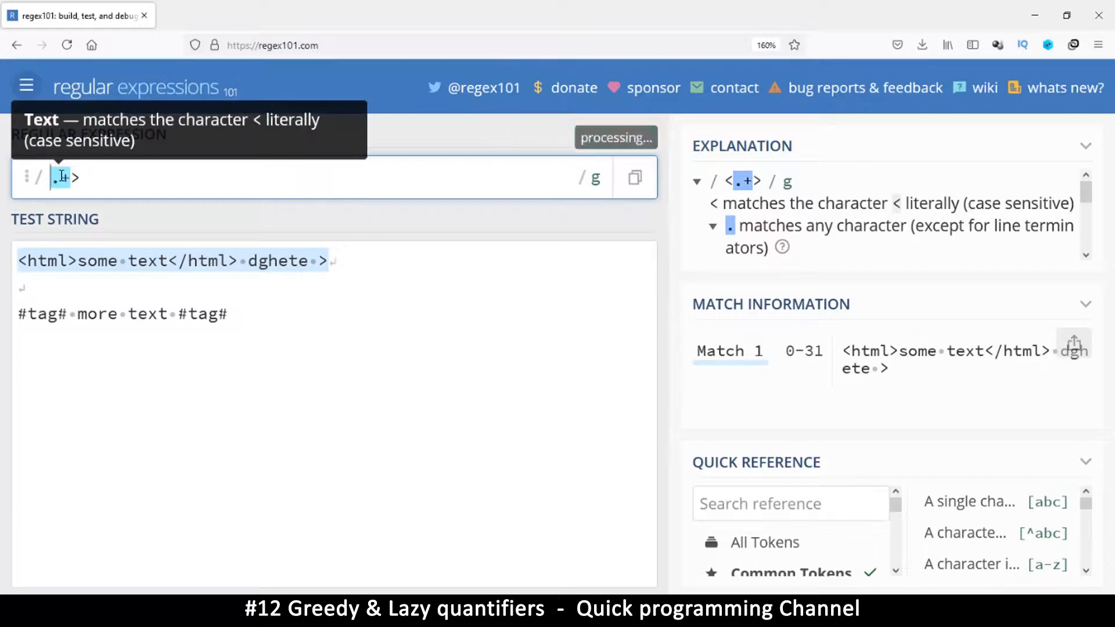
Swap the angle brackets for # delimiters, giving the greedy pattern #.+#.
{"action": "type", "text": "#"}
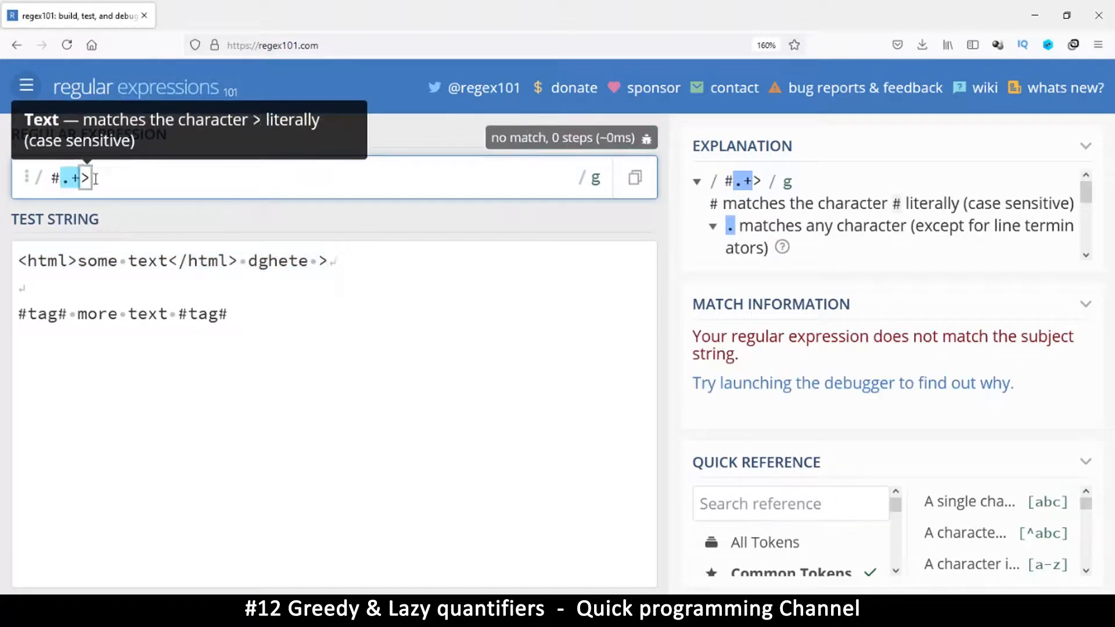
{"action": "key", "text": "Backspace"}
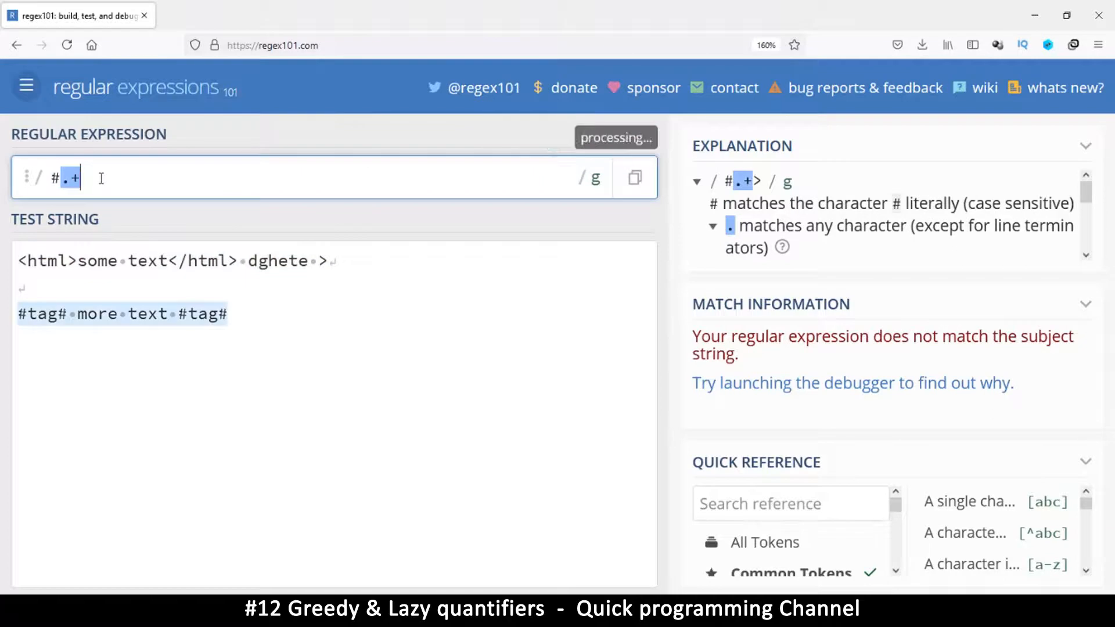
{"action": "type", "text": "#"}
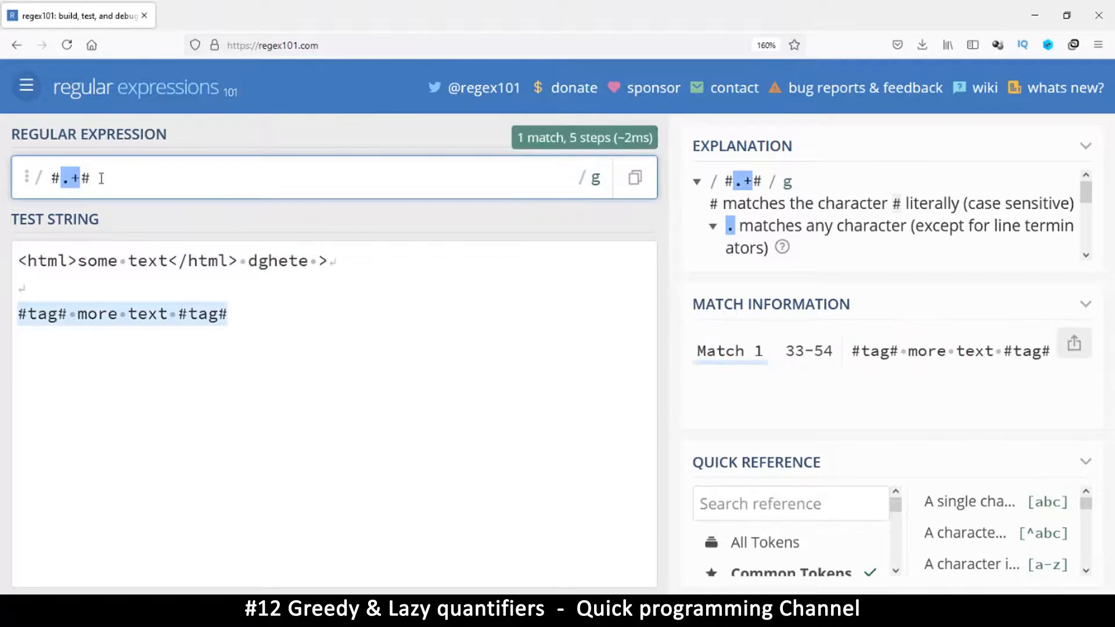
{"action": "mouse_move", "coordinate": [48, 291]}
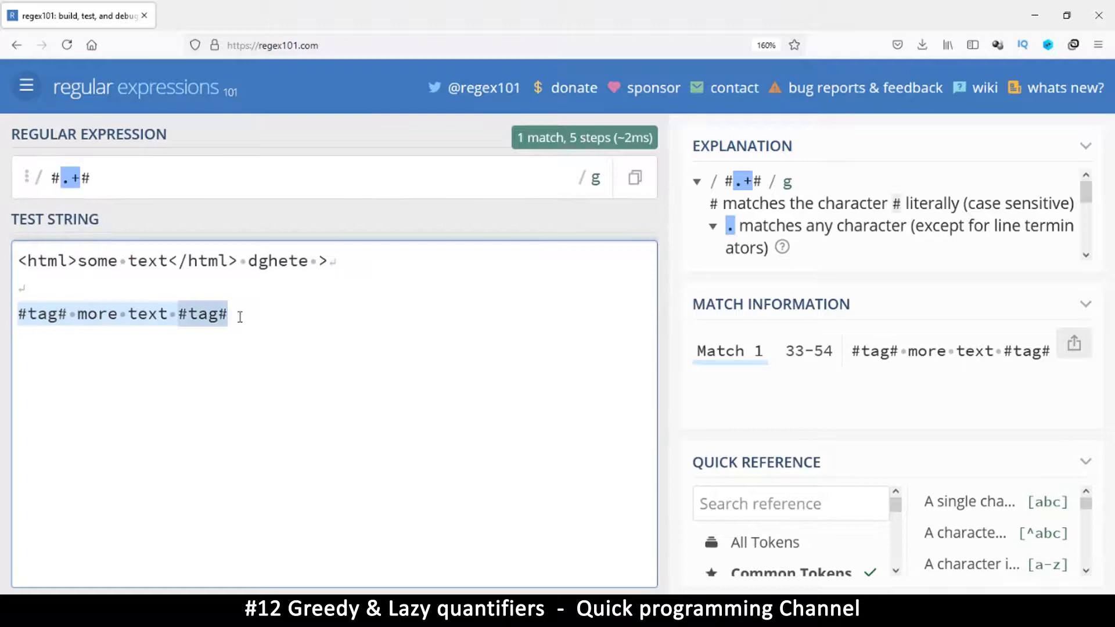
{"action": "left_click", "coordinate": [228, 315]}
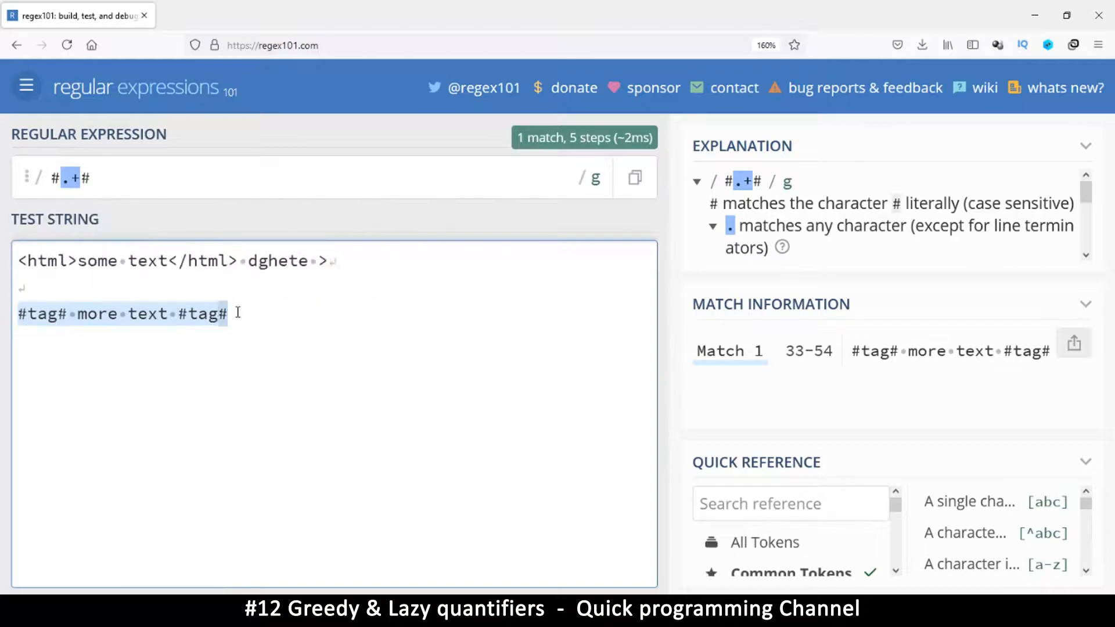
{"action": "mouse_move", "coordinate": [121, 314]}
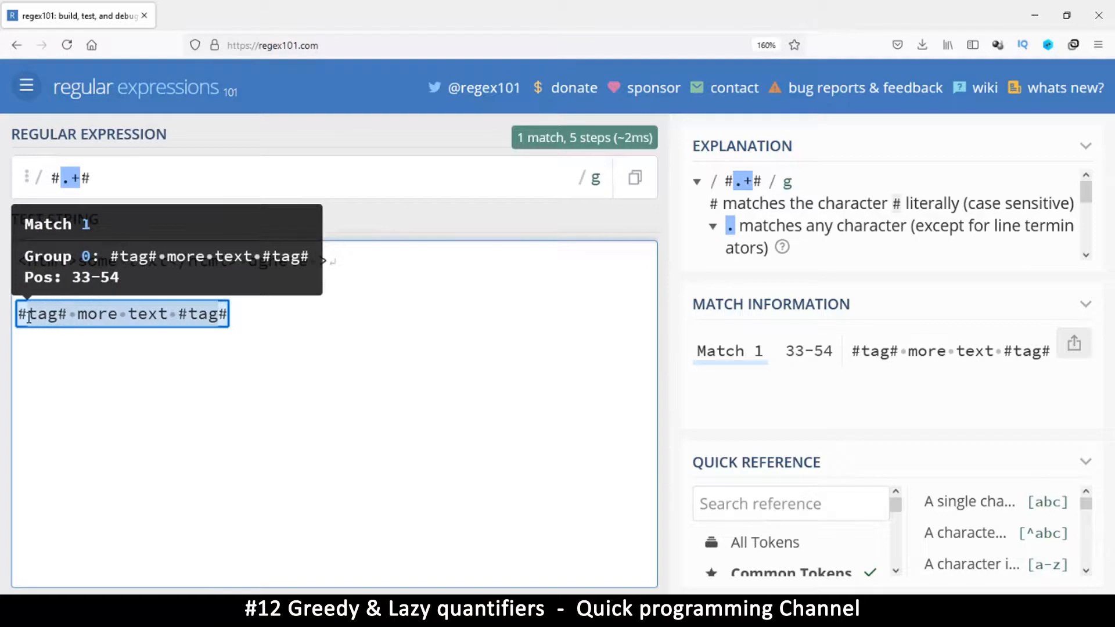
{"action": "mouse_move", "coordinate": [54, 178]}
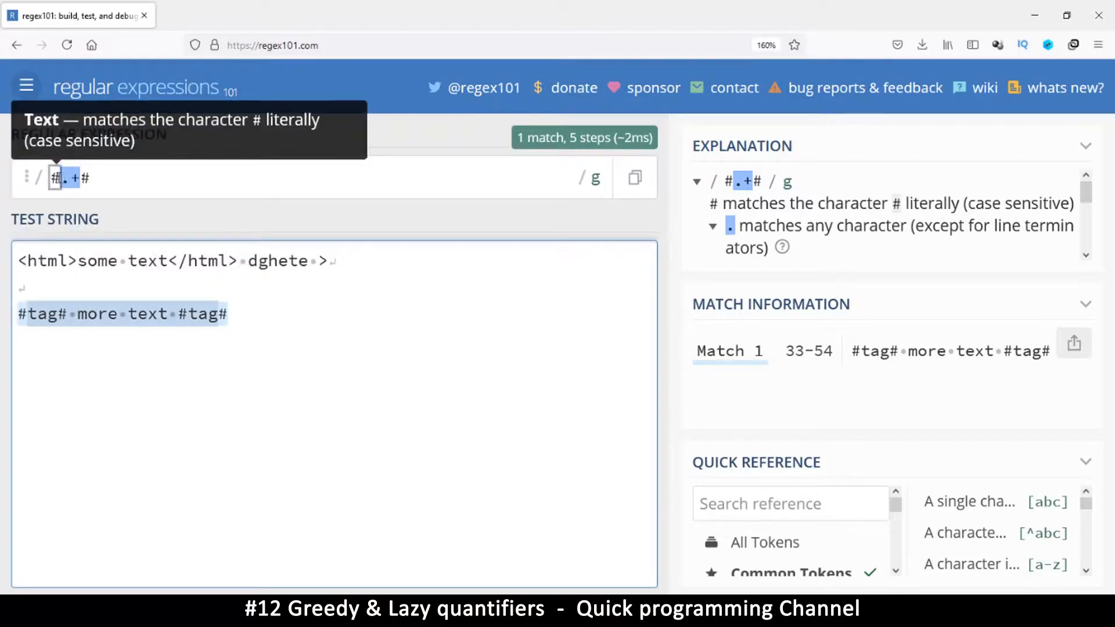
{"action": "mouse_move", "coordinate": [77, 178]}
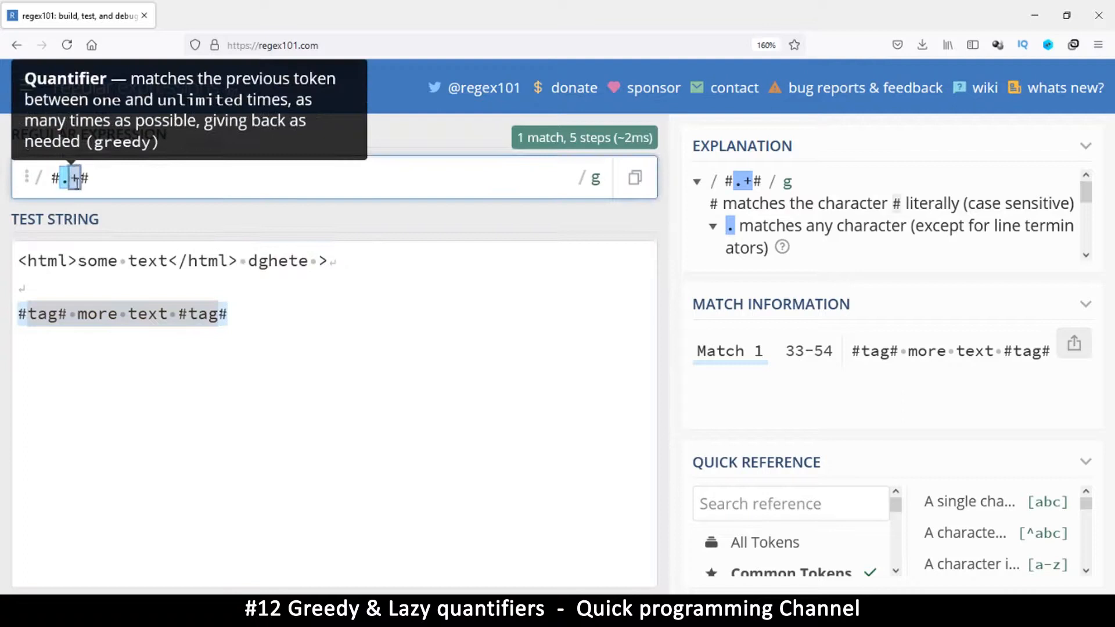
{"action": "mouse_move", "coordinate": [78, 228]}
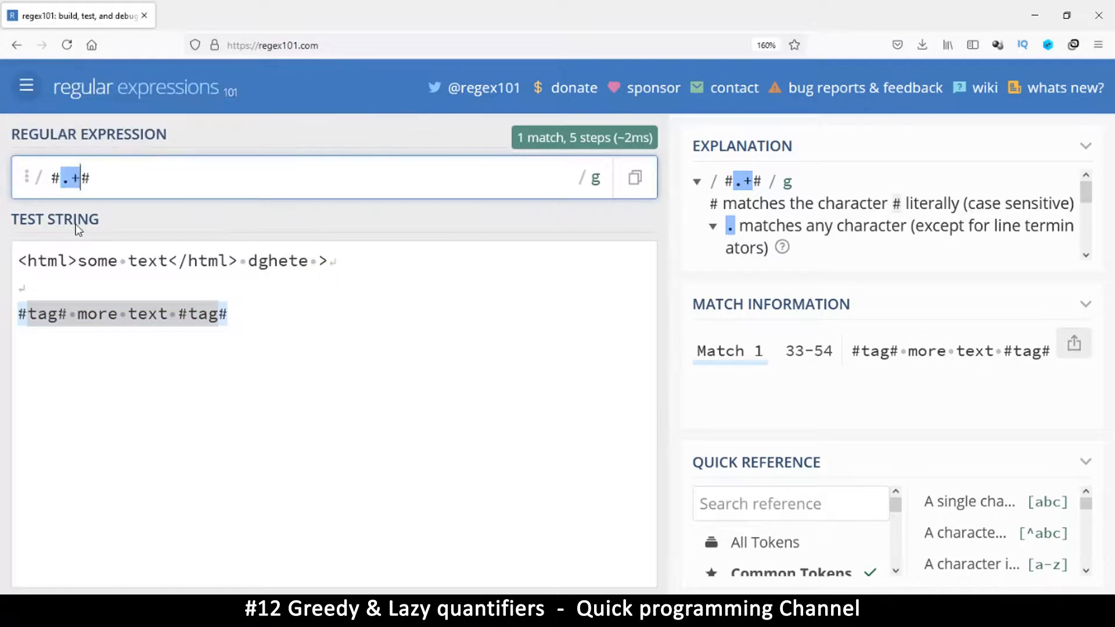
Briefly try the * quantifier in place of +, then restore #.+#.
{"action": "key", "text": "Backspace"}
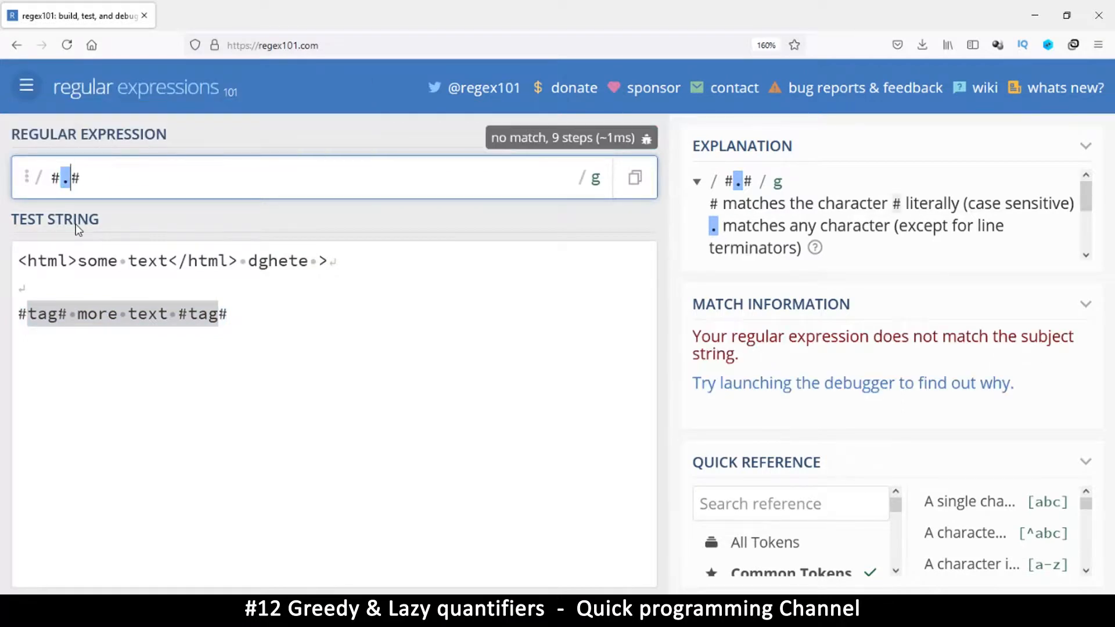
{"action": "type", "text": "*"}
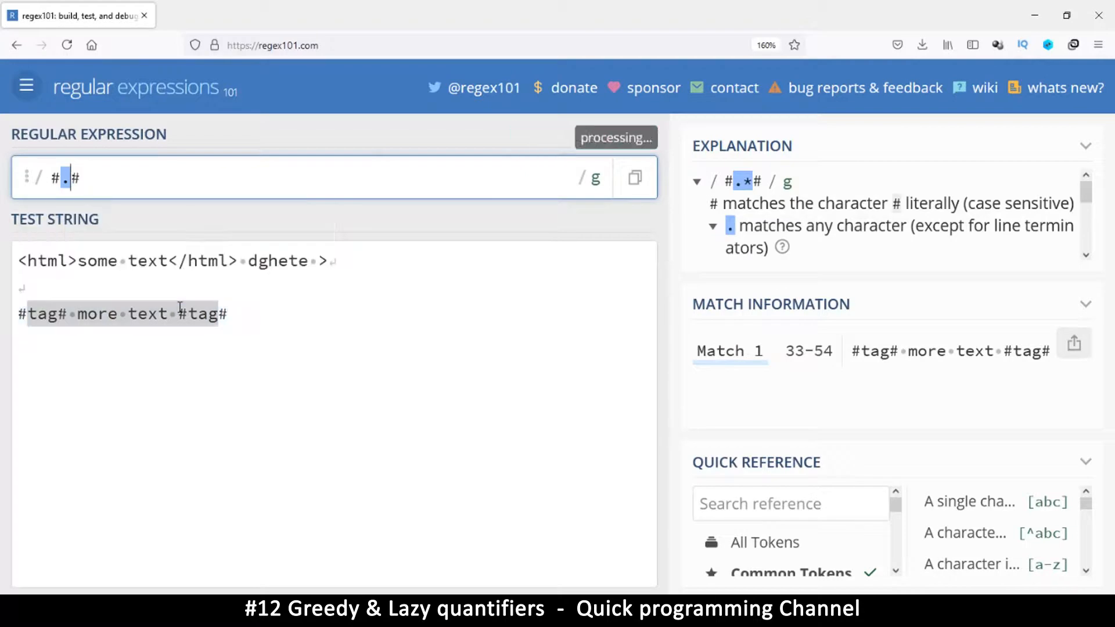
{"action": "type", "text": "+"}
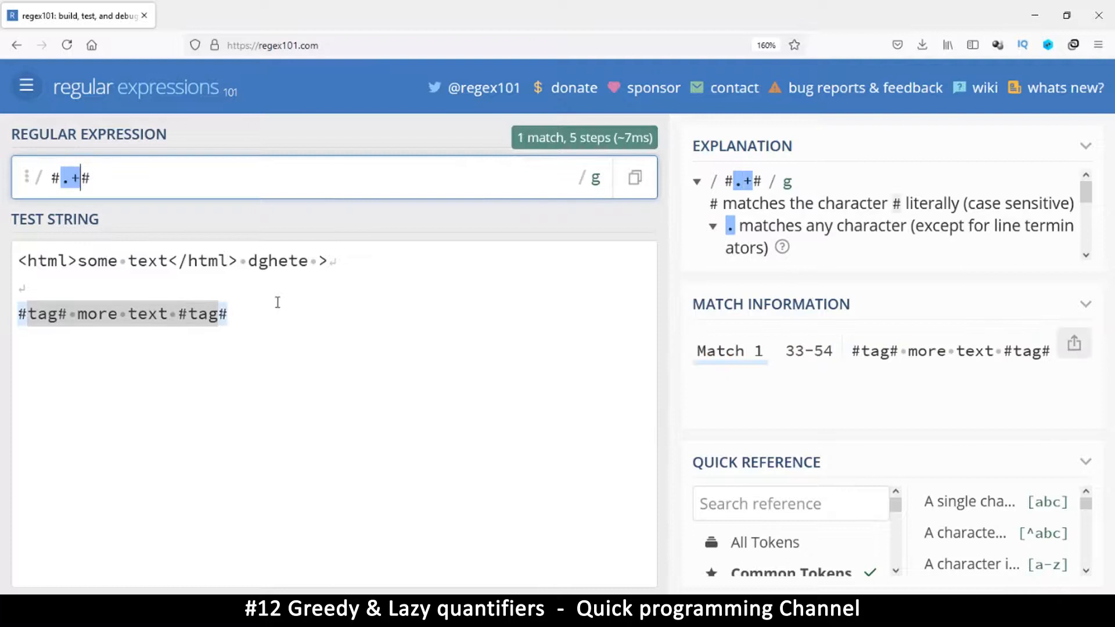
Make the quantifier lazy with ?, ending with <.+?> matching <html> and </html> separately.
{"action": "type", "text": "?"}
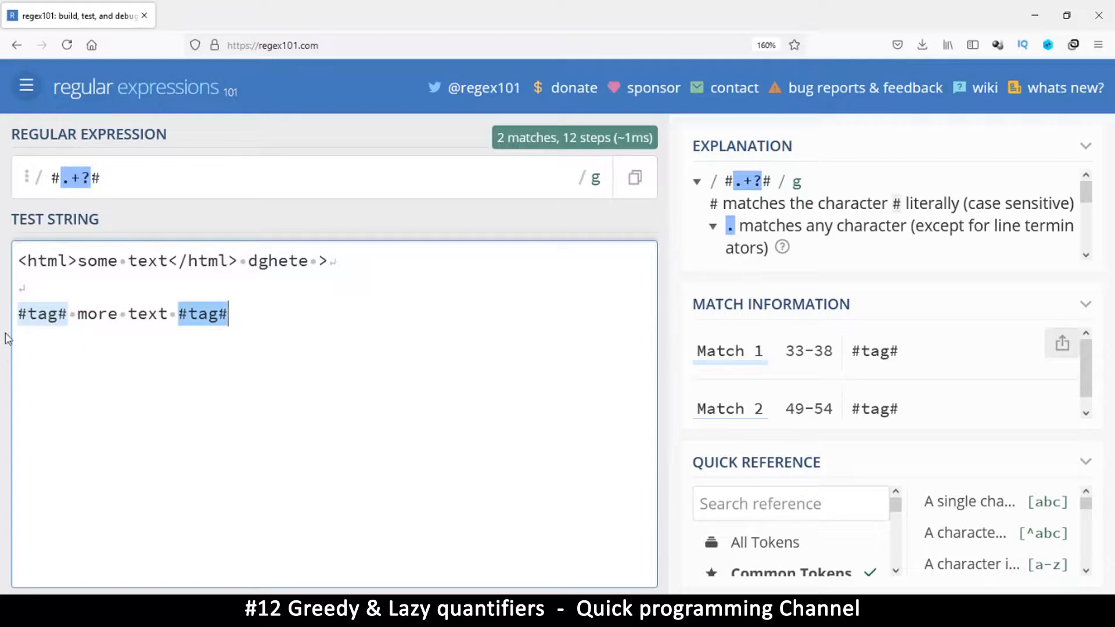
{"action": "mouse_move", "coordinate": [18, 321]}
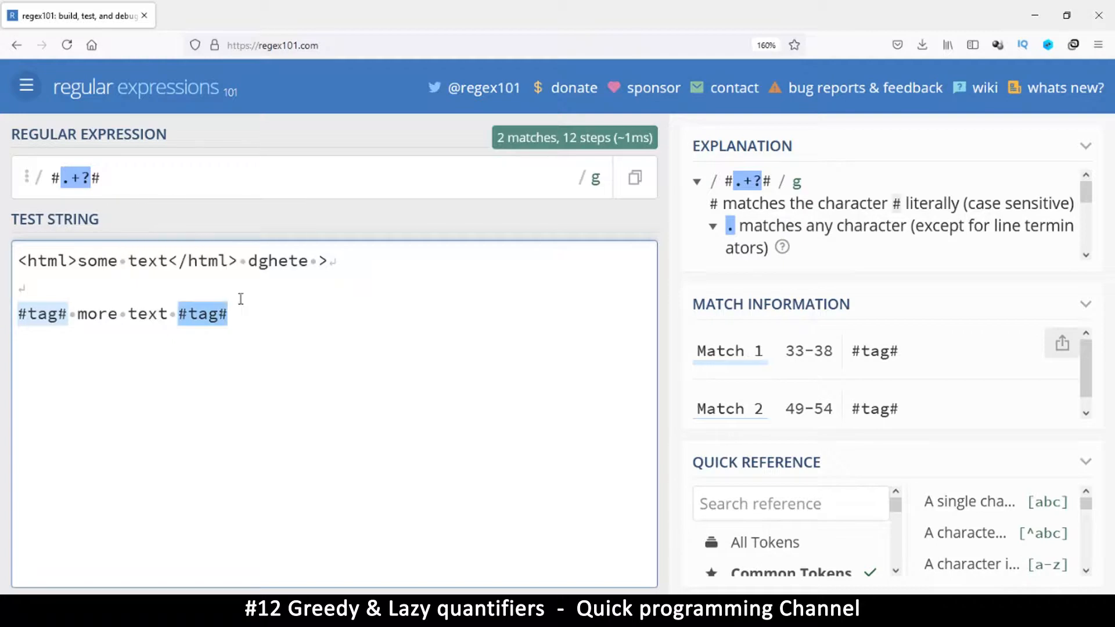
{"action": "left_click", "coordinate": [107, 178]}
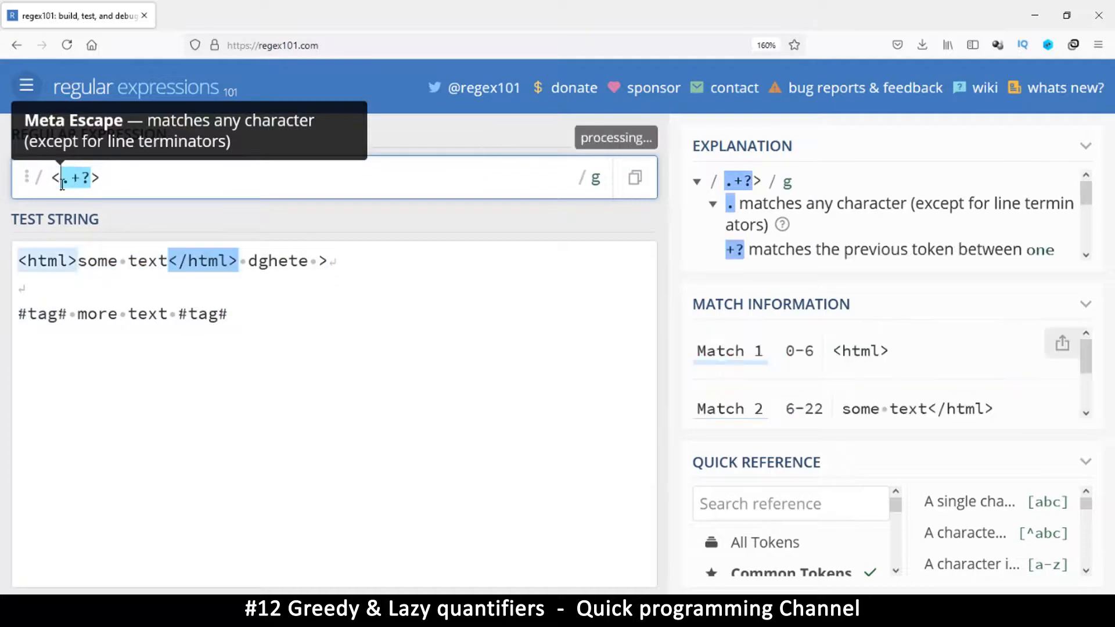
Add < before dghete and extra words 'hbjdnsj jndjsn' after </html>, yielding three lazy matches.
{"action": "left_click", "coordinate": [255, 314]}
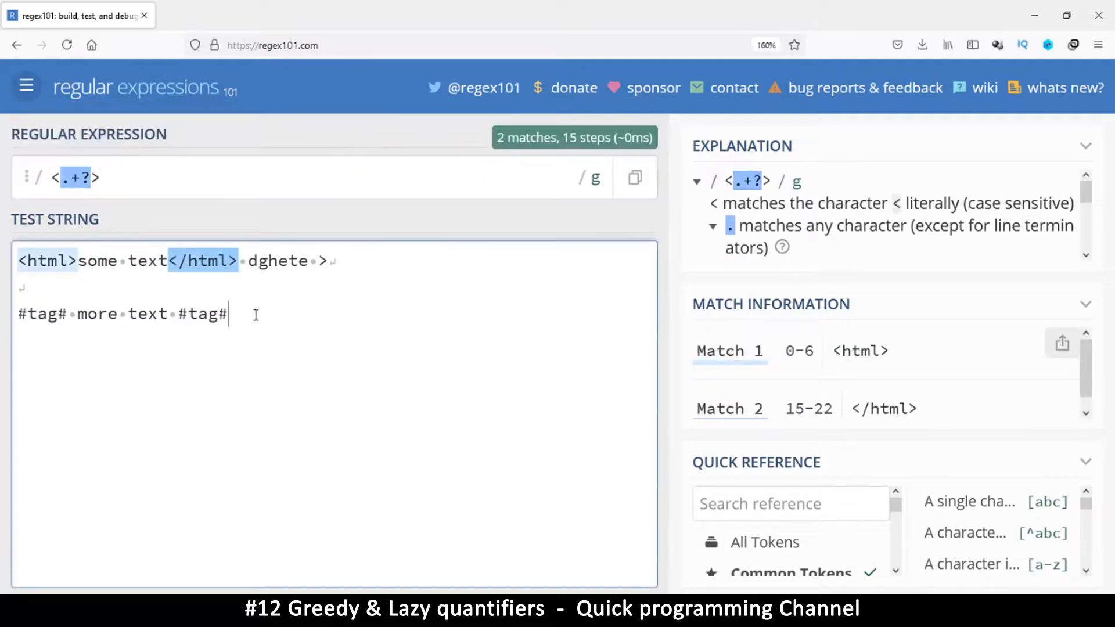
{"action": "mouse_move", "coordinate": [202, 261]}
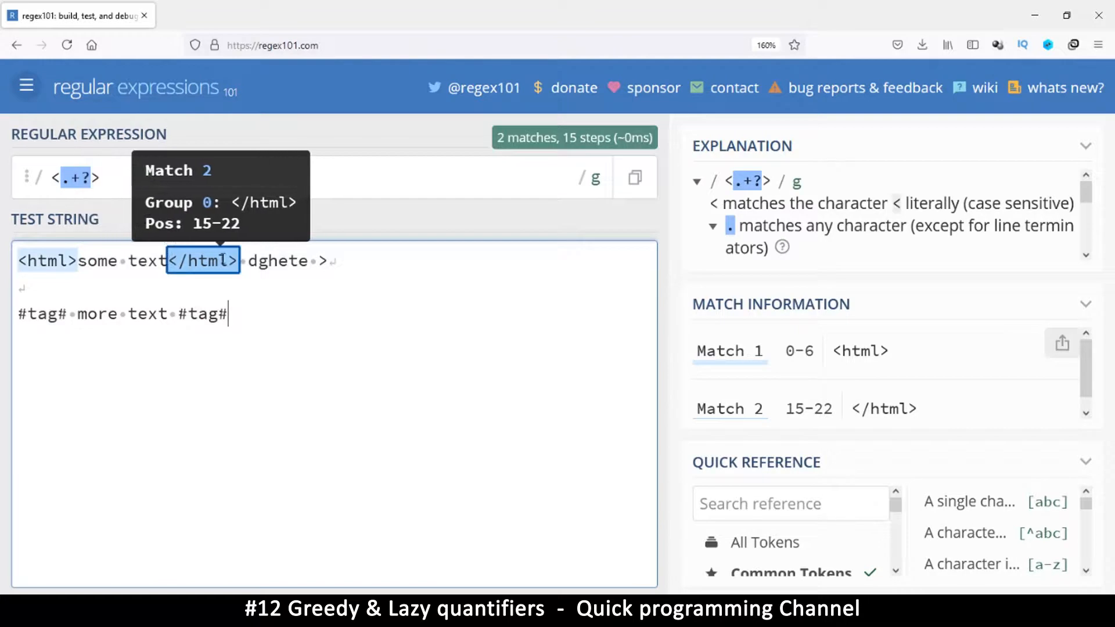
{"action": "mouse_move", "coordinate": [98, 261]}
{"action": "type", "text": "<"}
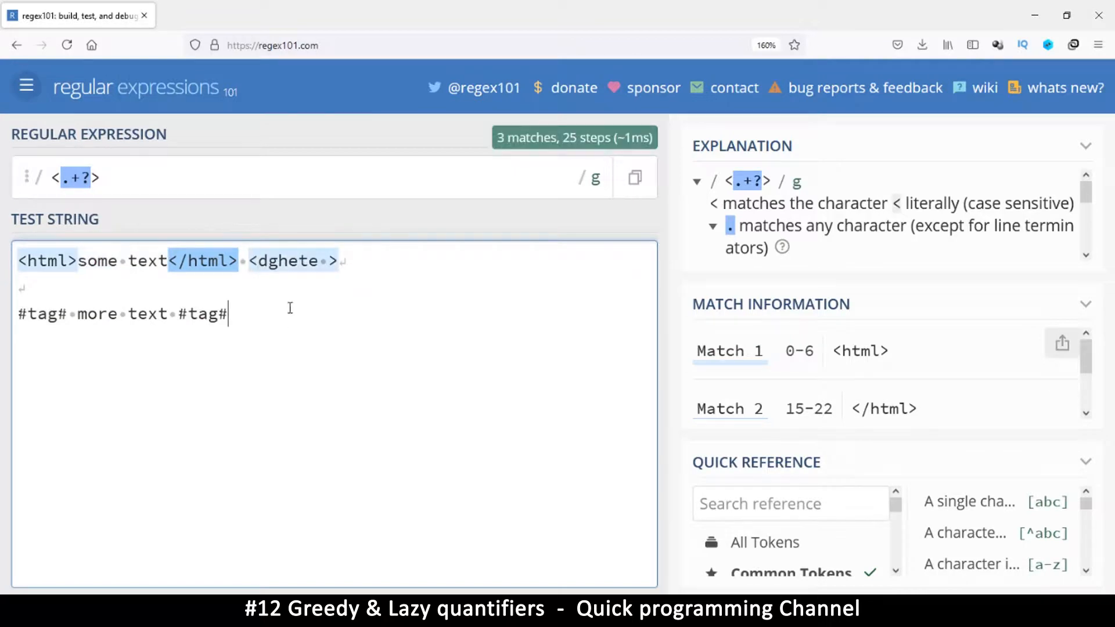
{"action": "left_click", "coordinate": [245, 262]}
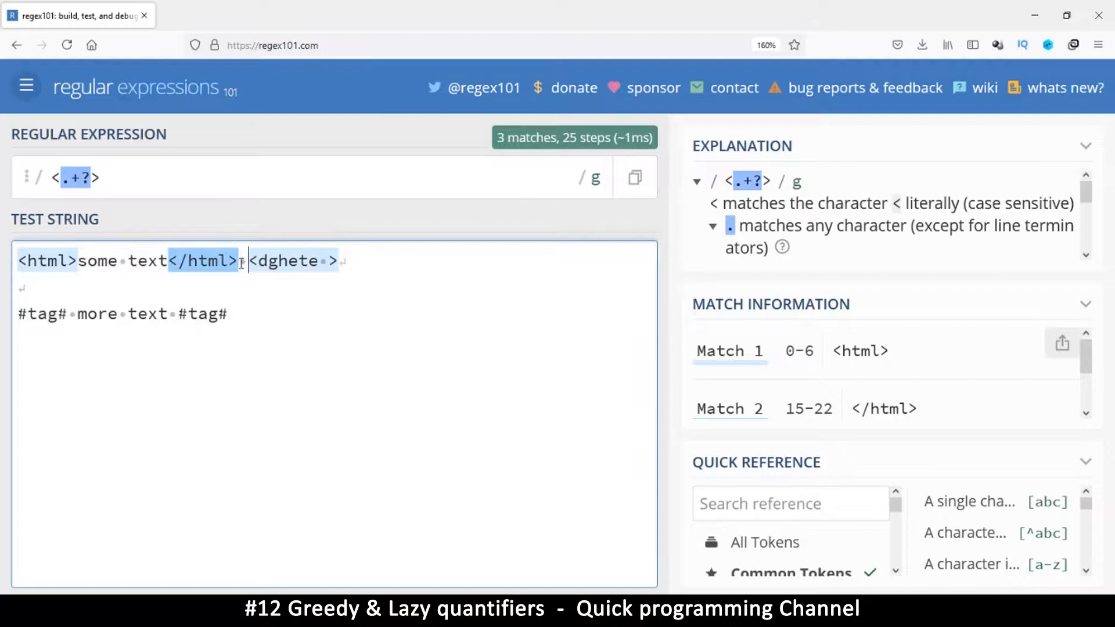
{"action": "type", "text": "hbjdnsj jndjsnd"}
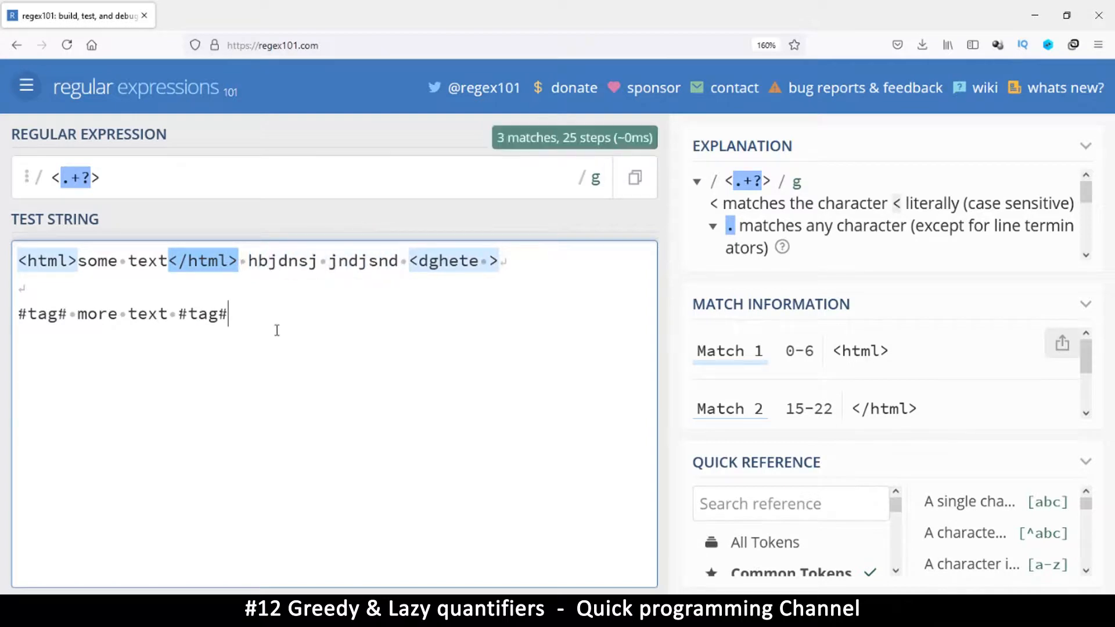
{"action": "mouse_move", "coordinate": [83, 178]}
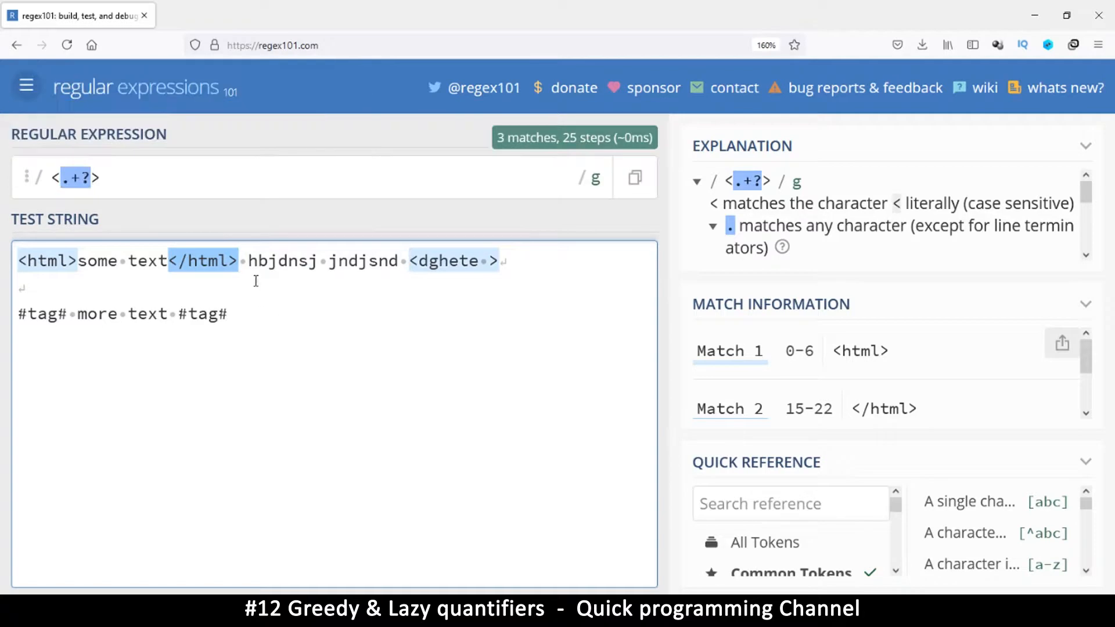
{"action": "mouse_move", "coordinate": [267, 315]}
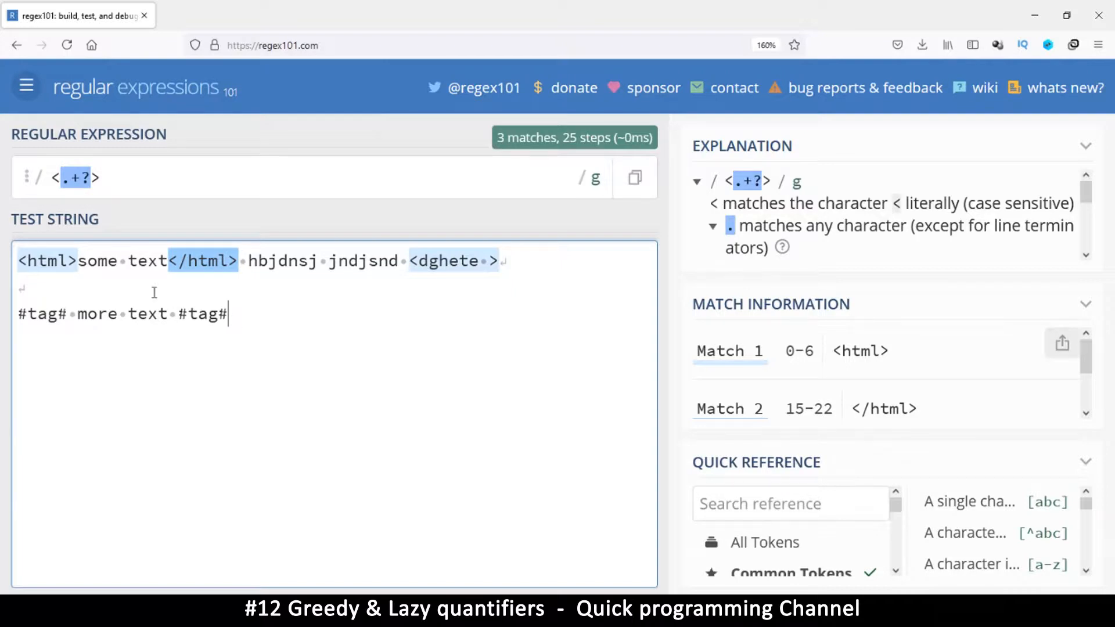
{"action": "mouse_move", "coordinate": [79, 178]}
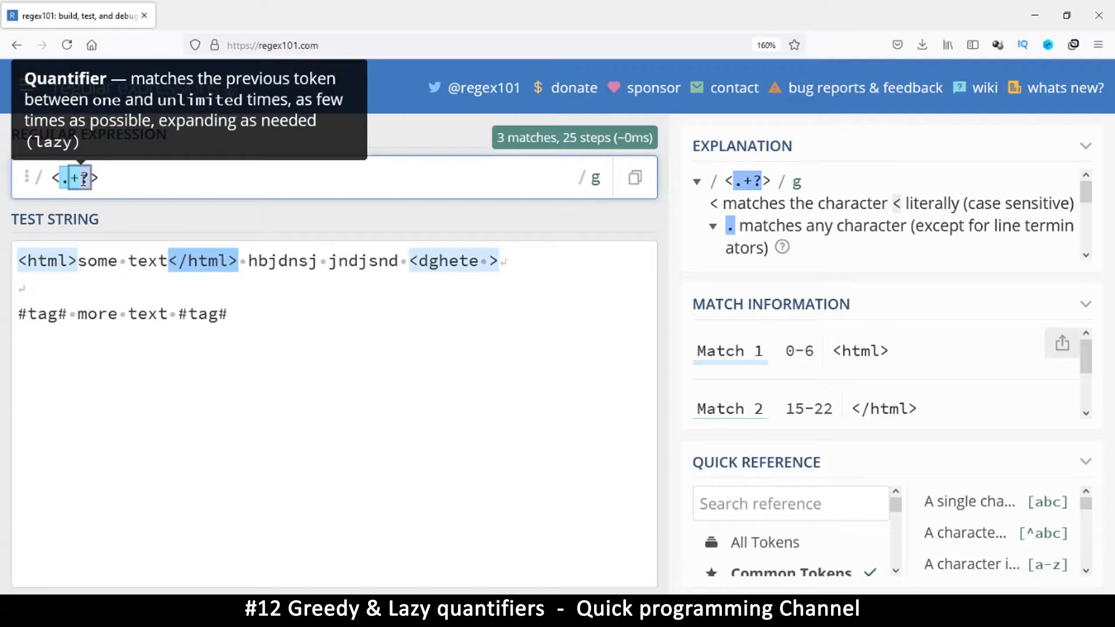
{"action": "mouse_move", "coordinate": [127, 228]}
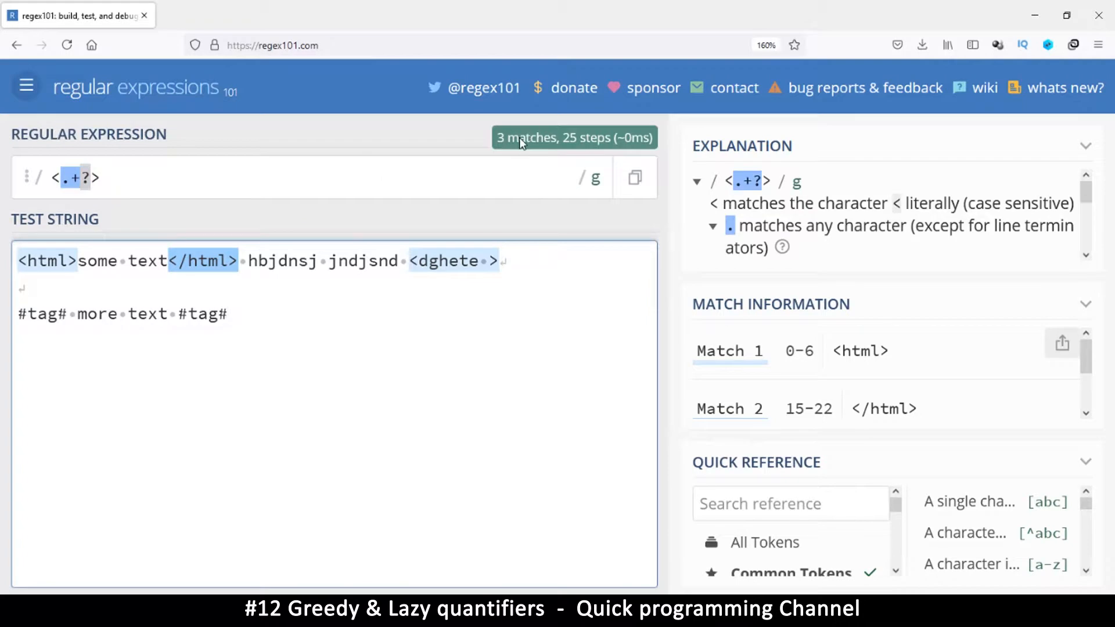
{"action": "mouse_move", "coordinate": [591, 137]}
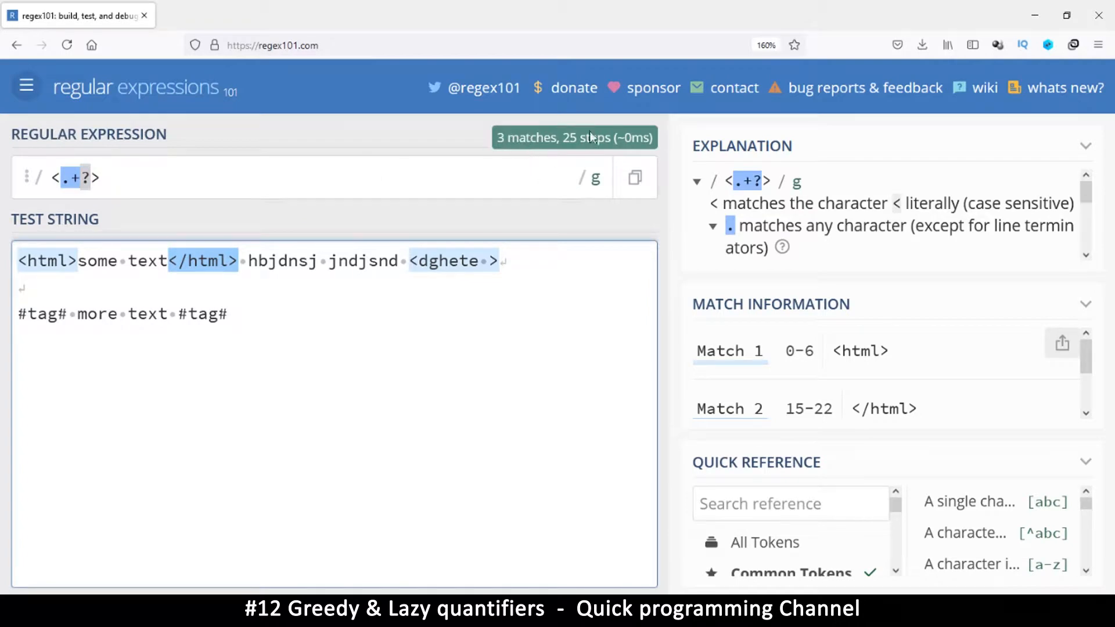
{"action": "mouse_move", "coordinate": [203, 260]}
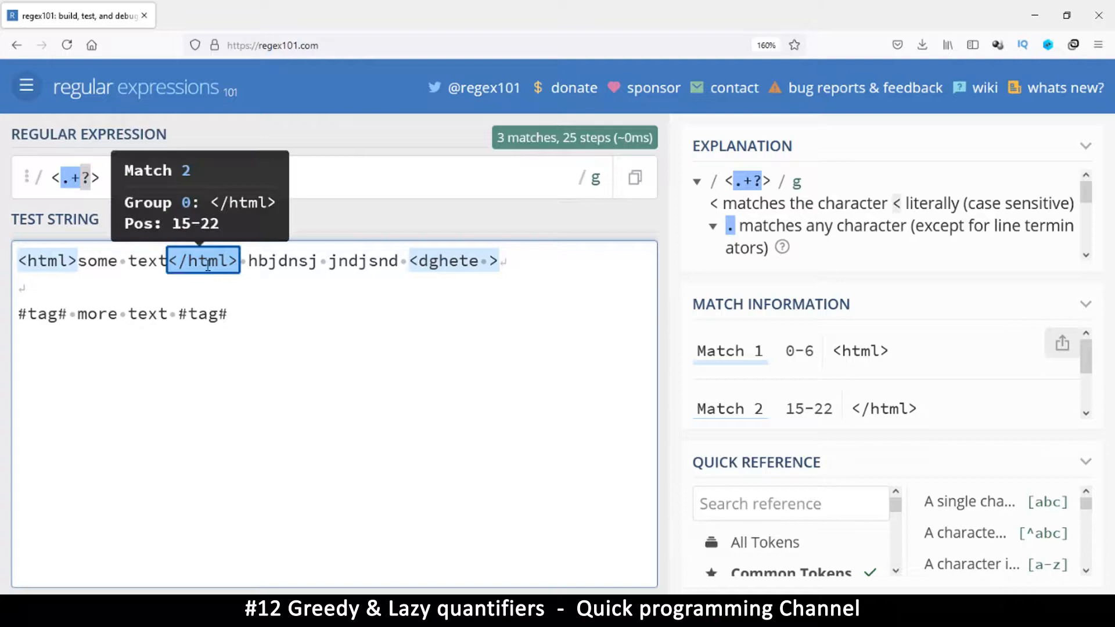
{"action": "mouse_move", "coordinate": [567, 141]}
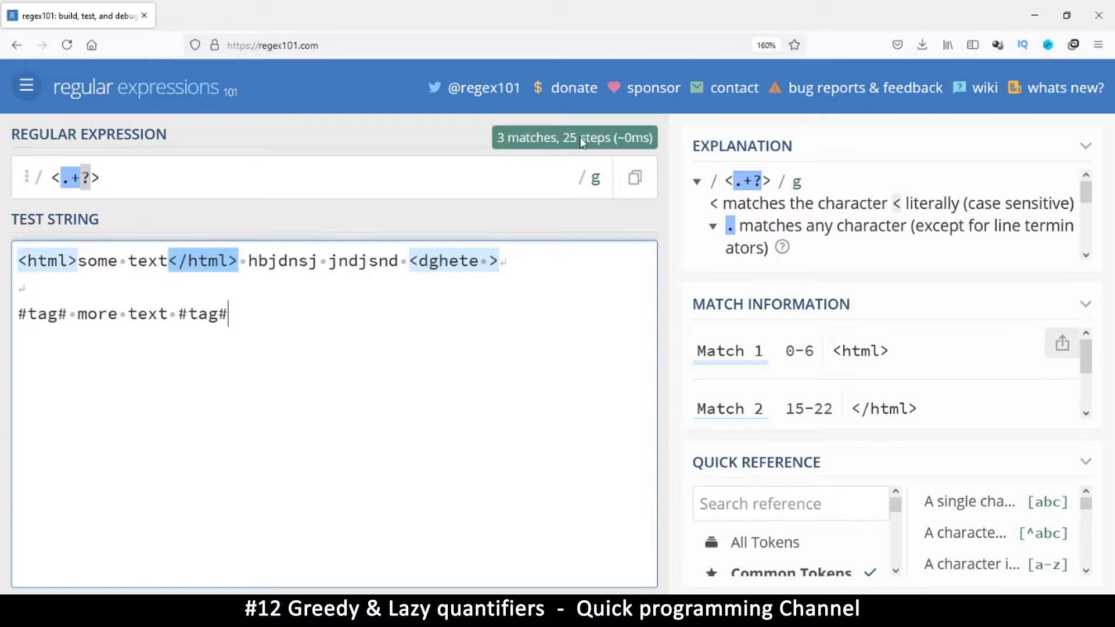
{"action": "mouse_move", "coordinate": [67, 285]}
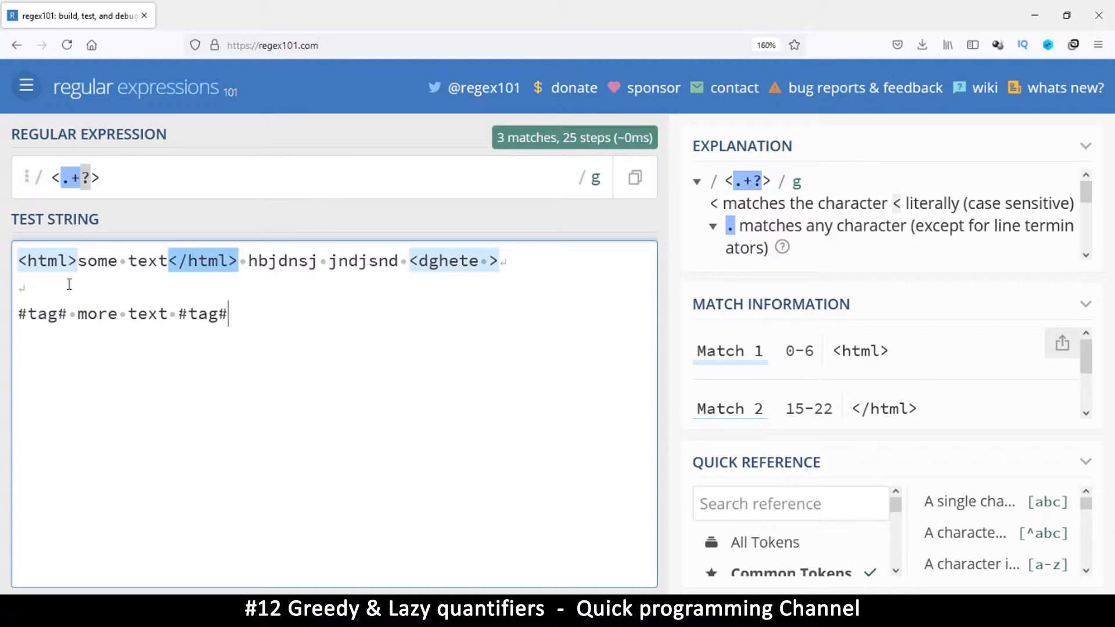
{"action": "mouse_move", "coordinate": [253, 299]}
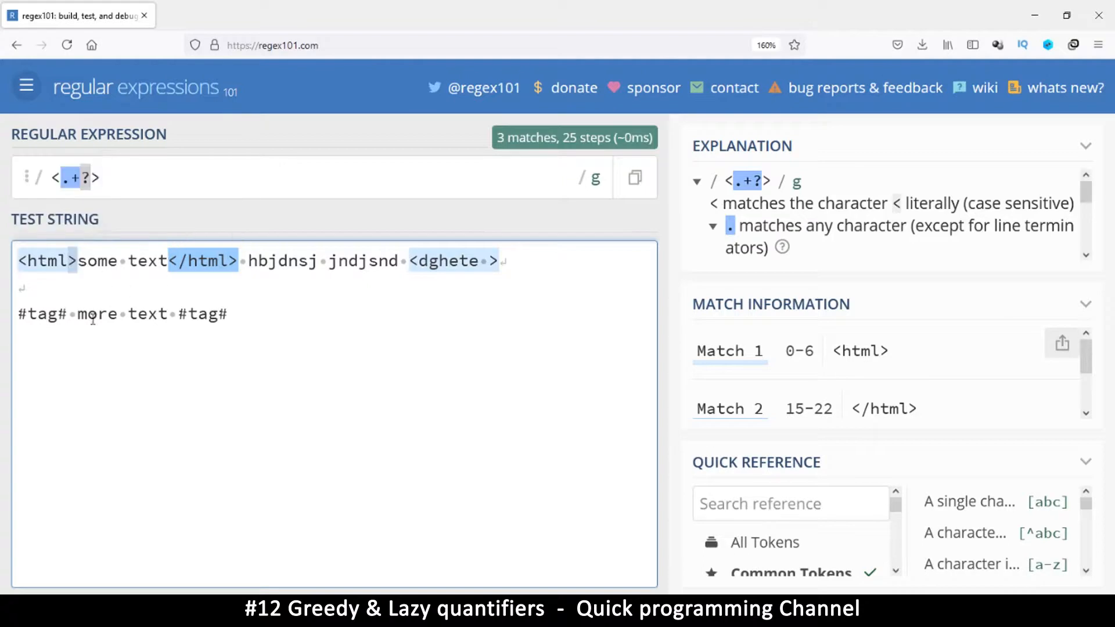
{"action": "mouse_move", "coordinate": [74, 227]}
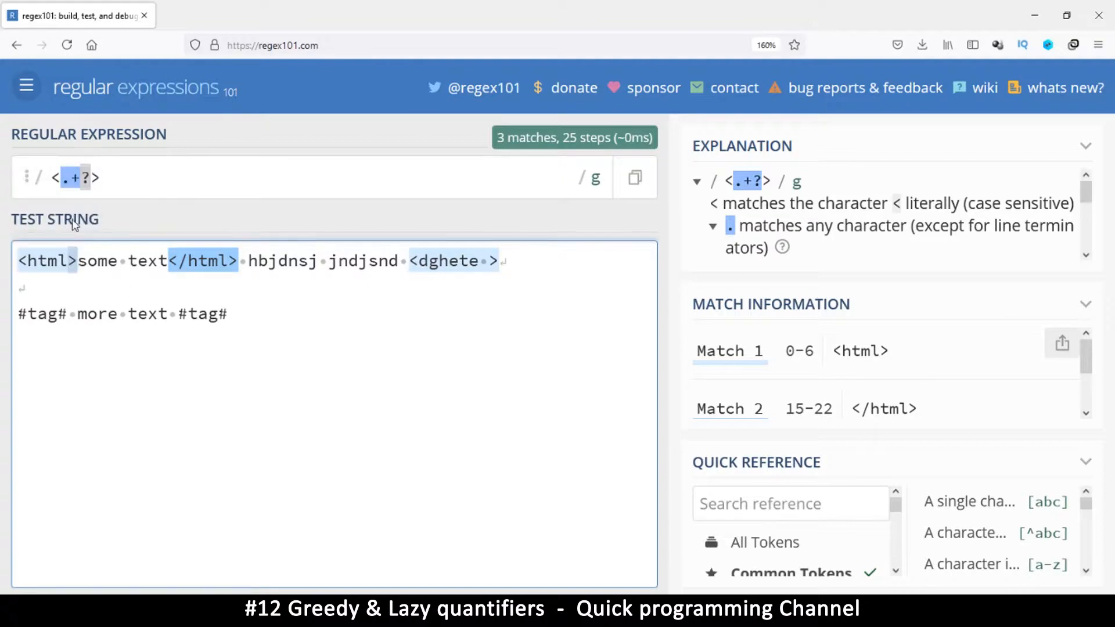
{"action": "mouse_move", "coordinate": [96, 177]}
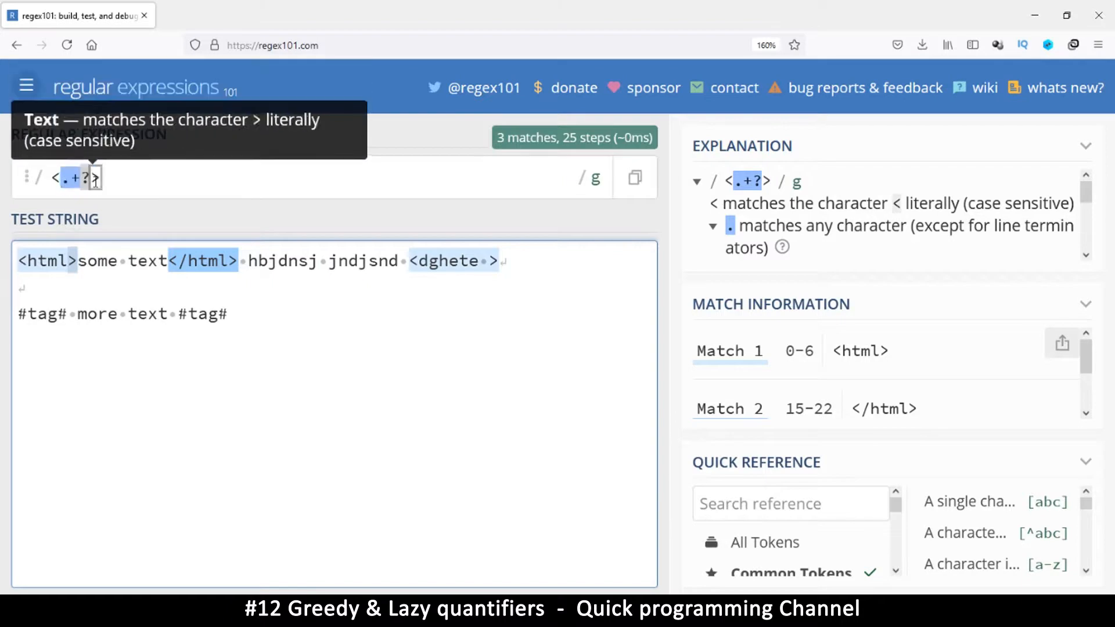
{"action": "mouse_move", "coordinate": [74, 305]}
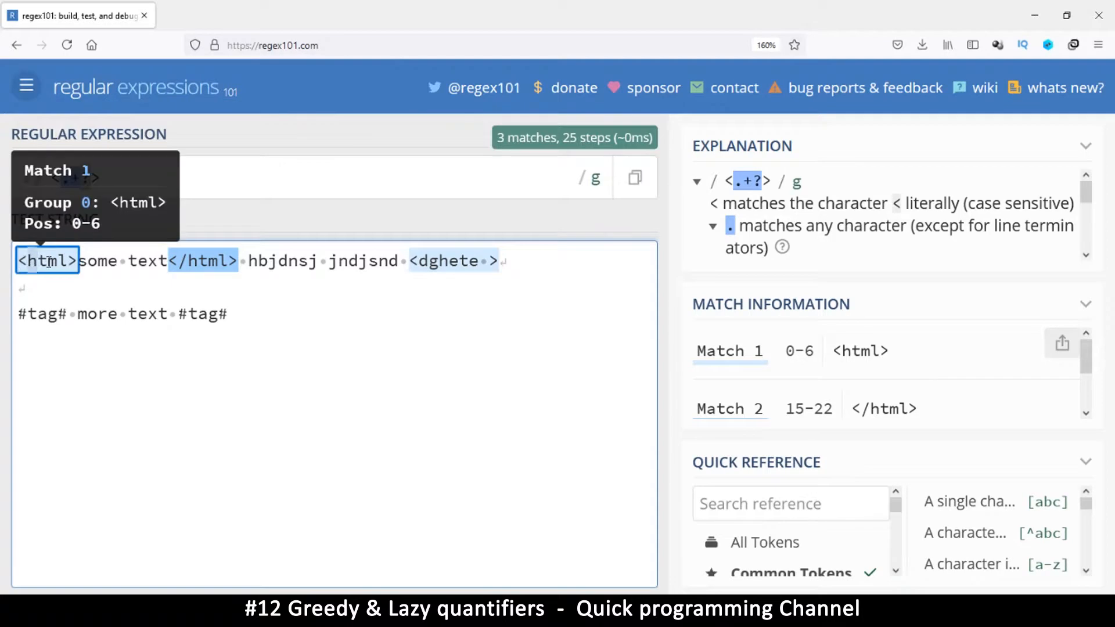
{"action": "mouse_move", "coordinate": [74, 176]}
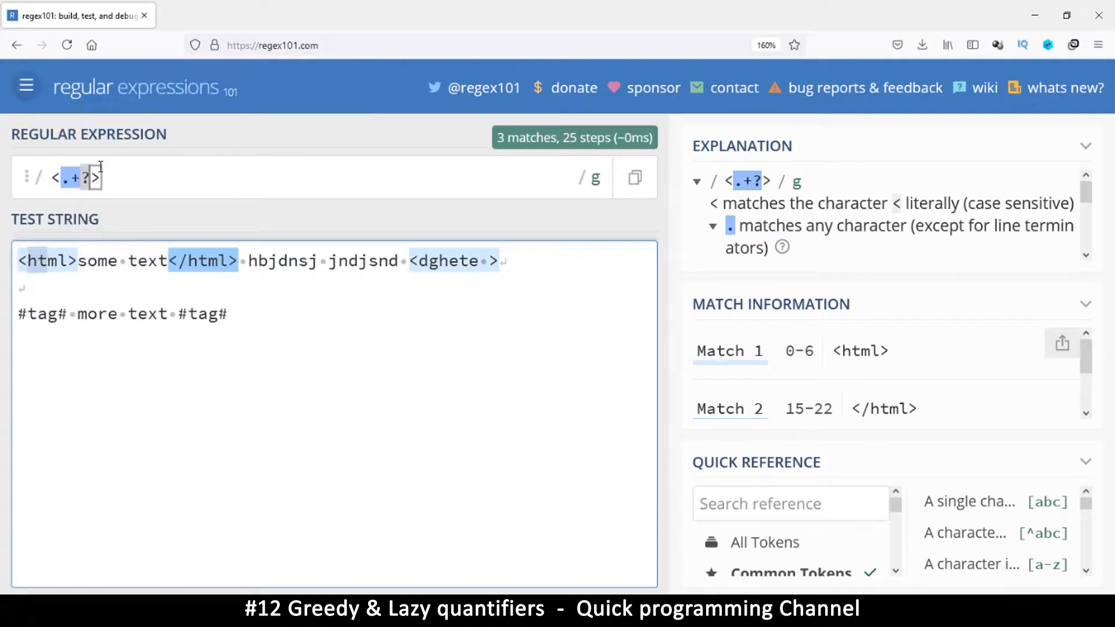
{"action": "mouse_move", "coordinate": [93, 178]}
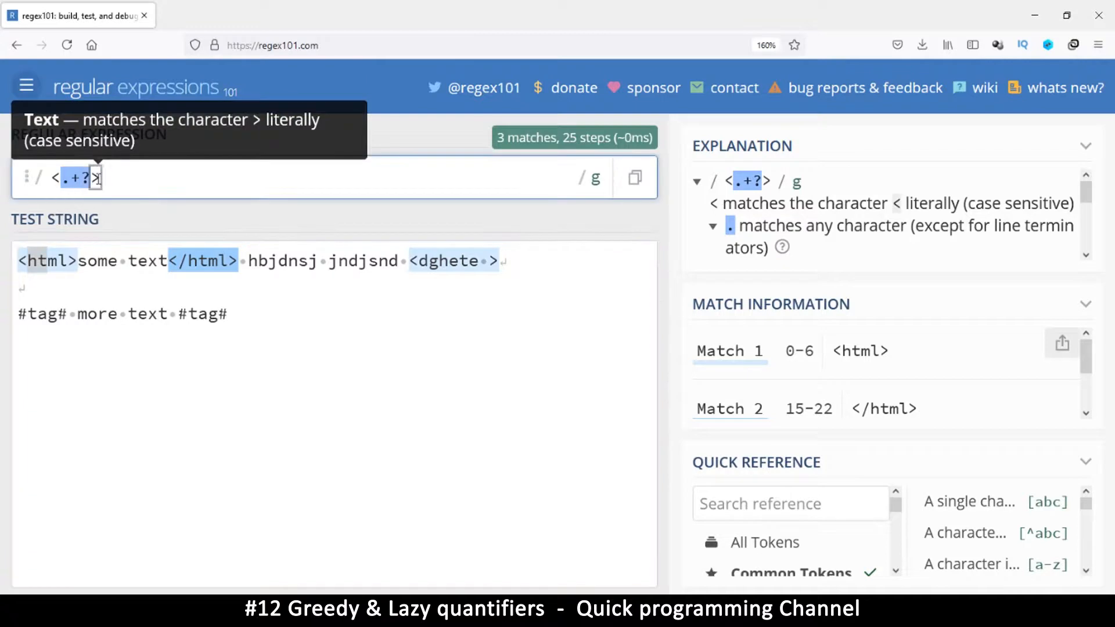
{"action": "mouse_move", "coordinate": [71, 176]}
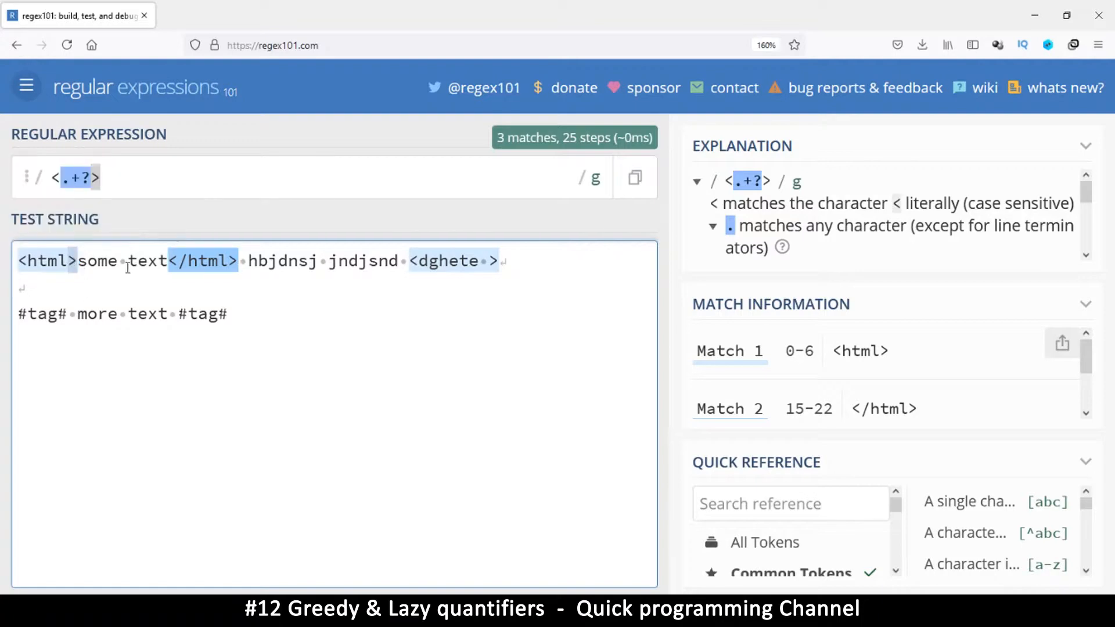
{"action": "mouse_move", "coordinate": [202, 261]}
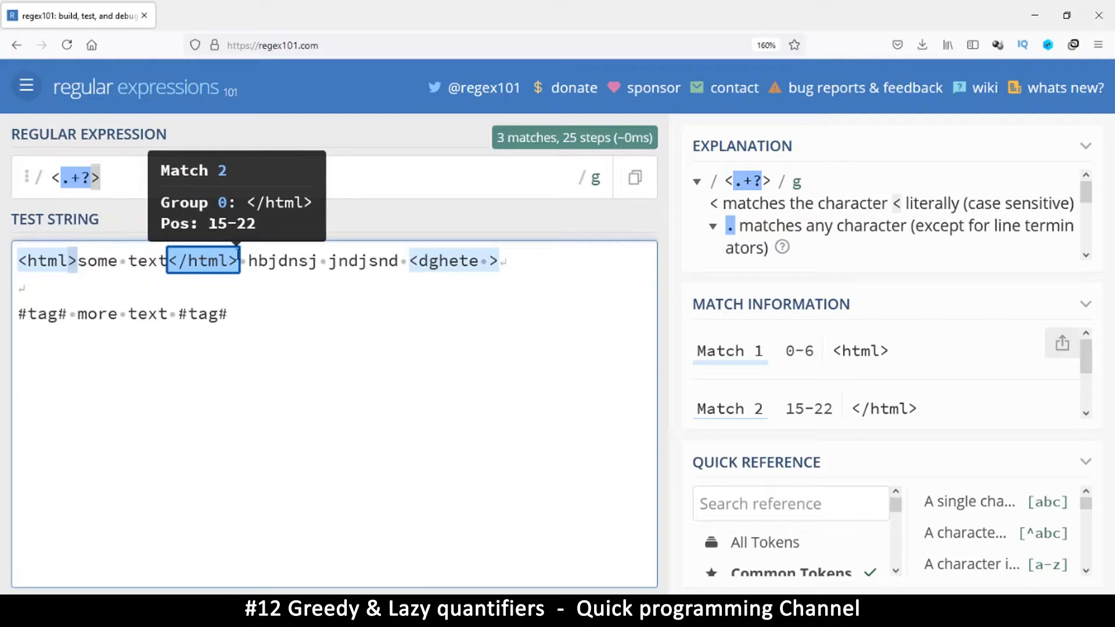
{"action": "mouse_move", "coordinate": [407, 258]}
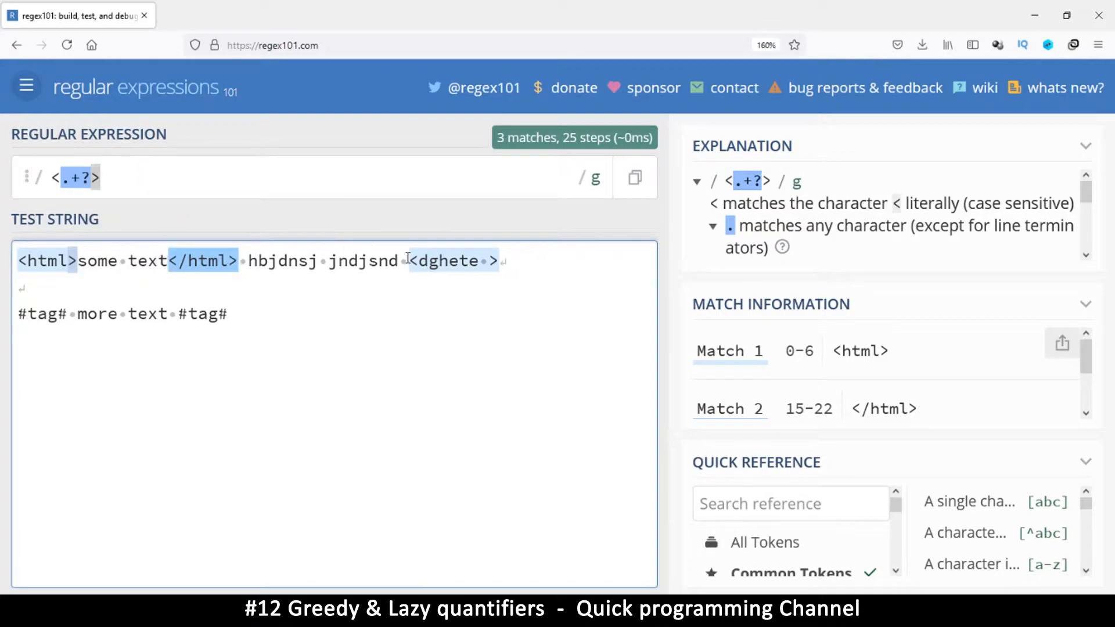
{"action": "mouse_move", "coordinate": [454, 260]}
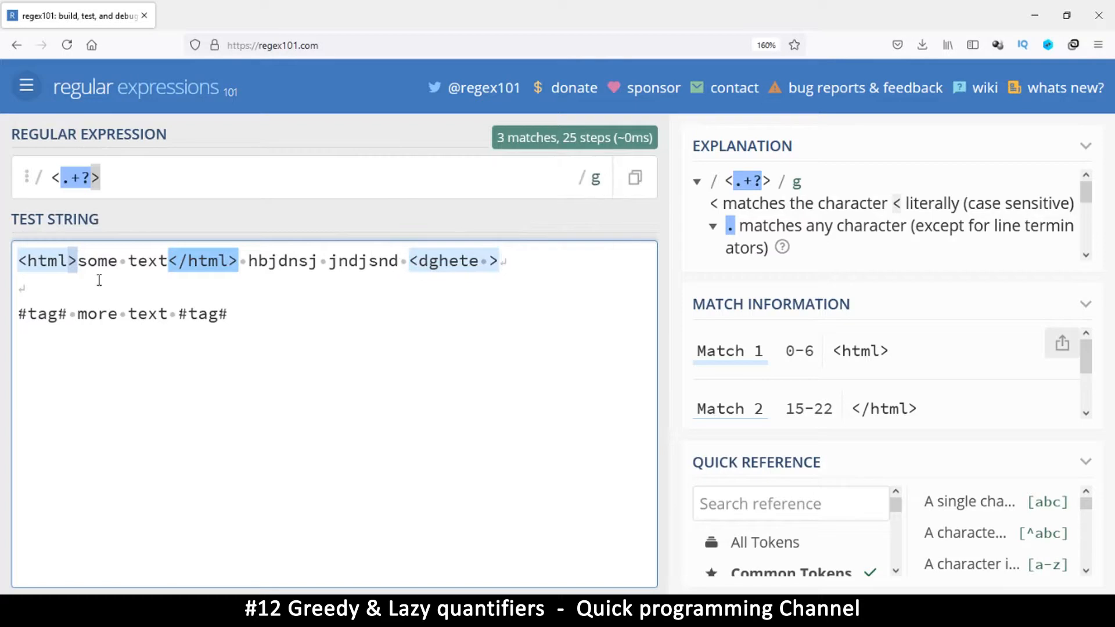
{"action": "mouse_move", "coordinate": [369, 267]}
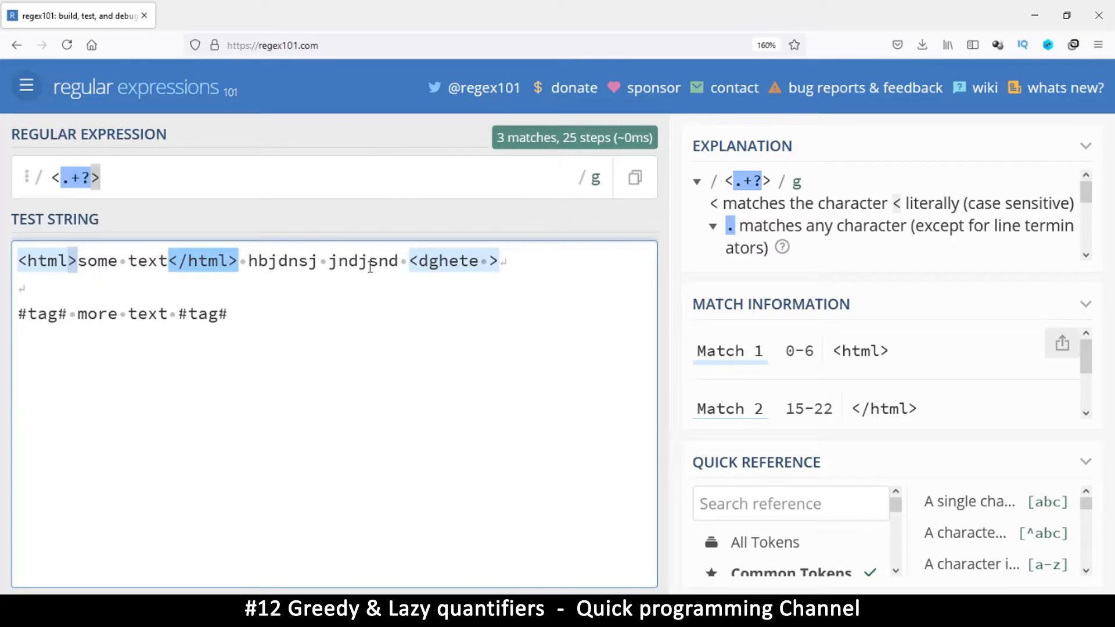
{"action": "mouse_move", "coordinate": [384, 237]}
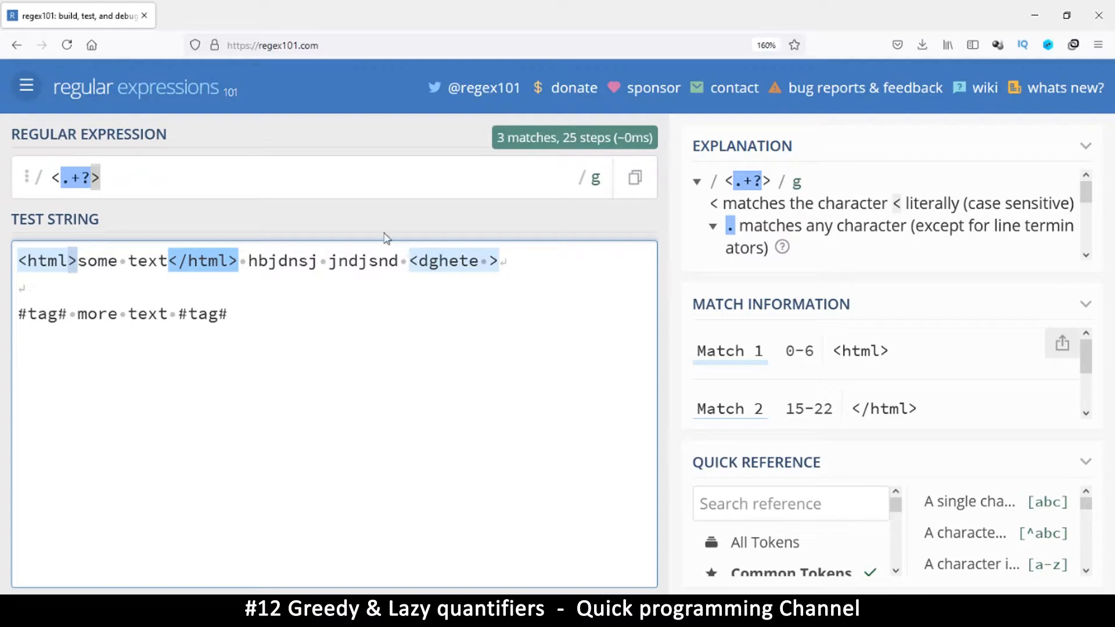
{"action": "mouse_move", "coordinate": [94, 177]}
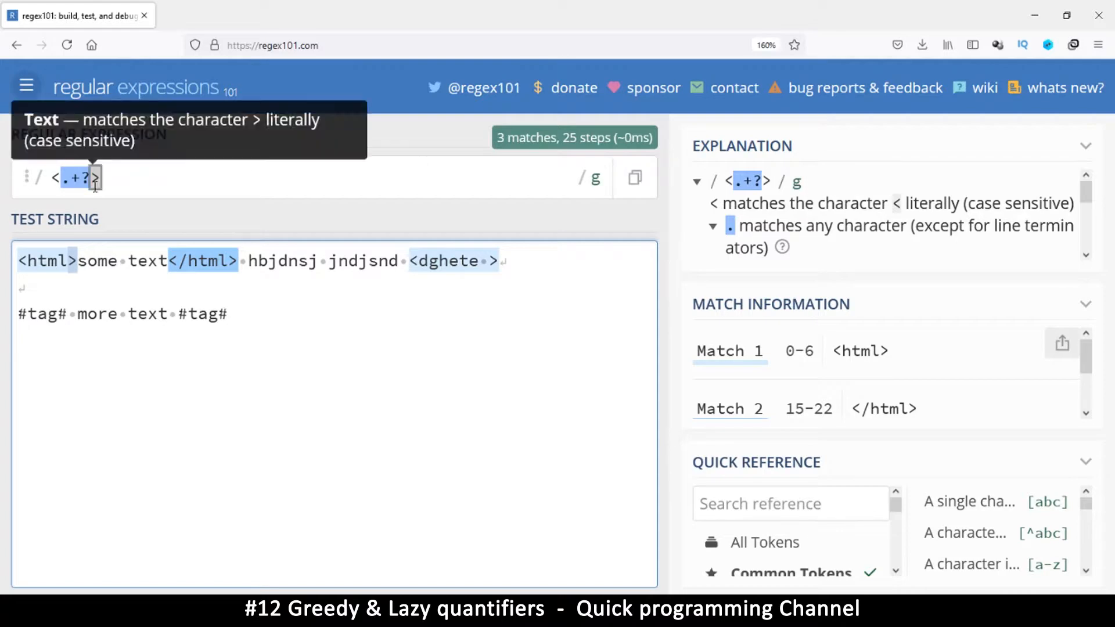
{"action": "mouse_move", "coordinate": [97, 208]}
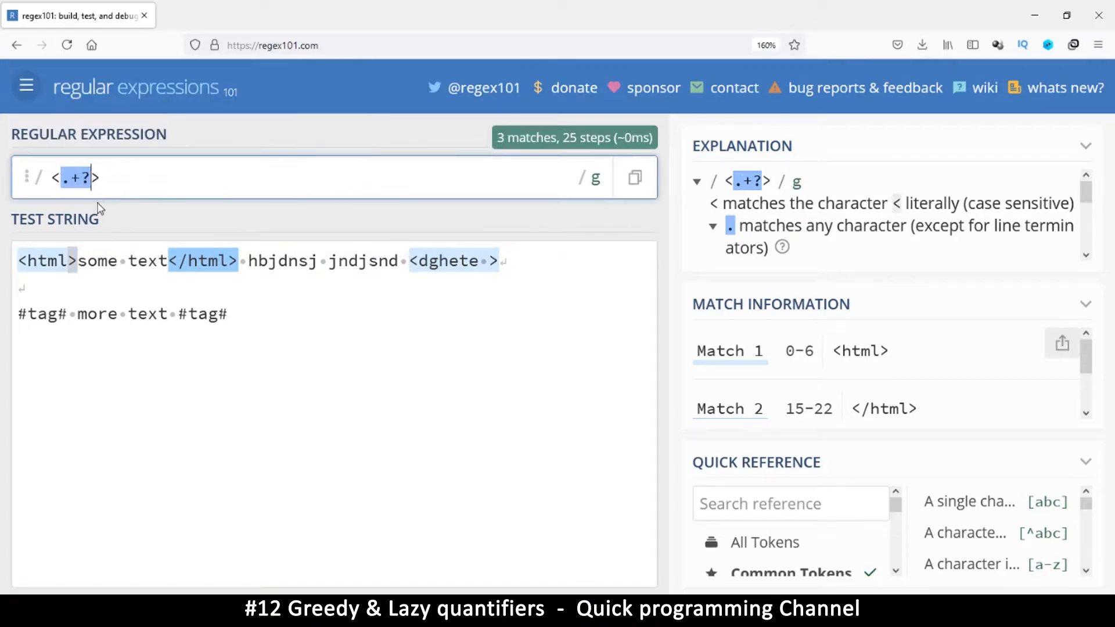
Replace the lazy dot-plus with a negated class, giving <[^>]> which finds no match.
{"action": "key", "text": "Backspace"}
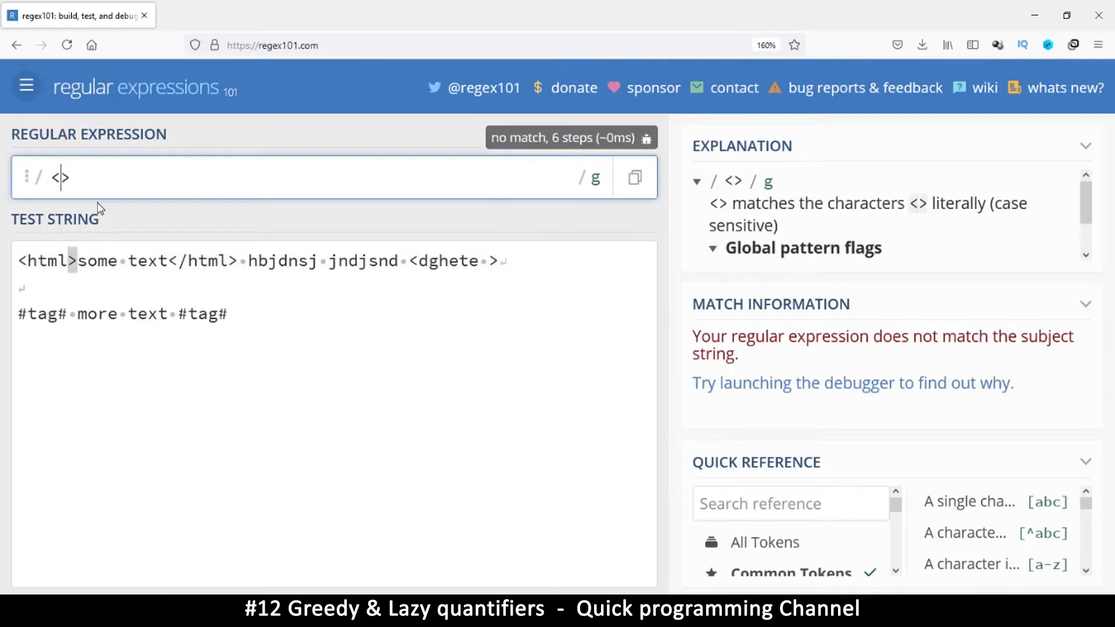
{"action": "type", "text": "["}
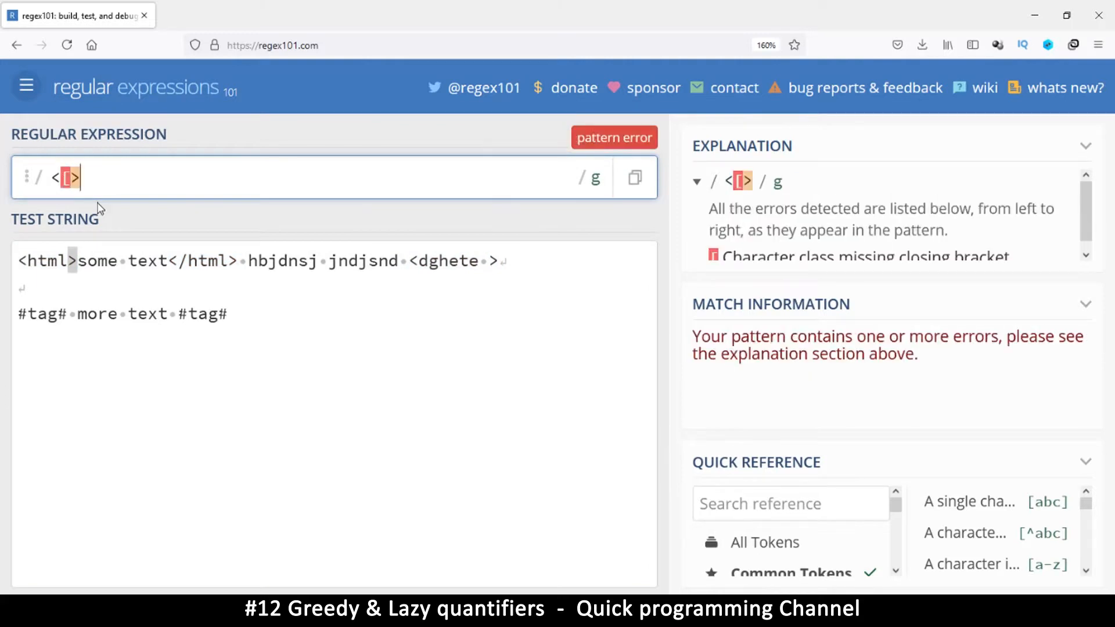
{"action": "type", "text": "]"}
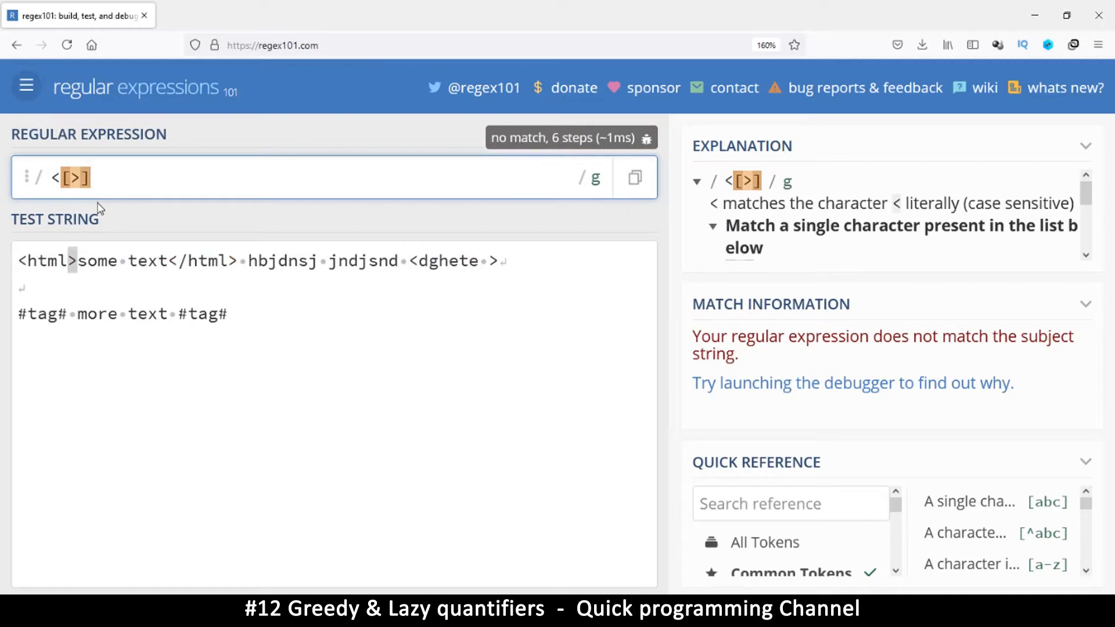
{"action": "type", "text": ">"}
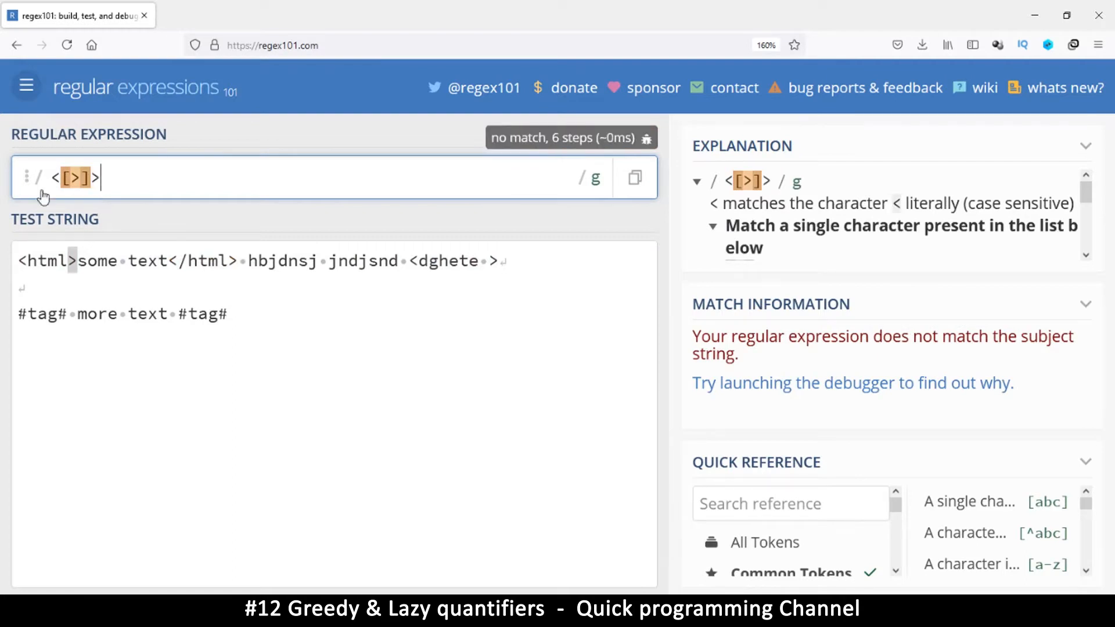
{"action": "mouse_move", "coordinate": [54, 177]}
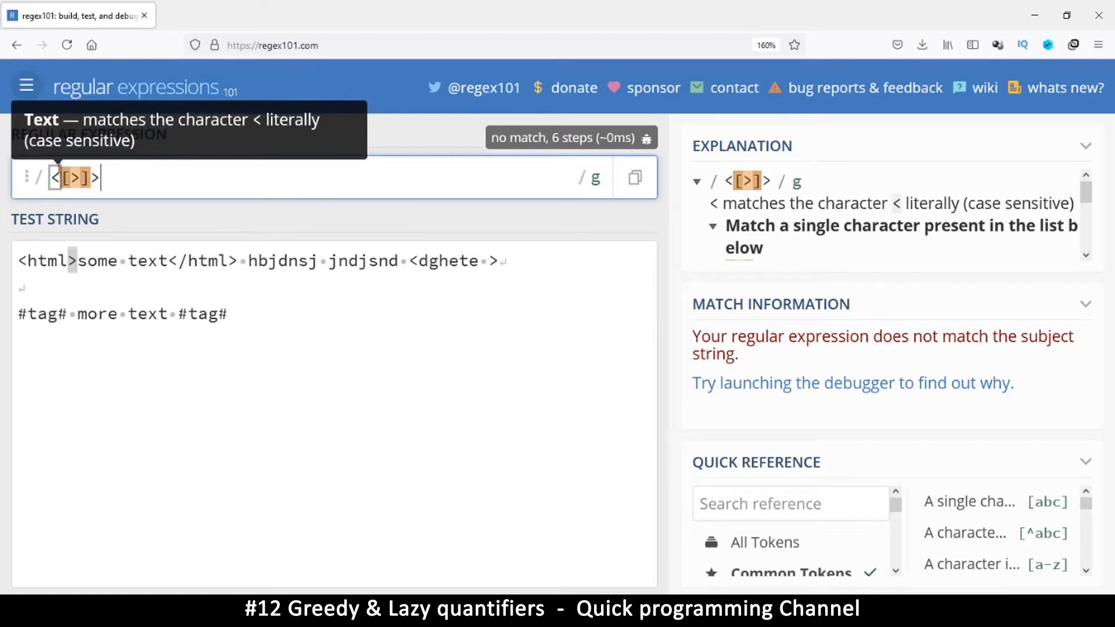
{"action": "mouse_move", "coordinate": [74, 176]}
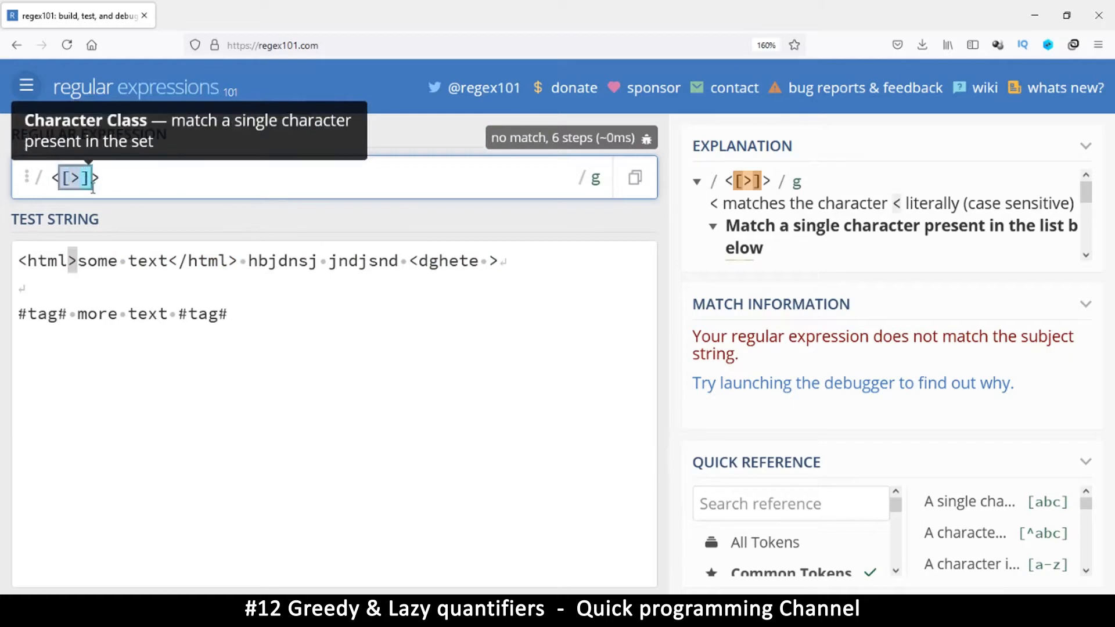
{"action": "mouse_move", "coordinate": [83, 178]}
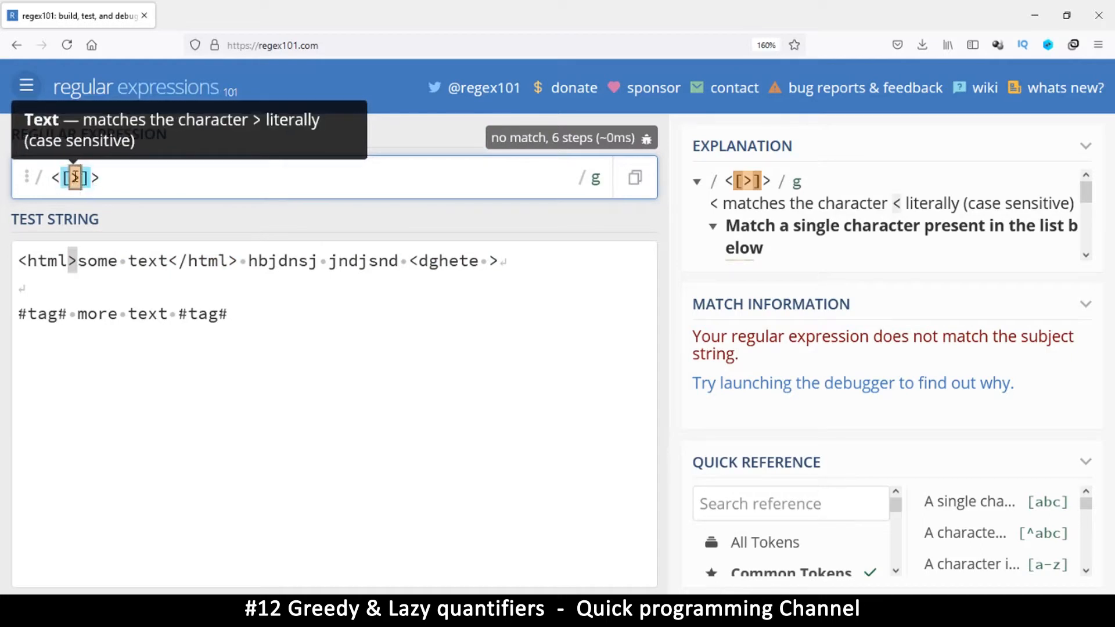
{"action": "mouse_move", "coordinate": [78, 204]}
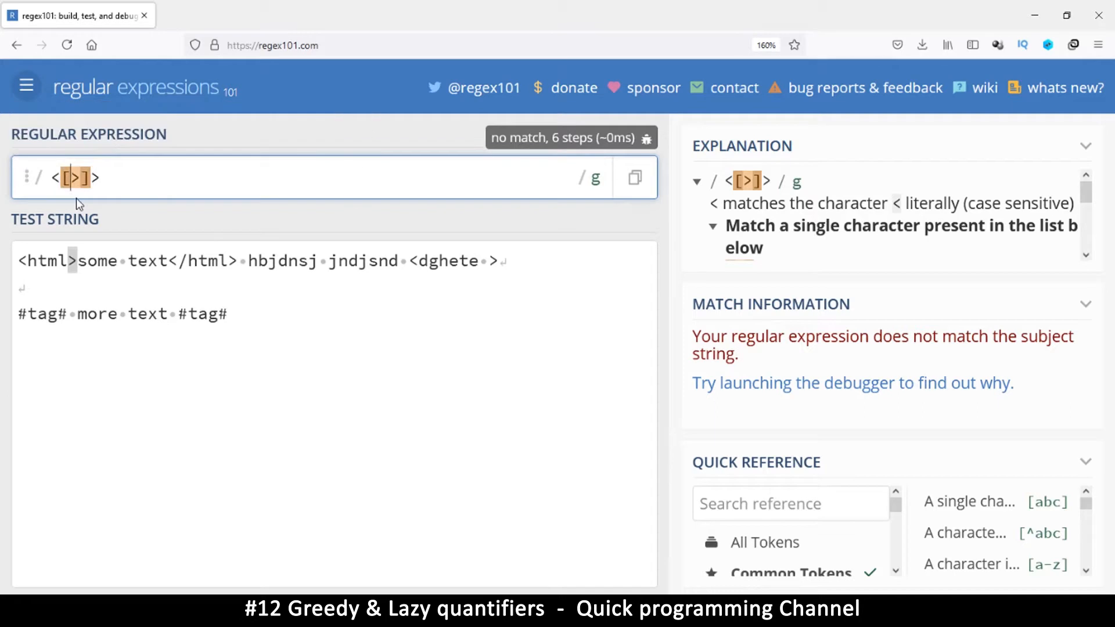
{"action": "type", "text": "^"}
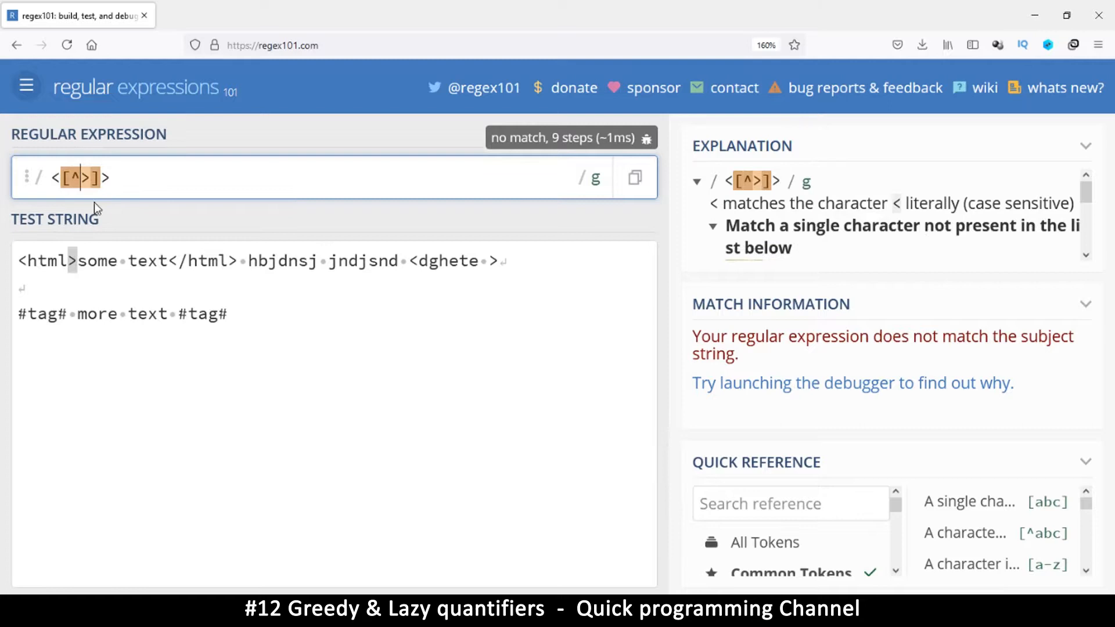
{"action": "mouse_move", "coordinate": [78, 177]}
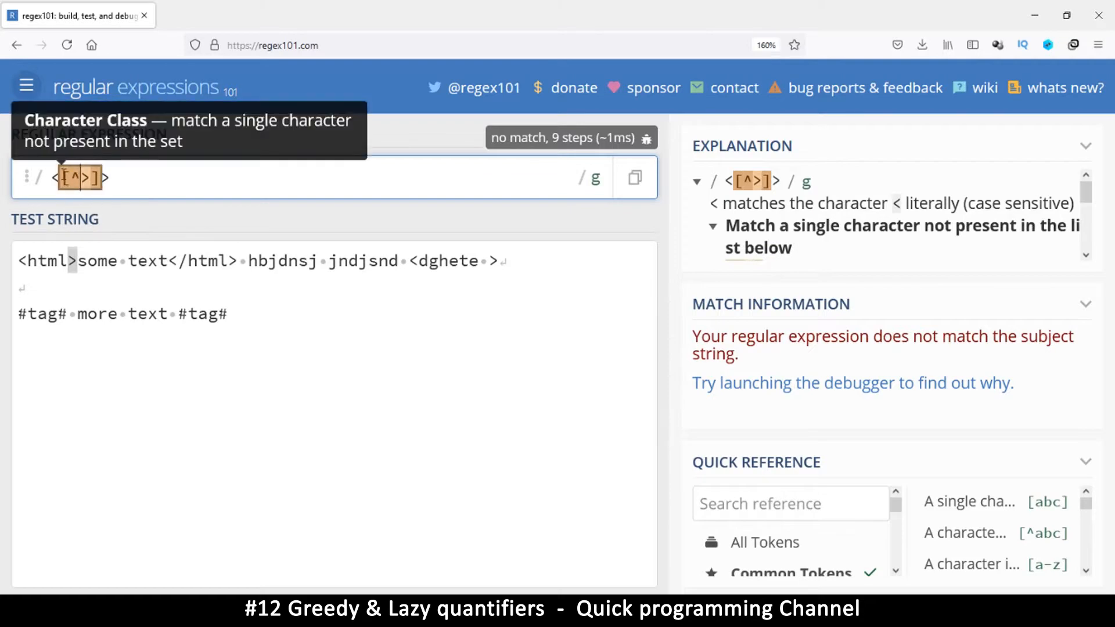
{"action": "mouse_move", "coordinate": [54, 176]}
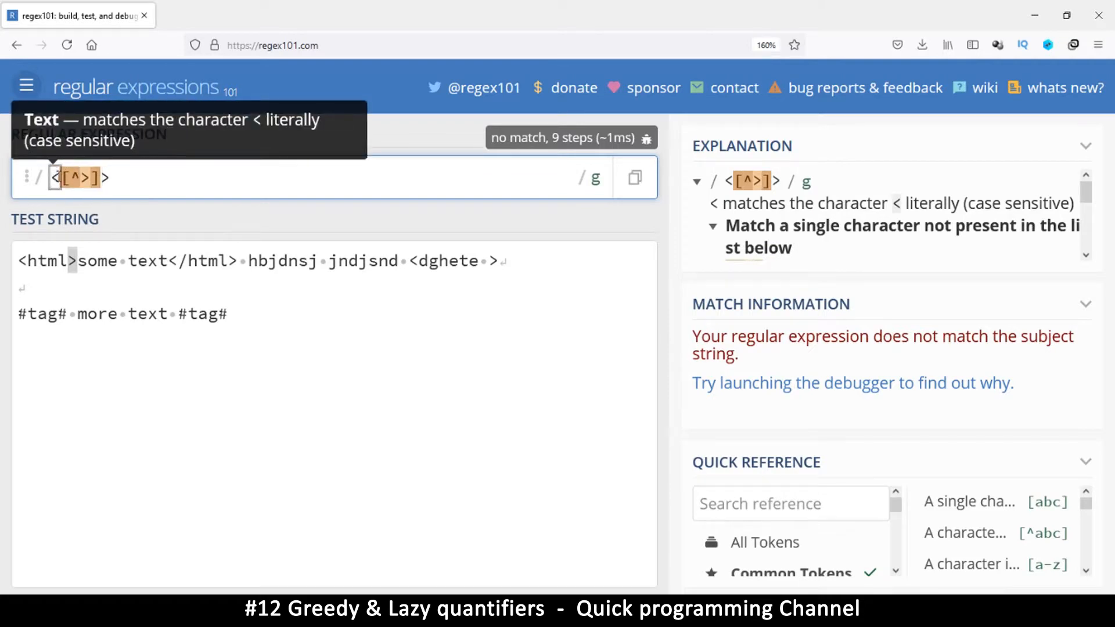
{"action": "mouse_move", "coordinate": [78, 176]}
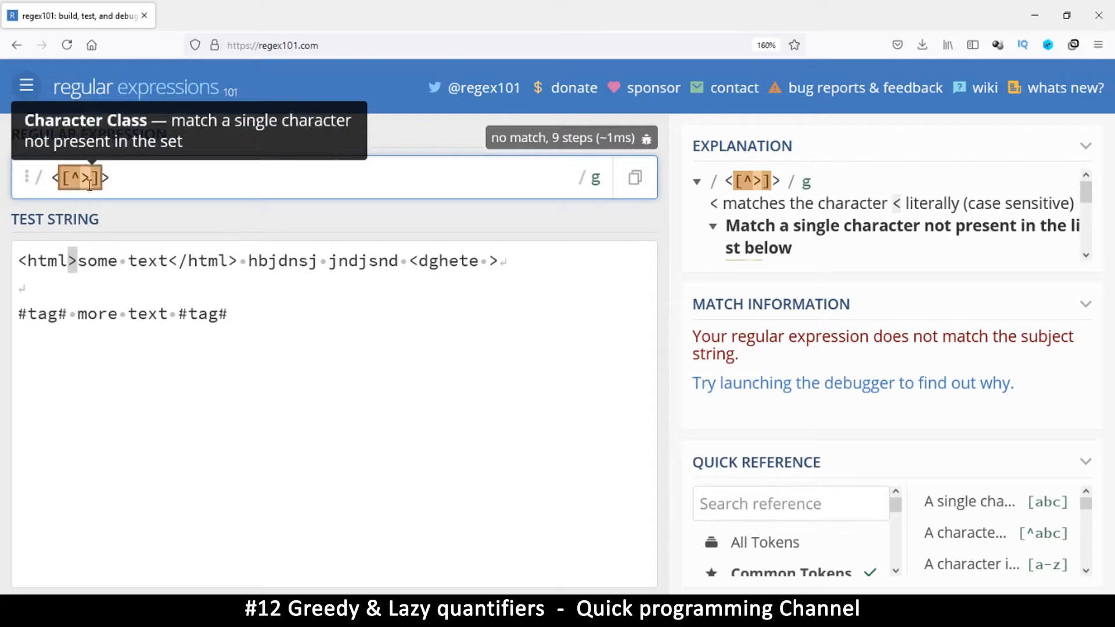
{"action": "mouse_move", "coordinate": [87, 178]}
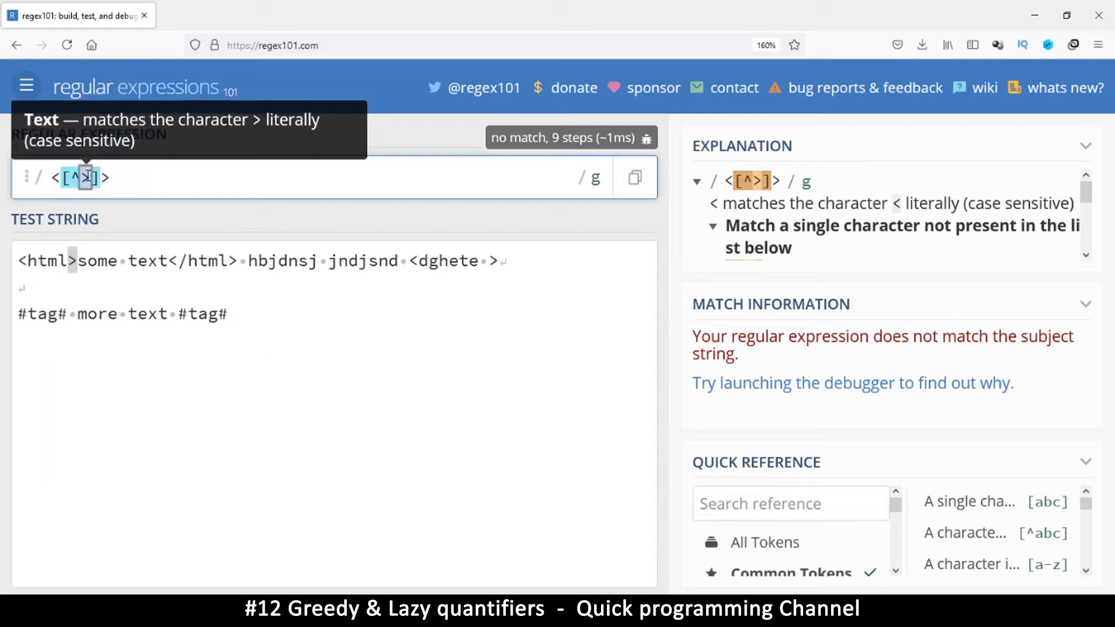
{"action": "left_click", "coordinate": [113, 178]}
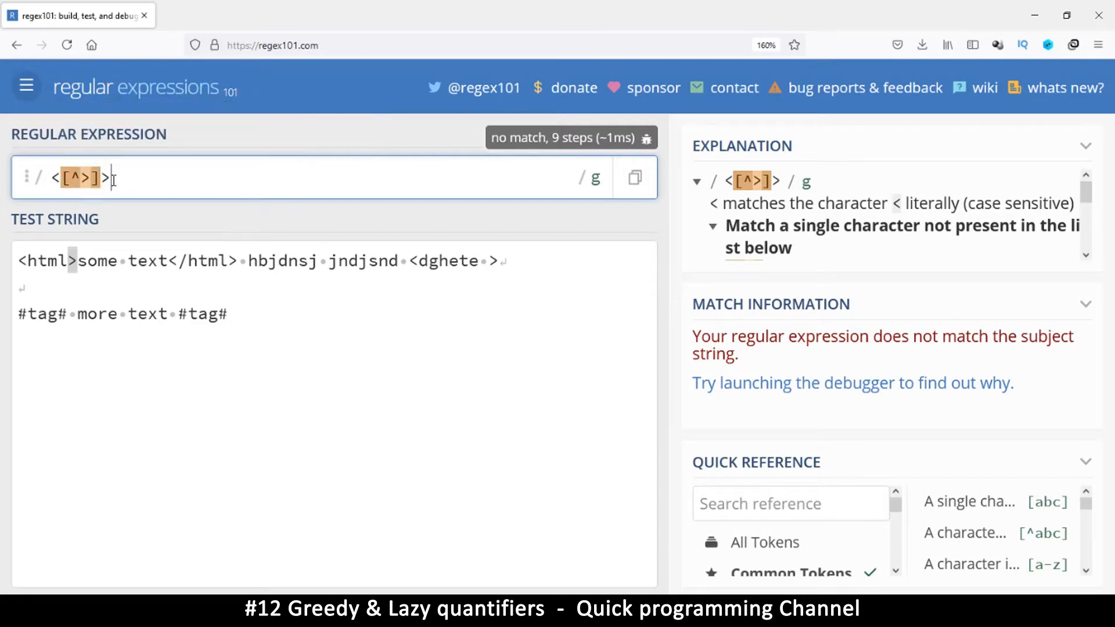
Remove the closing >, leaving <[^>] matching three two-character fragments like <h and </.
{"action": "key", "text": "Backspace"}
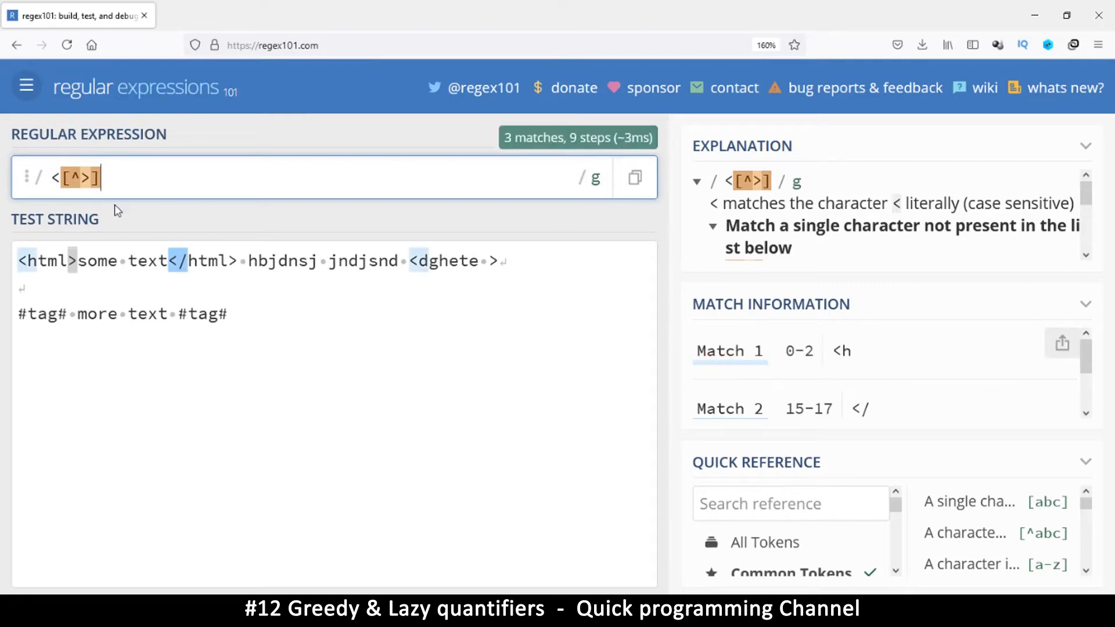
{"action": "mouse_move", "coordinate": [55, 177]}
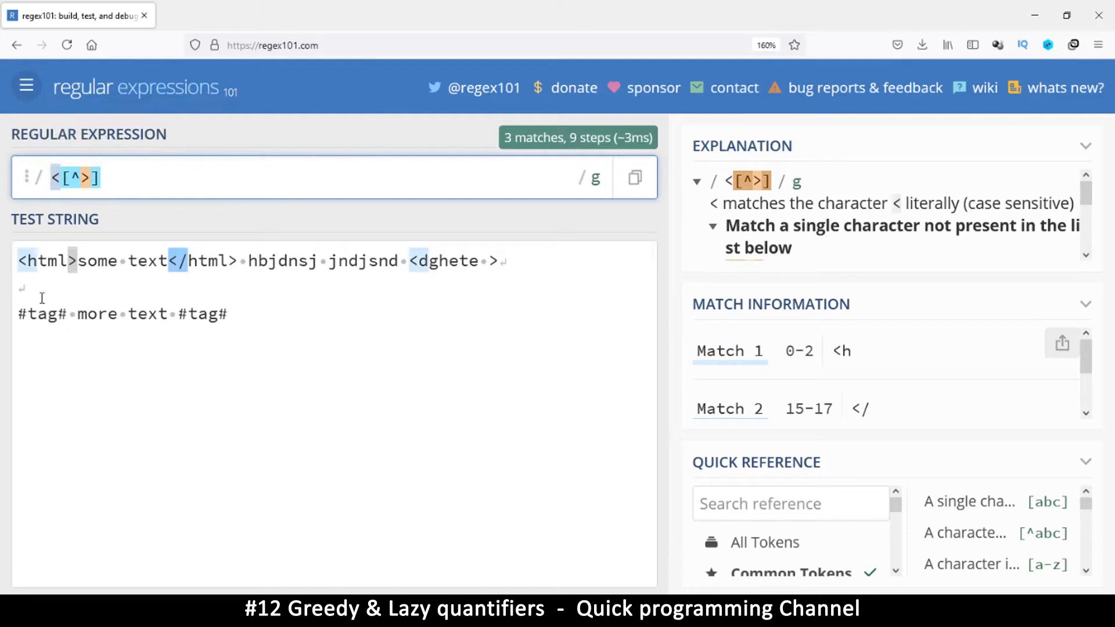
{"action": "mouse_move", "coordinate": [75, 176]}
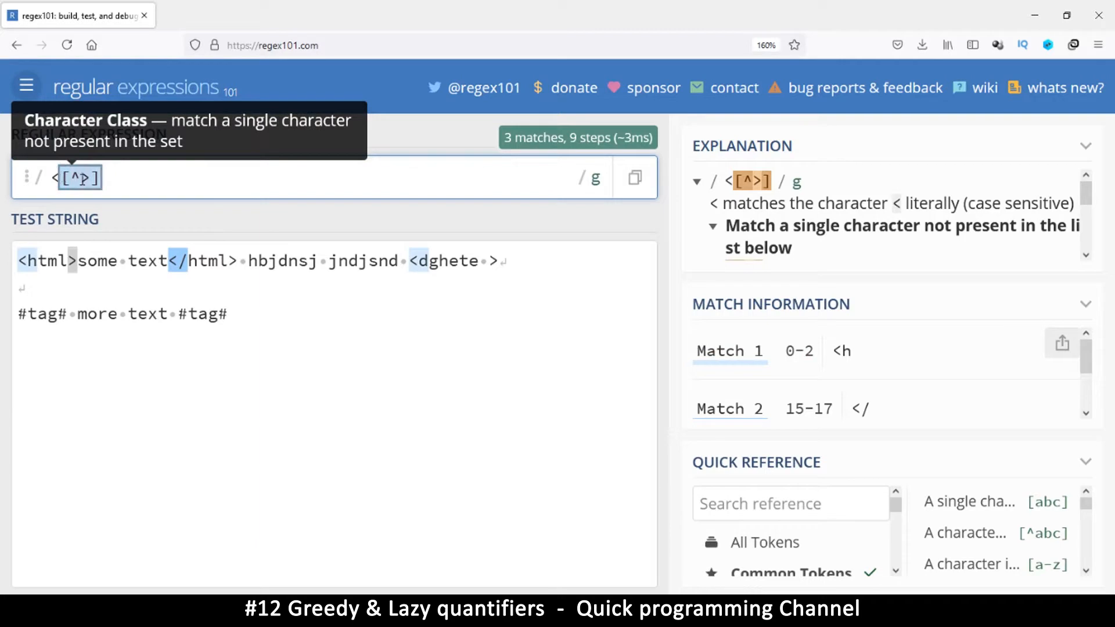
{"action": "mouse_move", "coordinate": [83, 176]}
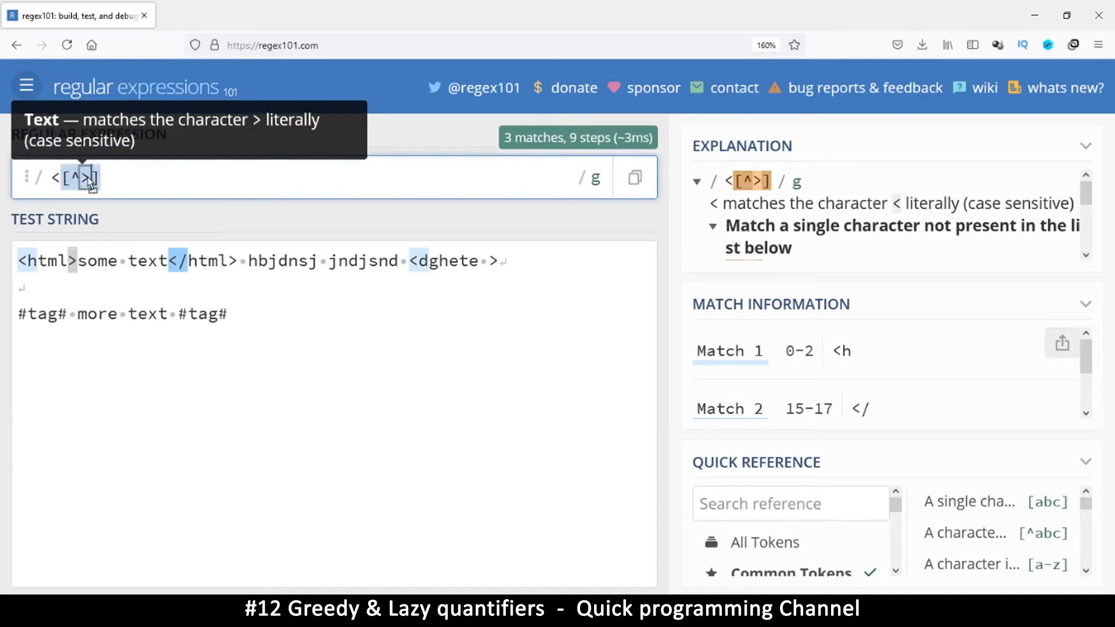
{"action": "mouse_move", "coordinate": [69, 176]}
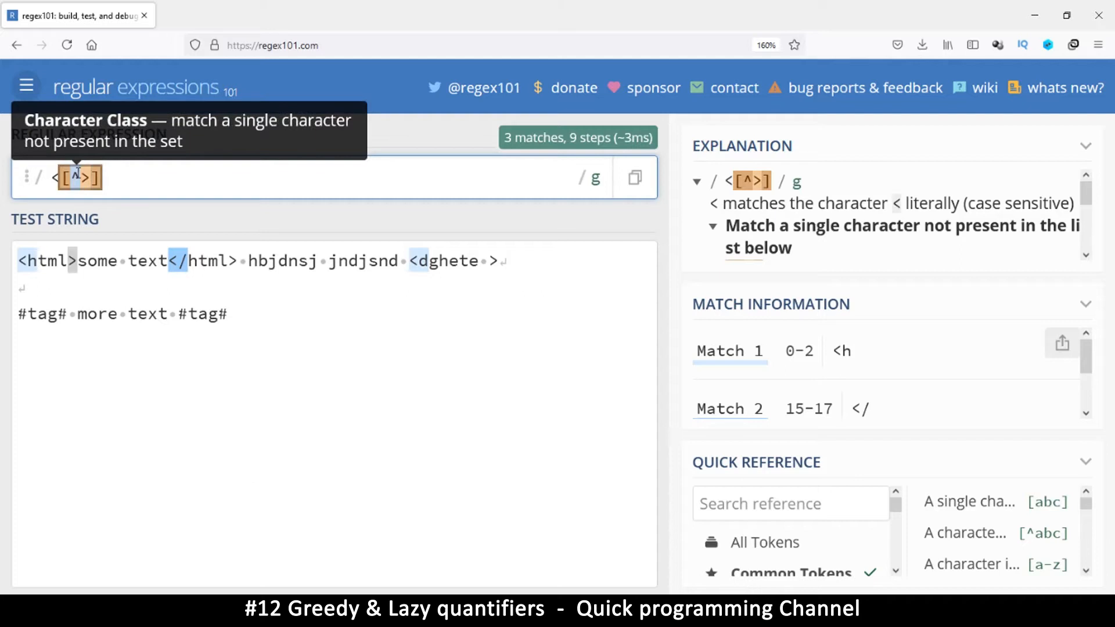
{"action": "mouse_move", "coordinate": [88, 177]}
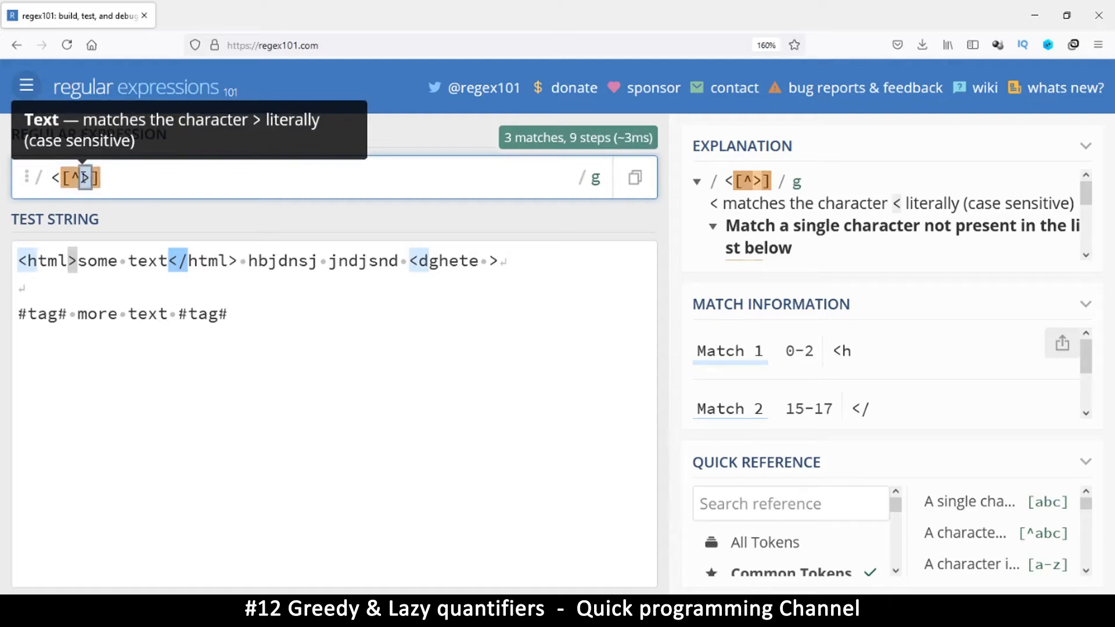
{"action": "mouse_move", "coordinate": [90, 278]}
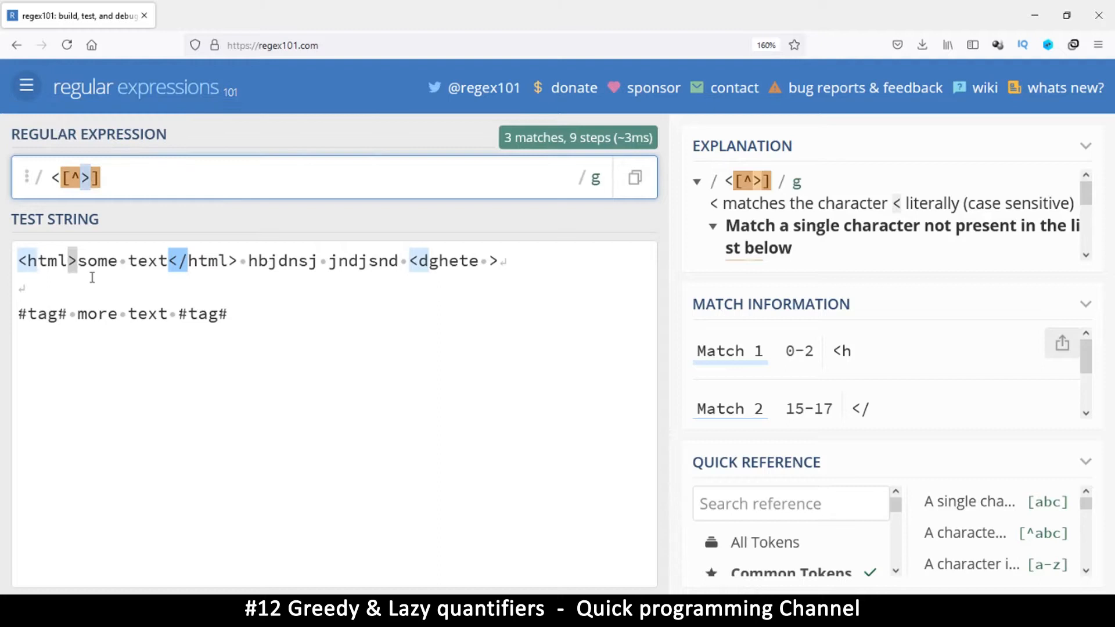
{"action": "left_click", "coordinate": [83, 314]}
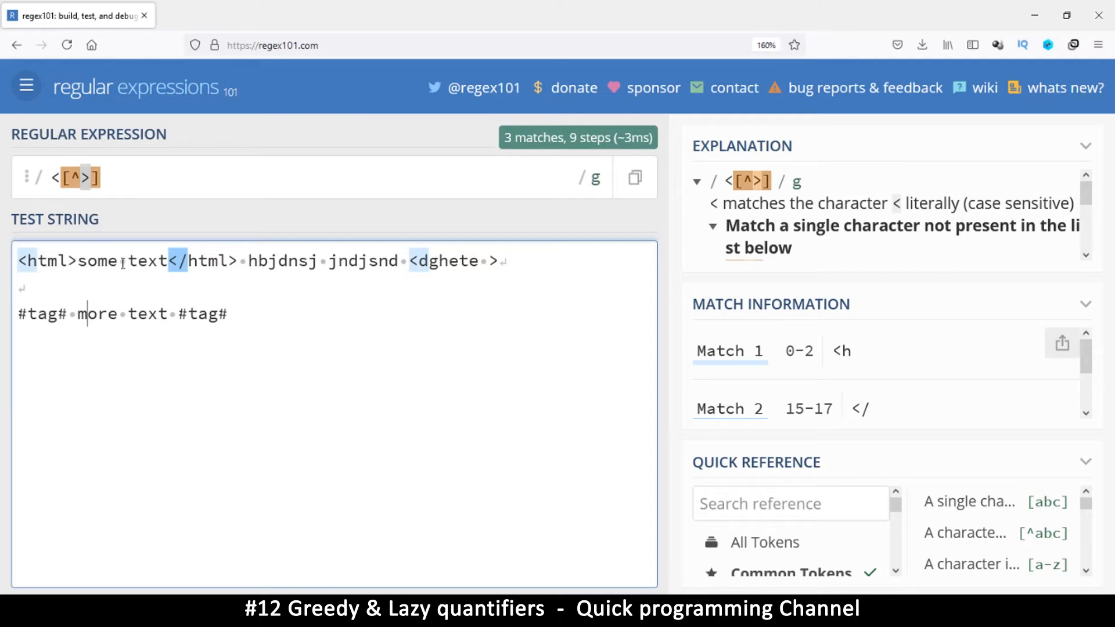
{"action": "left_click", "coordinate": [71, 261]}
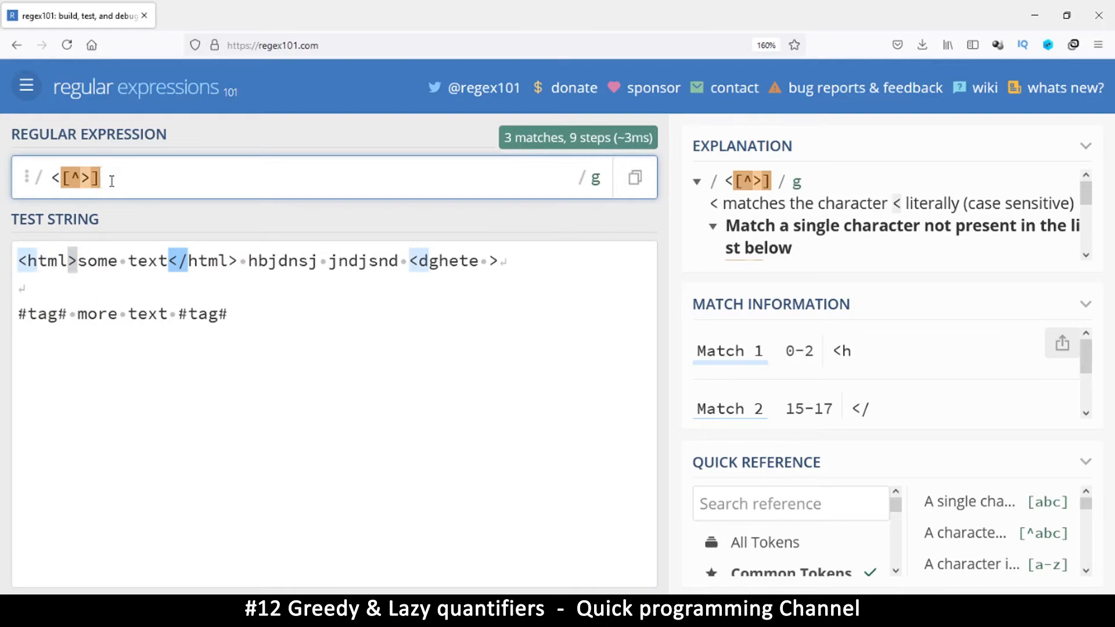
Add + after the negated class so <[^>]+ matches <html and </html up to their brackets.
{"action": "type", "text": "+"}
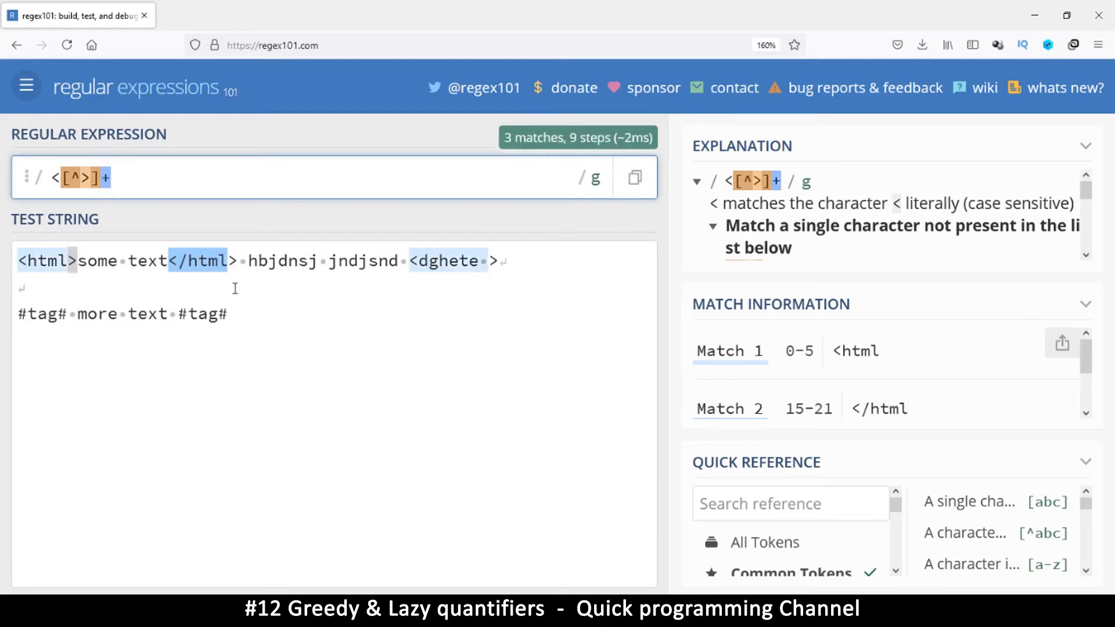
{"action": "left_click", "coordinate": [43, 262]}
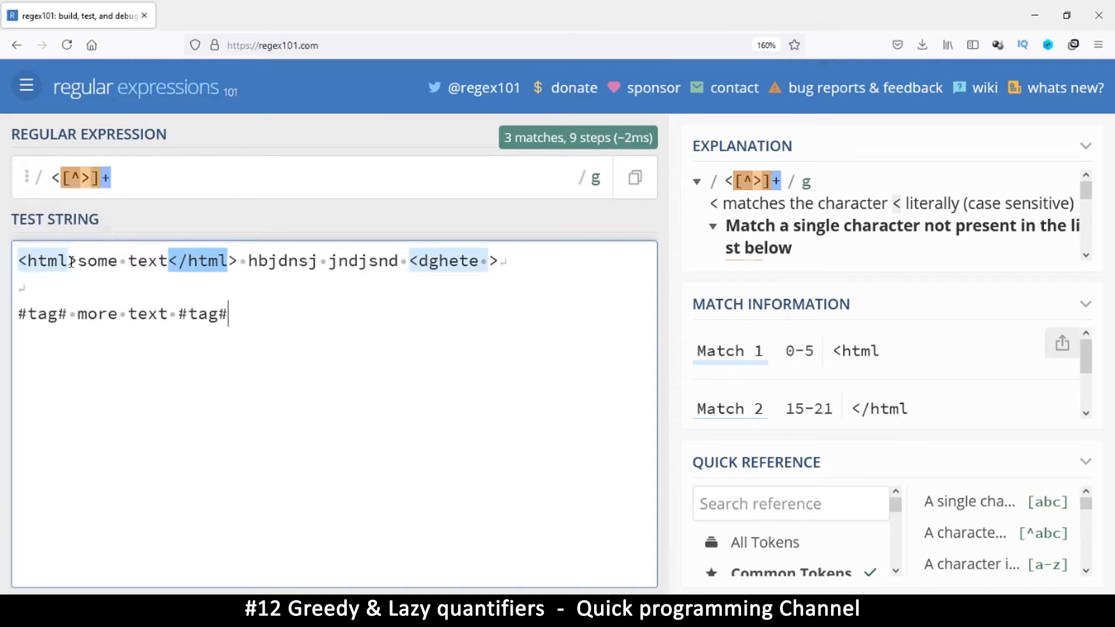
{"action": "mouse_move", "coordinate": [42, 260]}
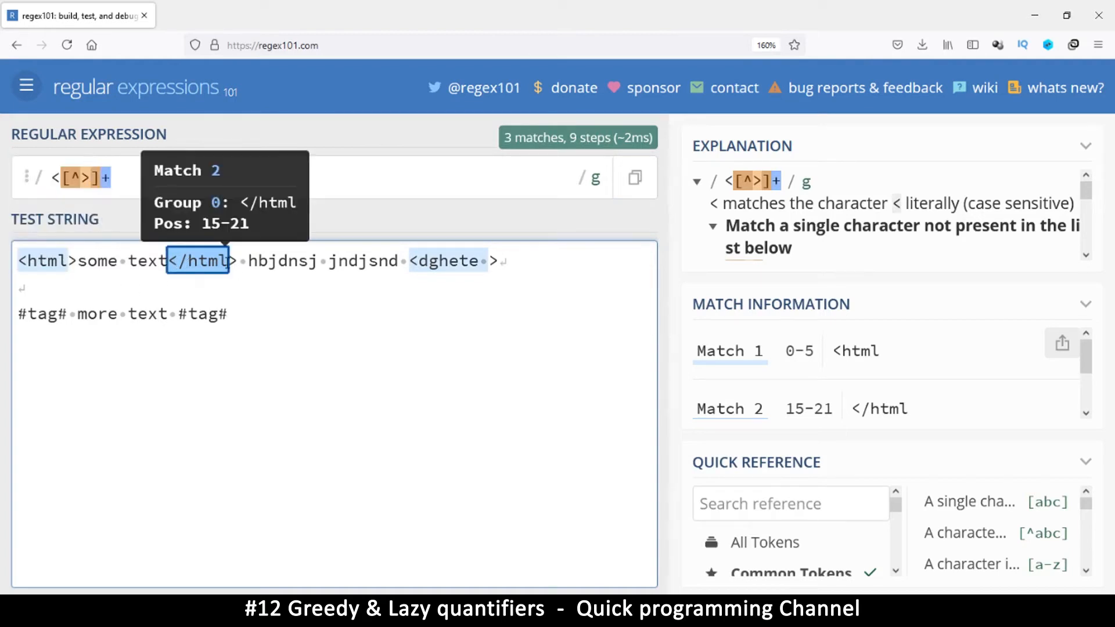
{"action": "mouse_move", "coordinate": [375, 261]}
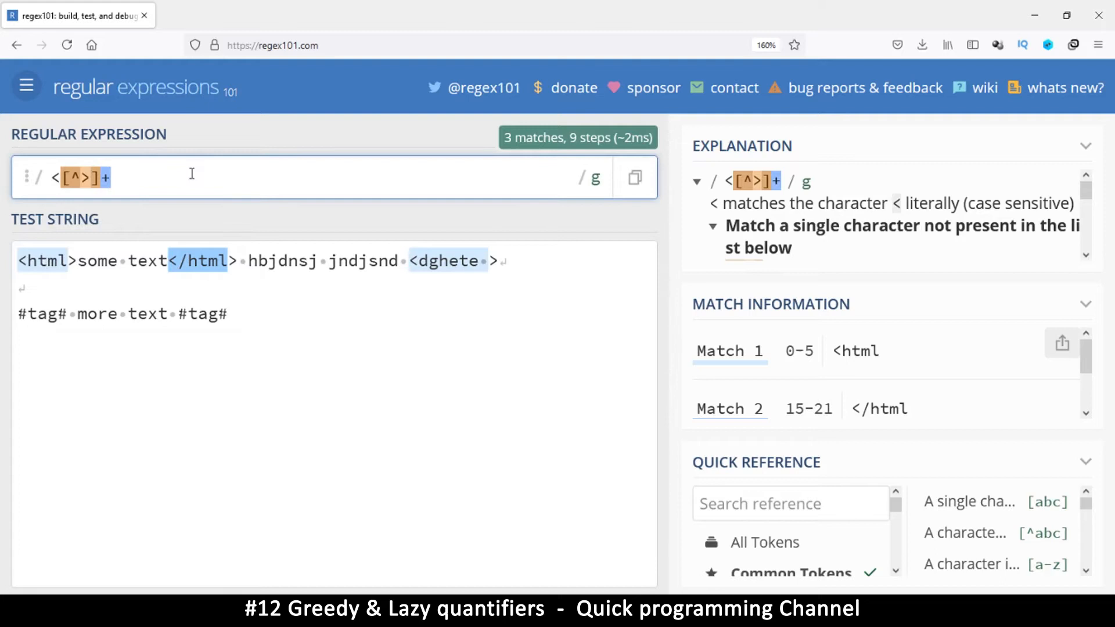
{"action": "type", "text": ">"}
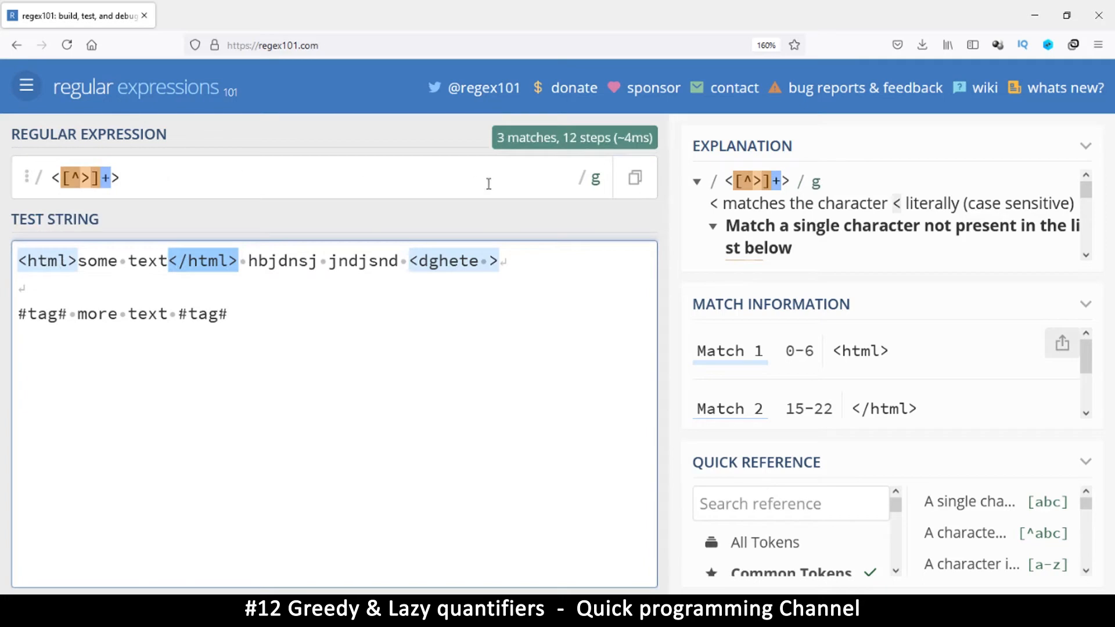
{"action": "mouse_move", "coordinate": [78, 178]}
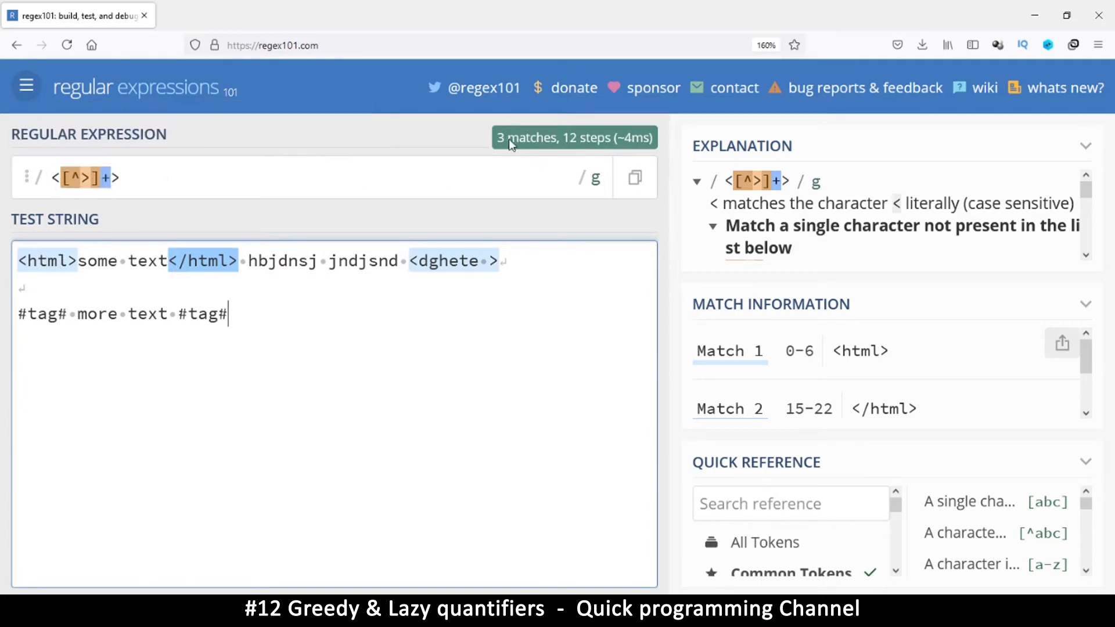
{"action": "mouse_move", "coordinate": [565, 144]}
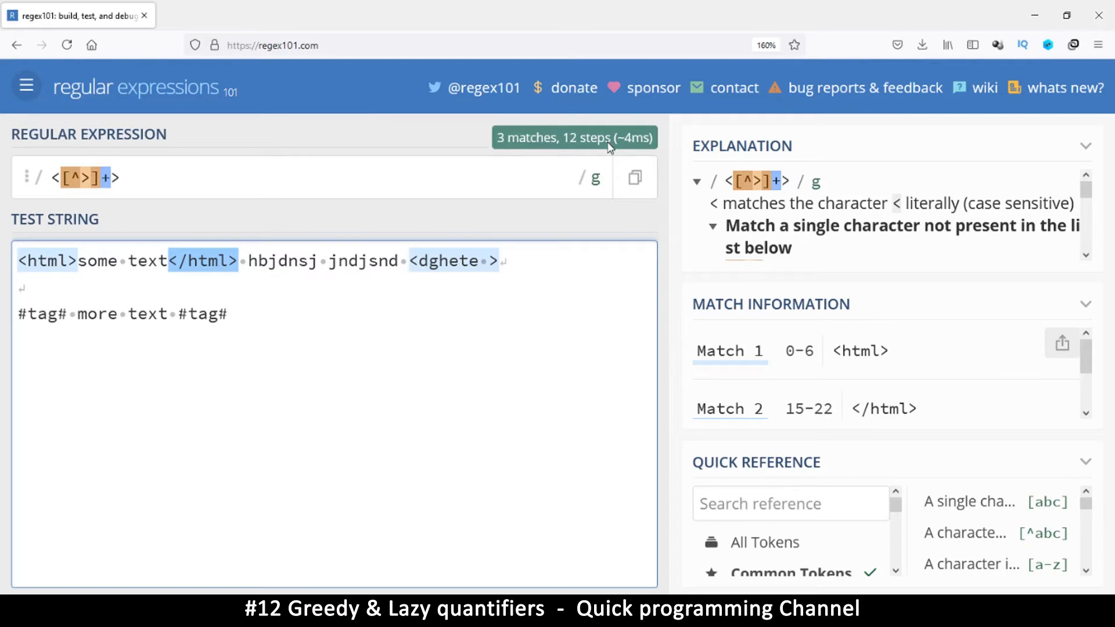
{"action": "mouse_move", "coordinate": [71, 177]}
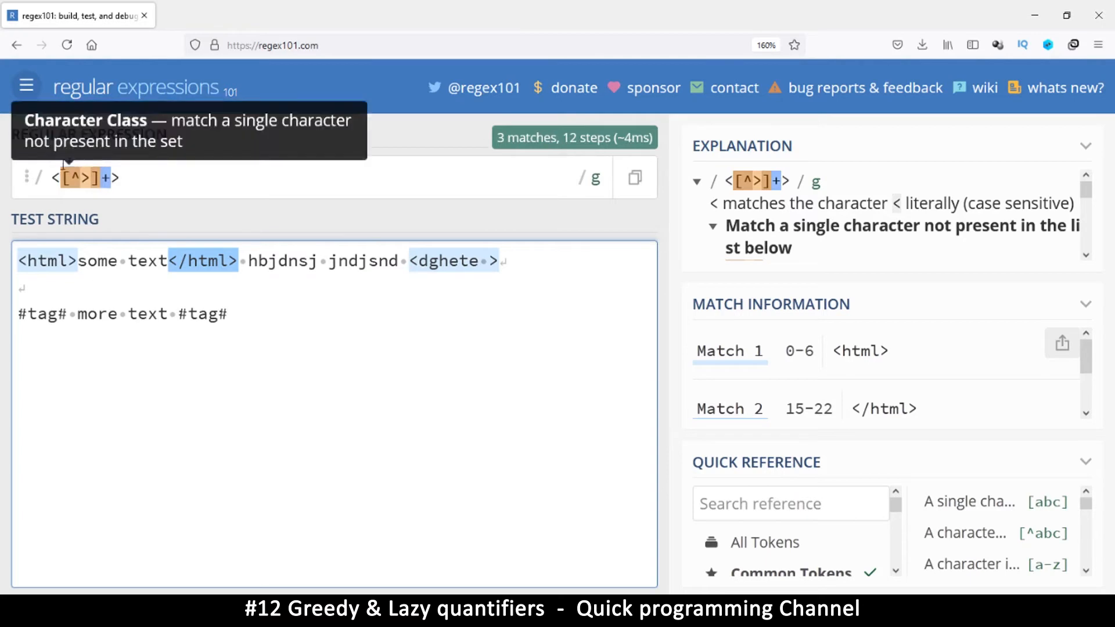
{"action": "mouse_move", "coordinate": [119, 178]}
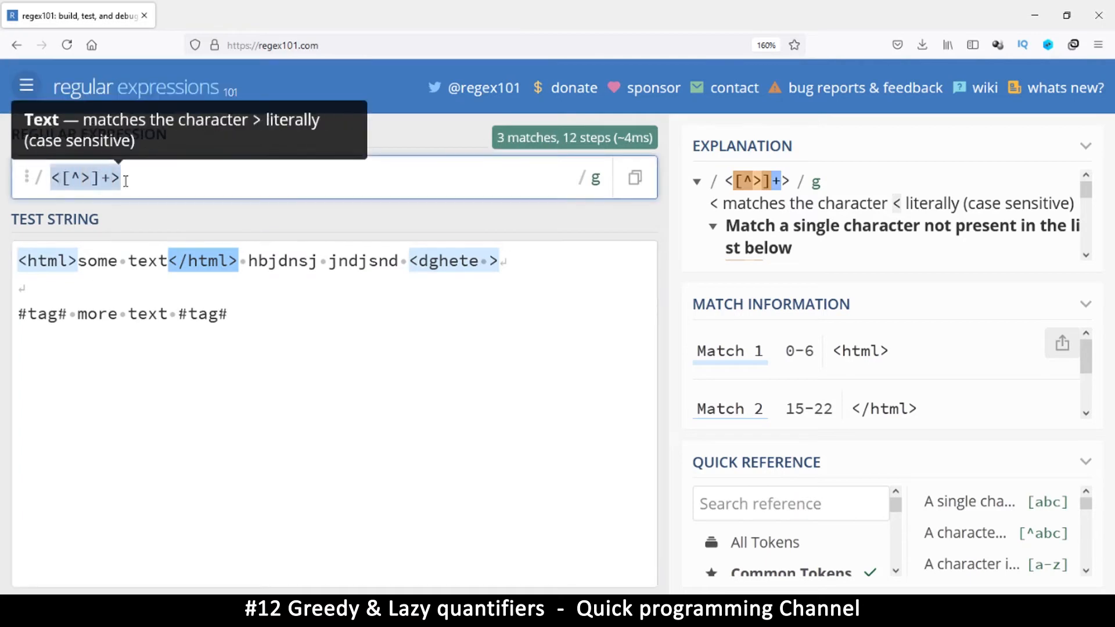
{"action": "mouse_move", "coordinate": [133, 181]}
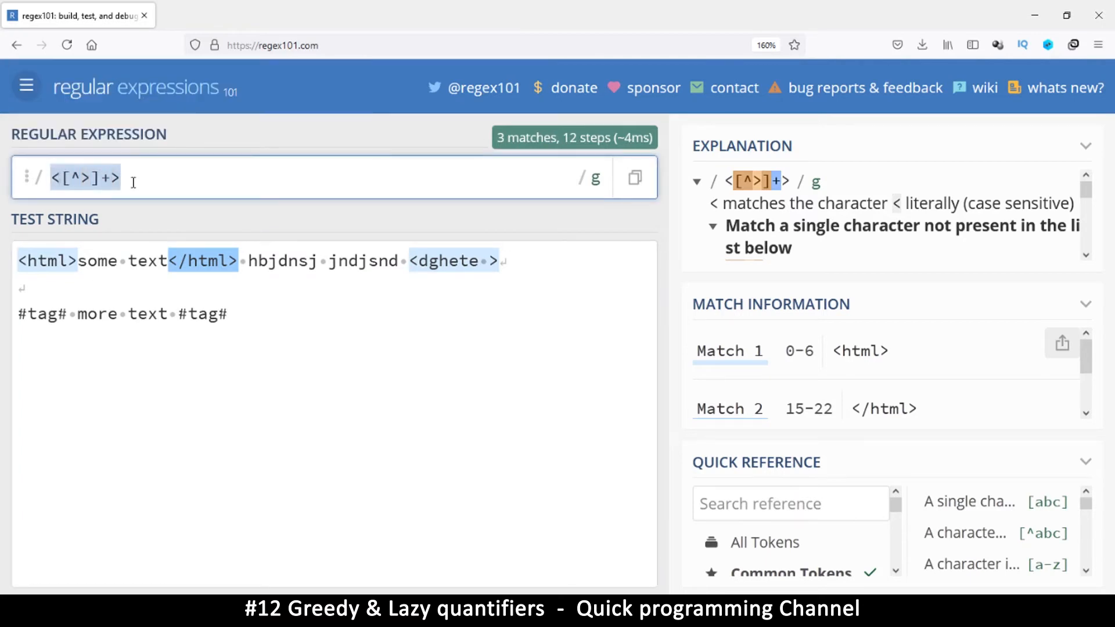
{"action": "mouse_move", "coordinate": [78, 178]}
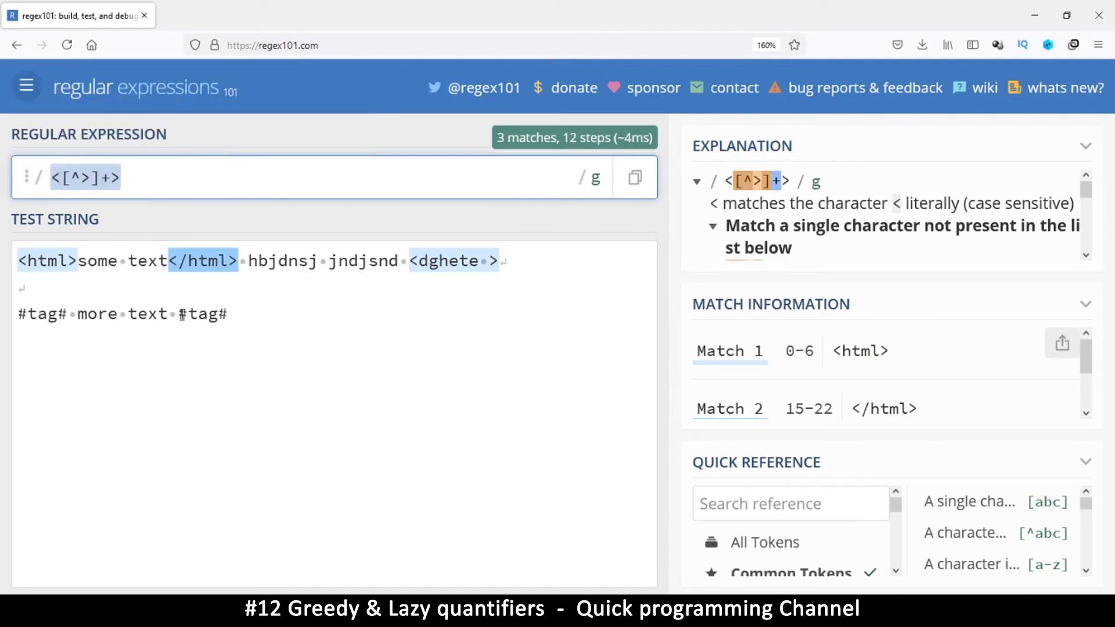
{"action": "left_click", "coordinate": [125, 177]}
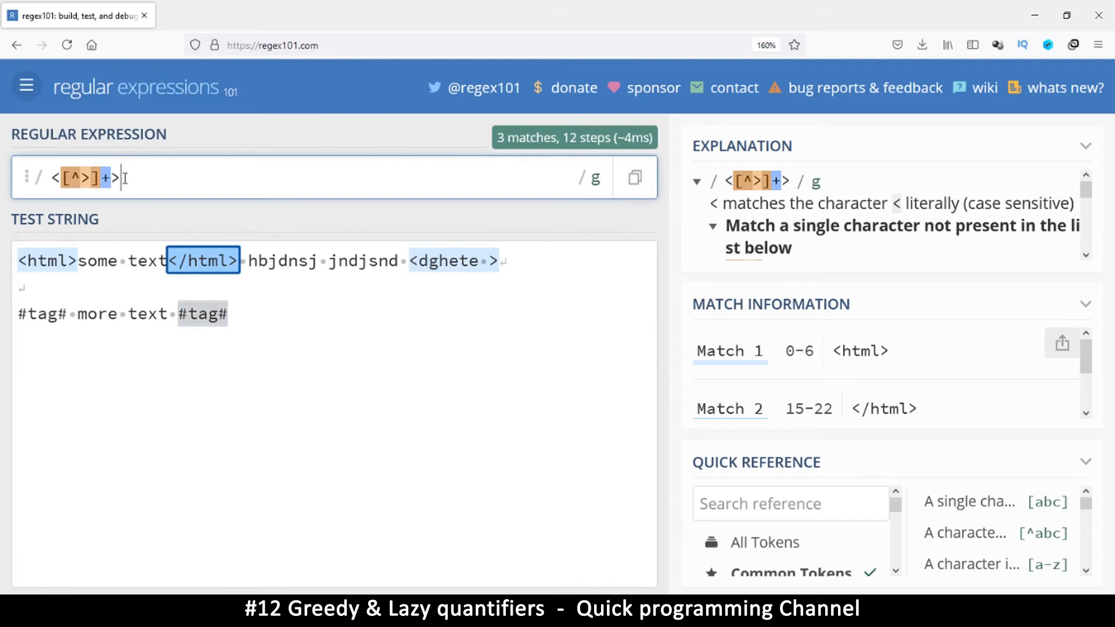
{"action": "key", "text": "Backspace"}
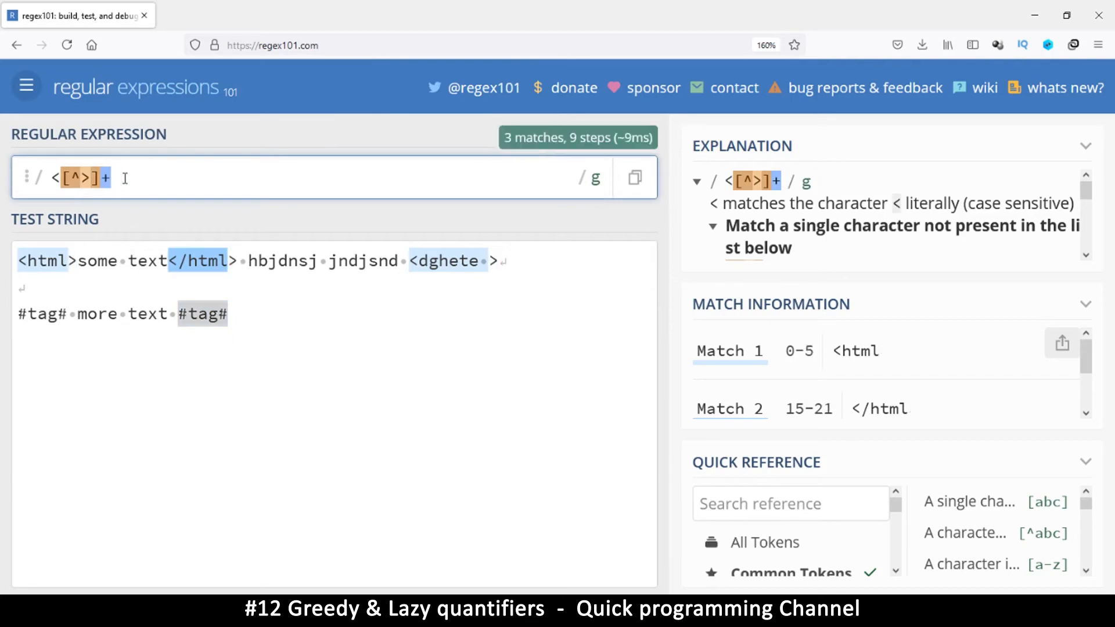
Replace the angle brackets with #, giving #[^#]+# matching both #tag# hashtags in 8 steps.
{"action": "type", "text": "#"}
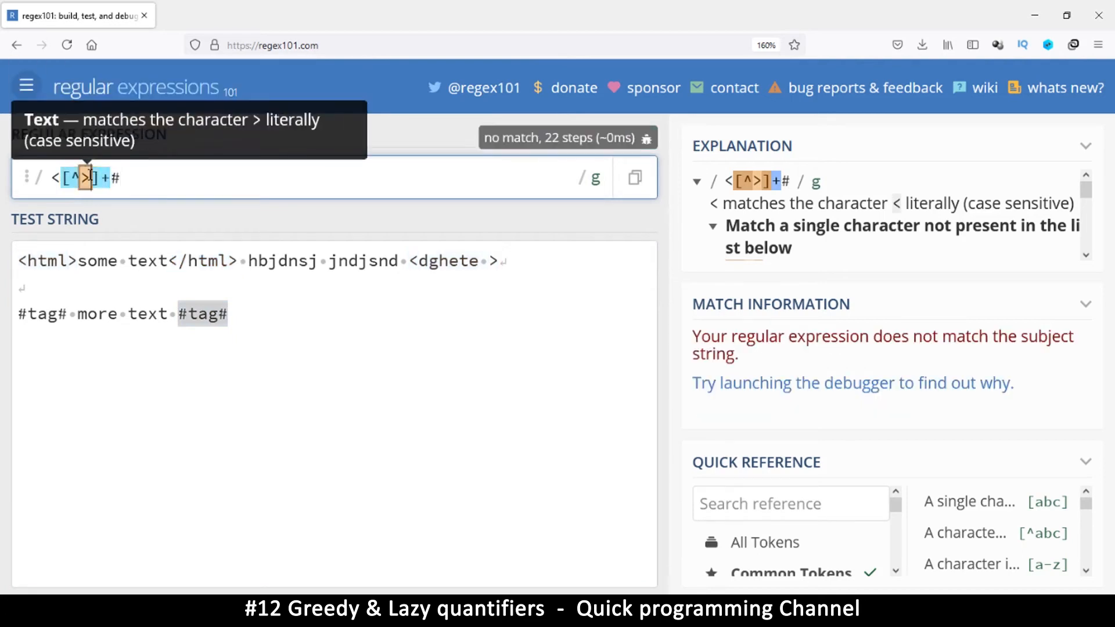
{"action": "type", "text": "#"}
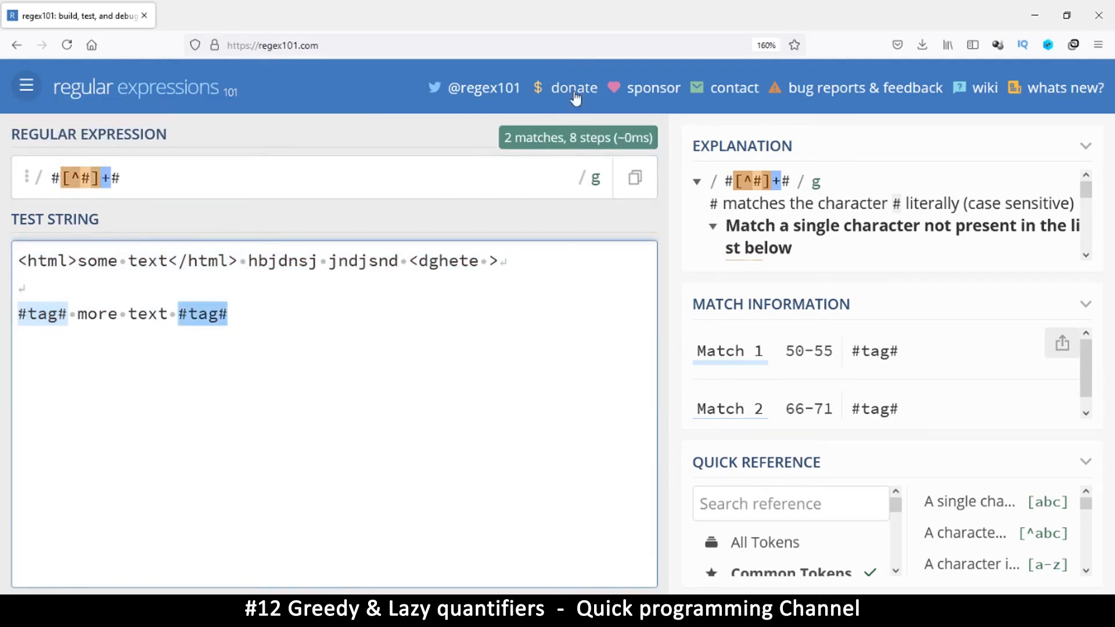
{"action": "mouse_move", "coordinate": [40, 248]}
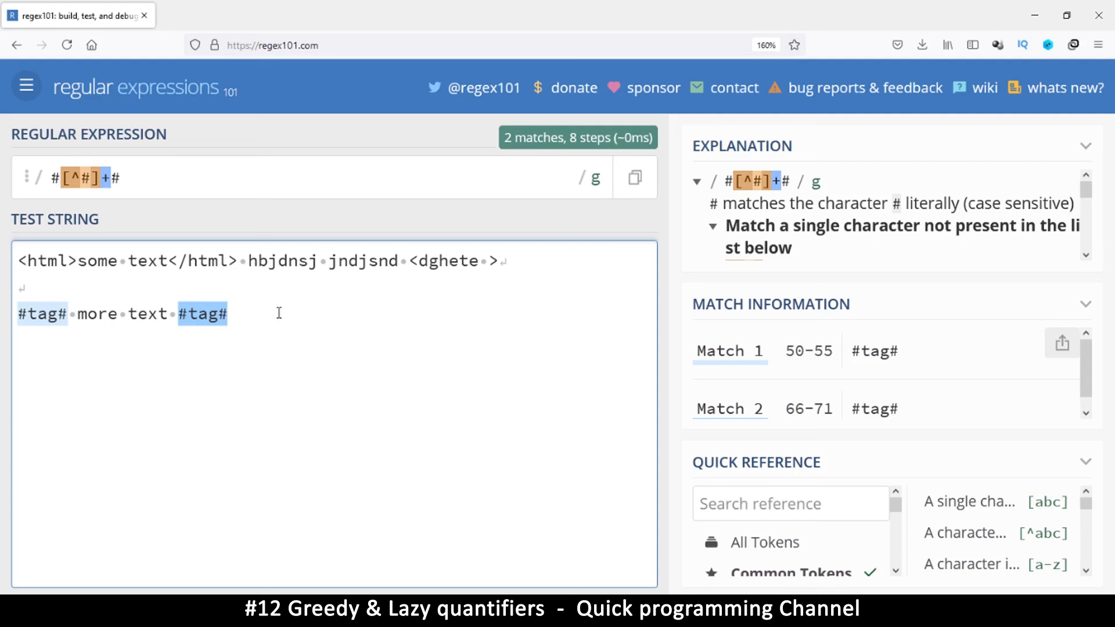
{"action": "mouse_move", "coordinate": [319, 392]}
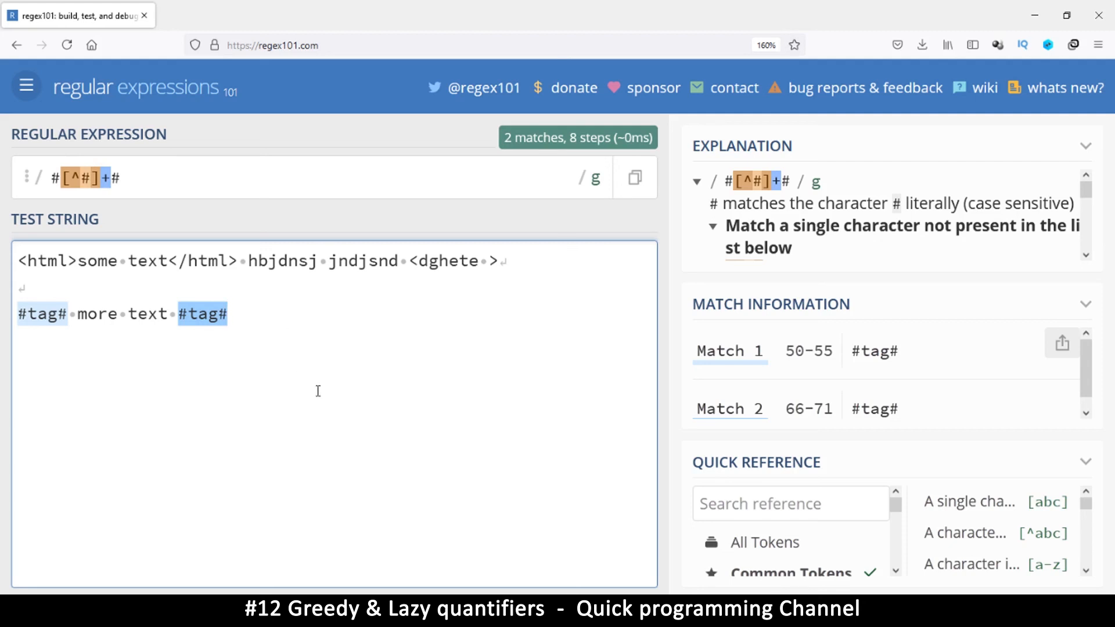